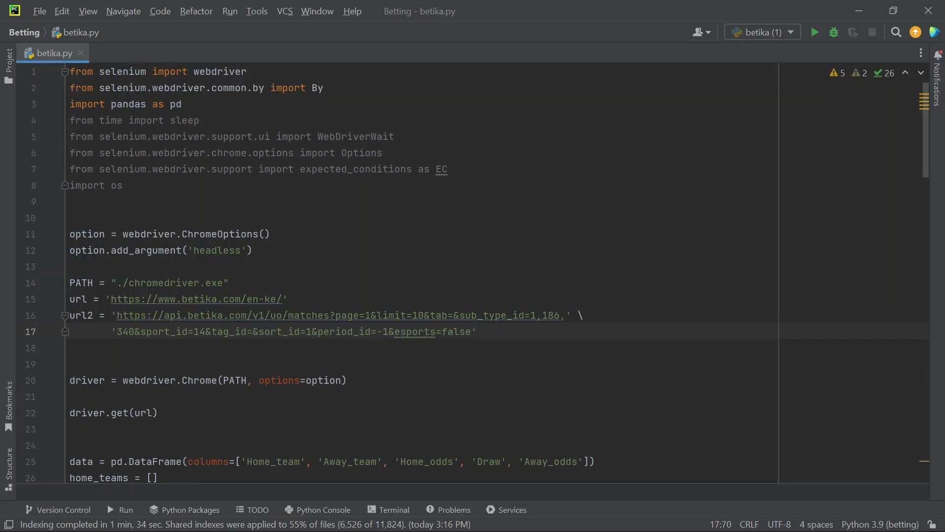
Run betika.py, which fails with a Selenium 'unable to locate element' error.
left_click(477, 331)
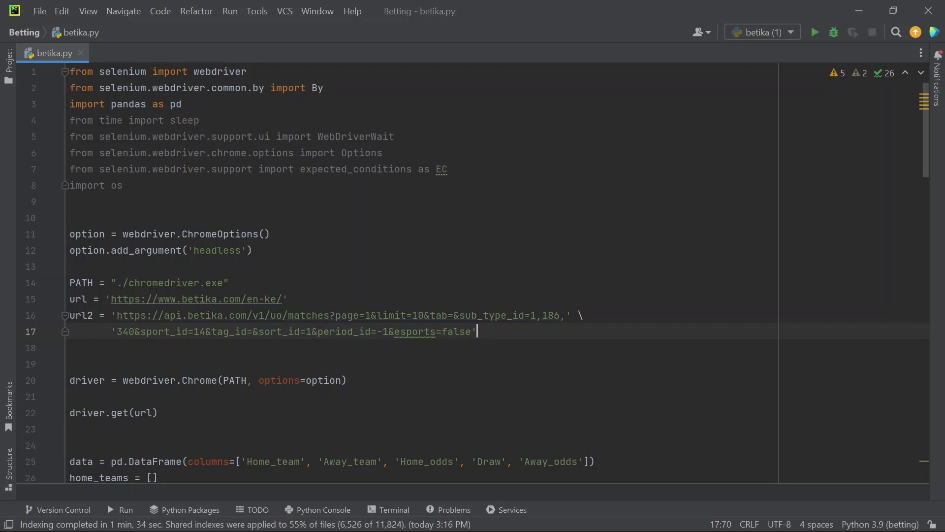
scroll("down", 3)
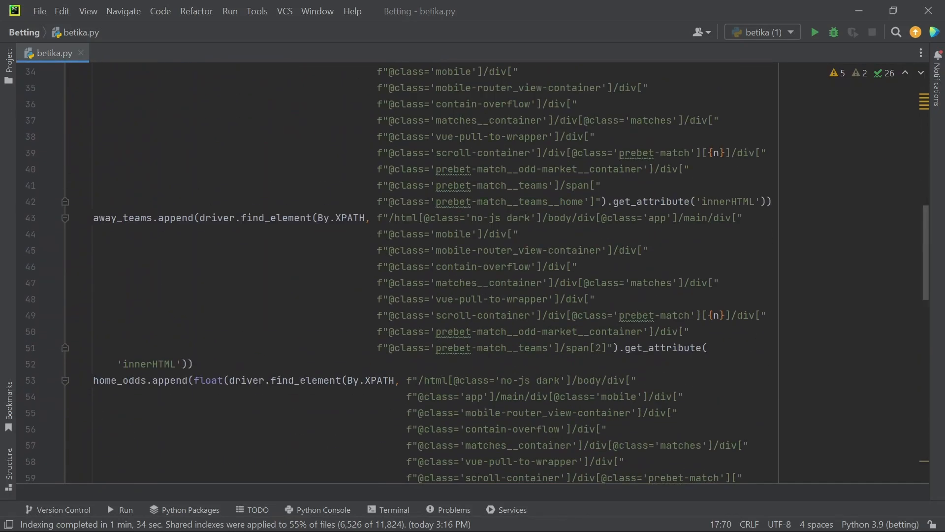
left_click(813, 32)
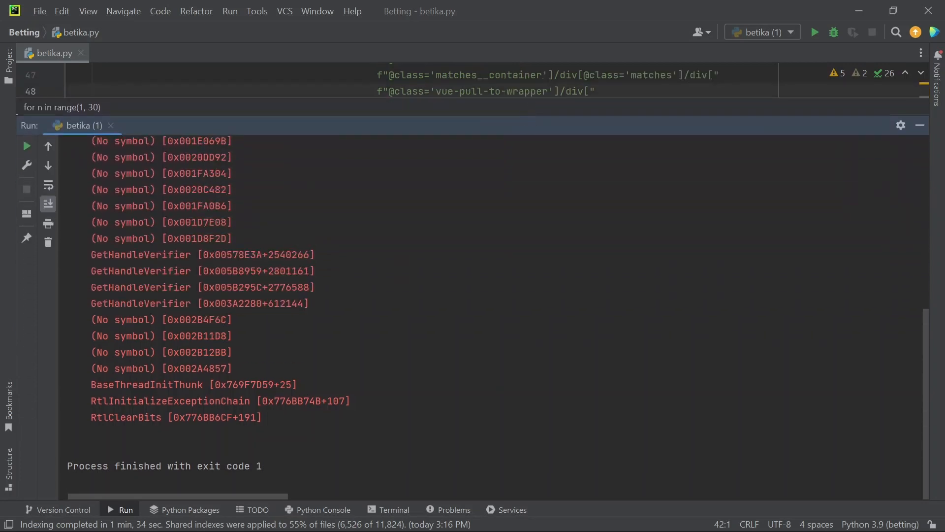
Read across the traceback in the Run window to see the failing XPath lookup.
scroll("up", 3)
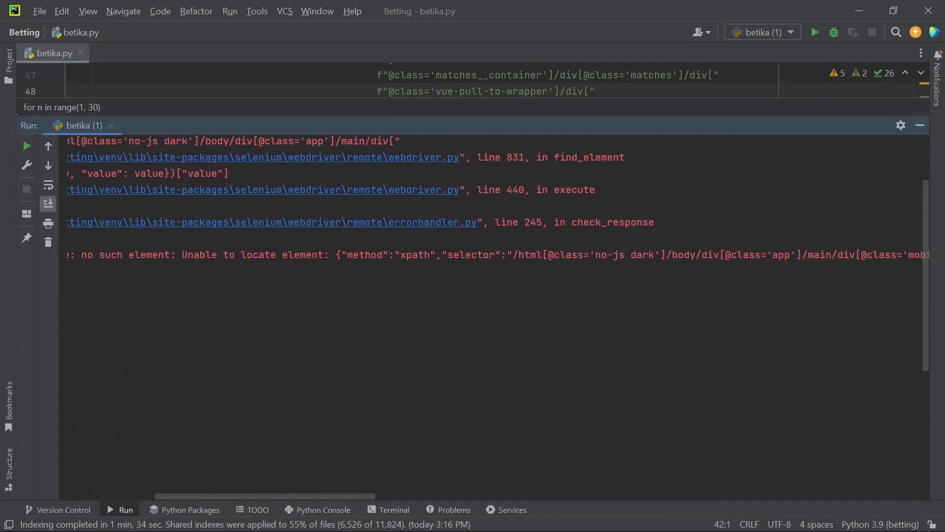
scroll("right", 3)
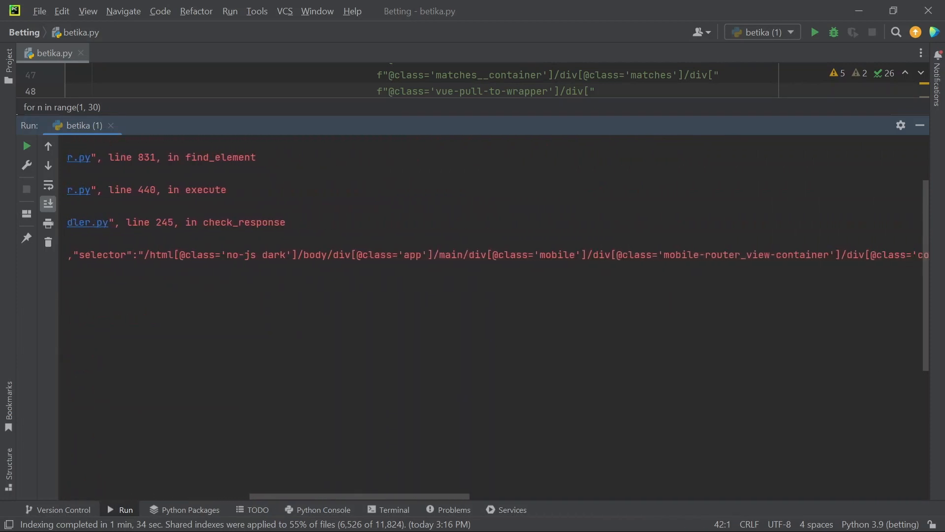
scroll("right", 3)
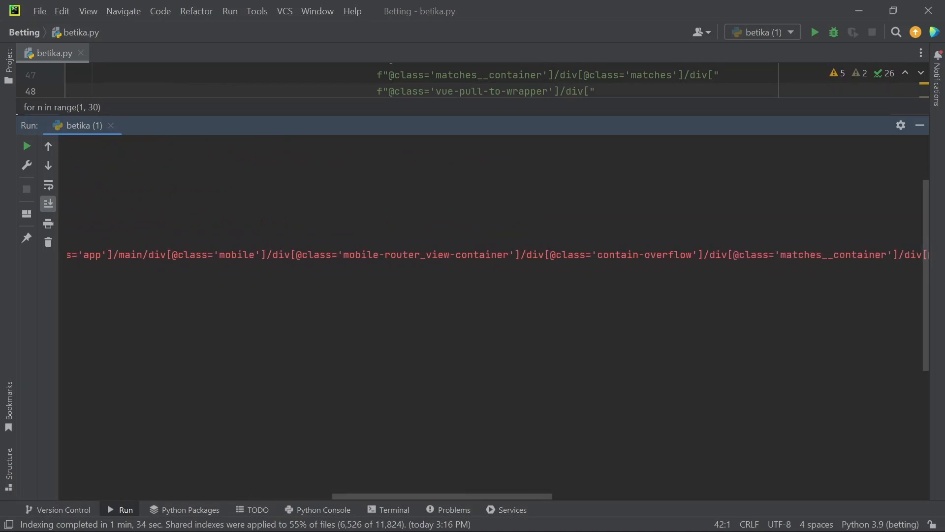
scroll("right", 3)
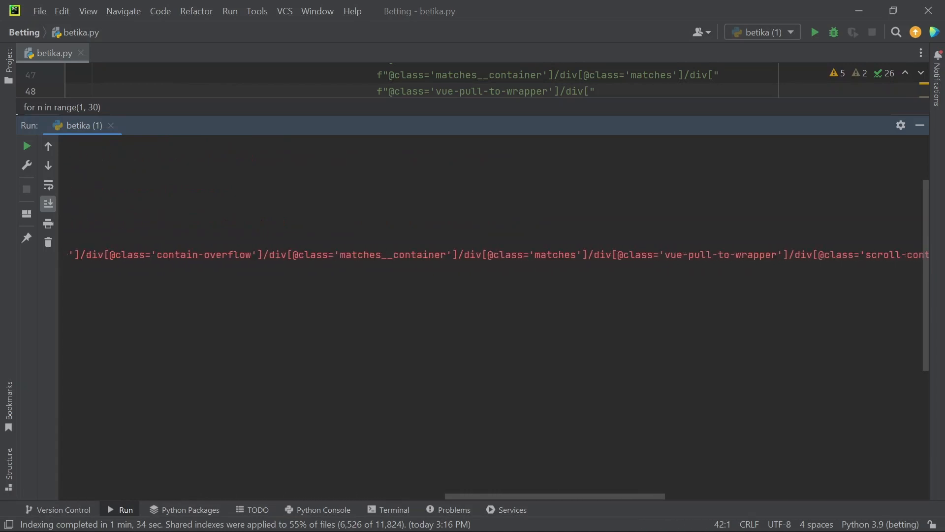
scroll("right", 3)
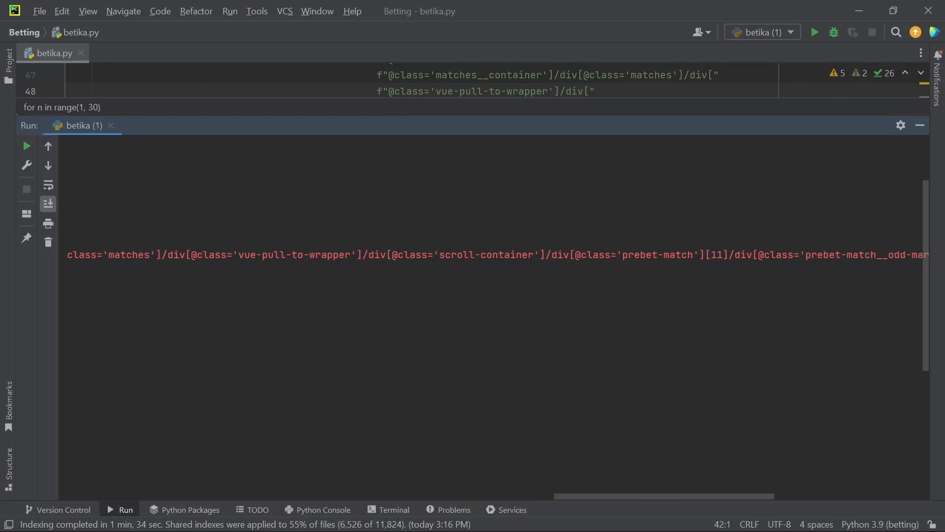
scroll("left", 3)
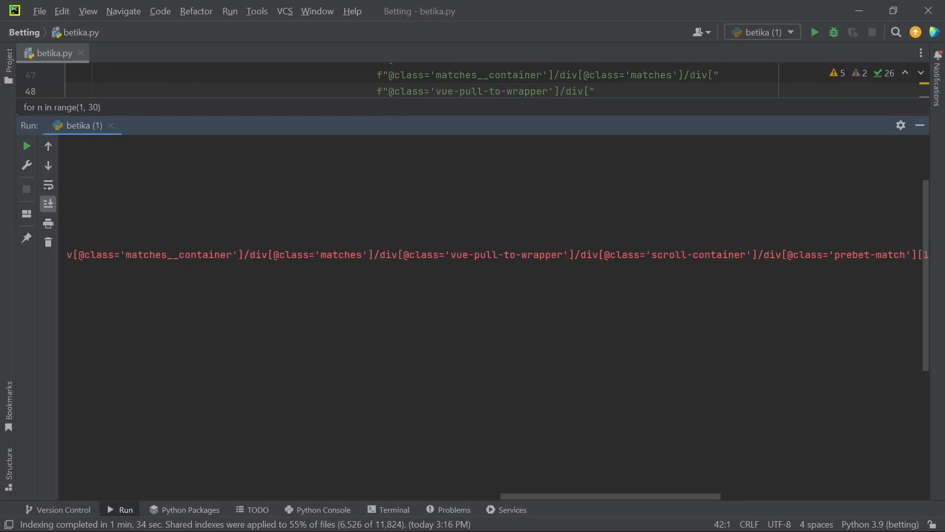
scroll("right", 3)
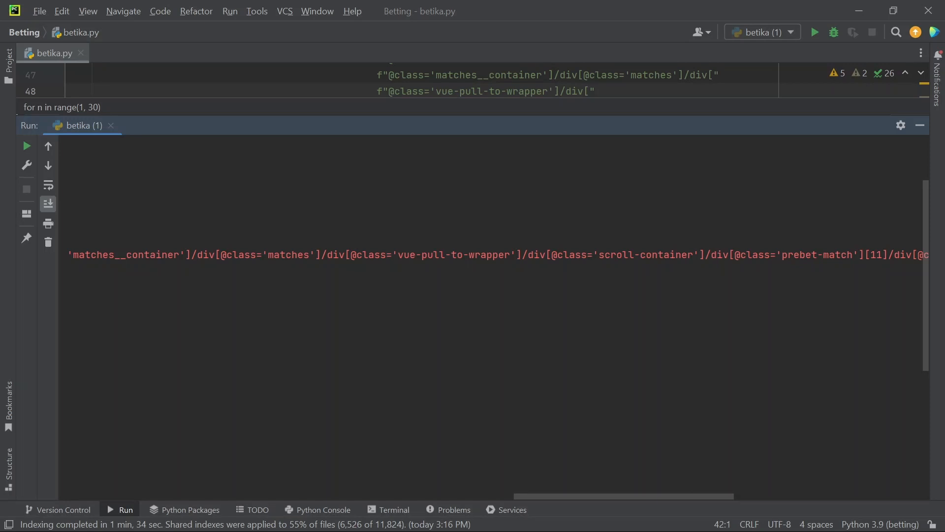
scroll("left", 3)
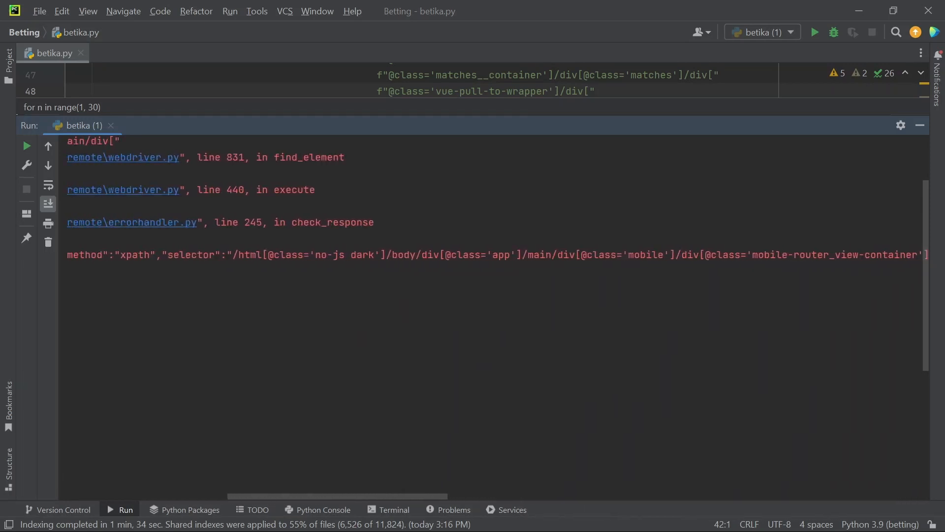
scroll("left", 3)
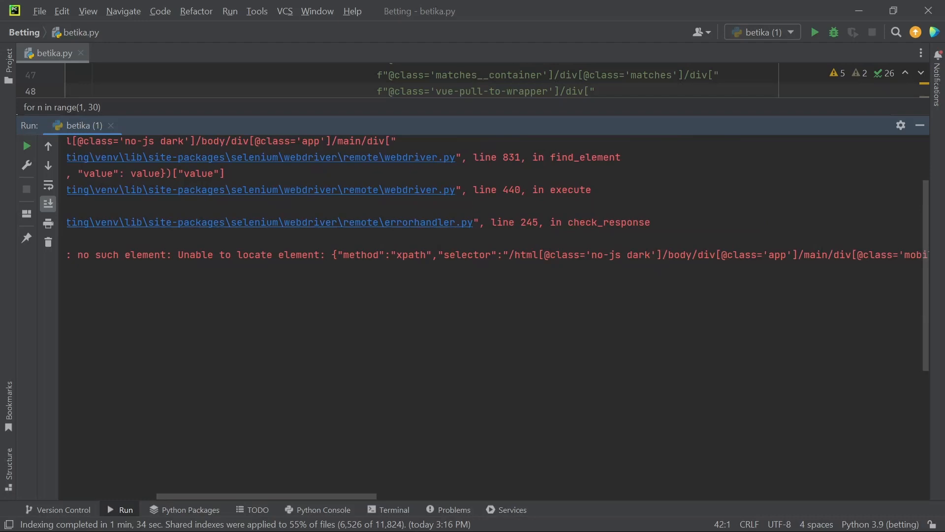
scroll("right", 3)
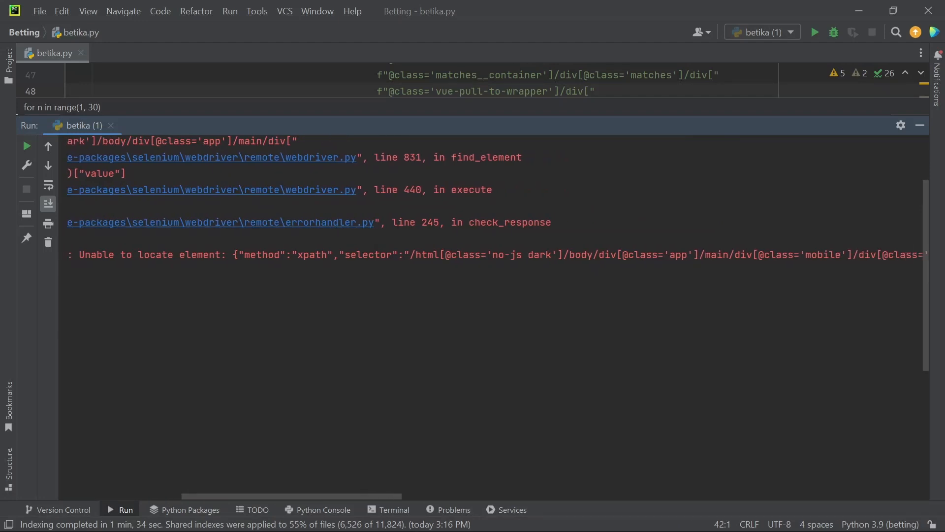
scroll("down", 3)
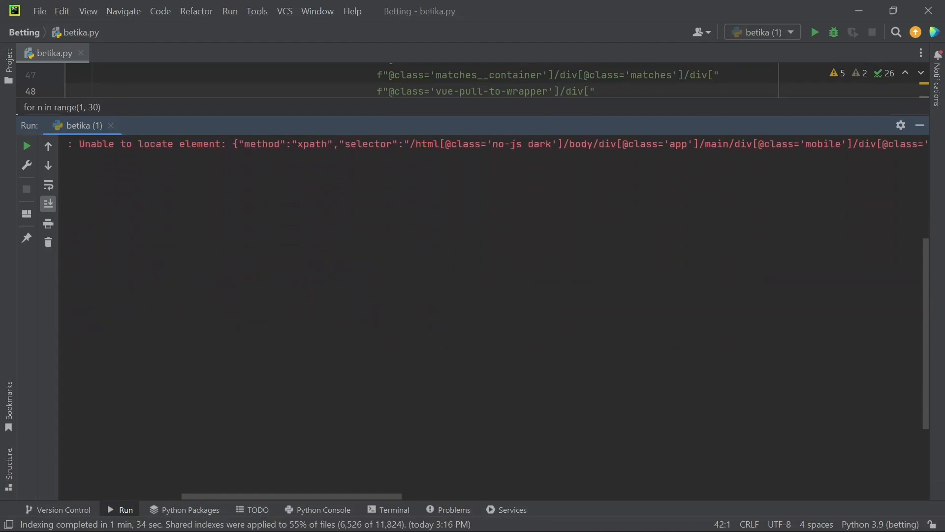
scroll("up", 3)
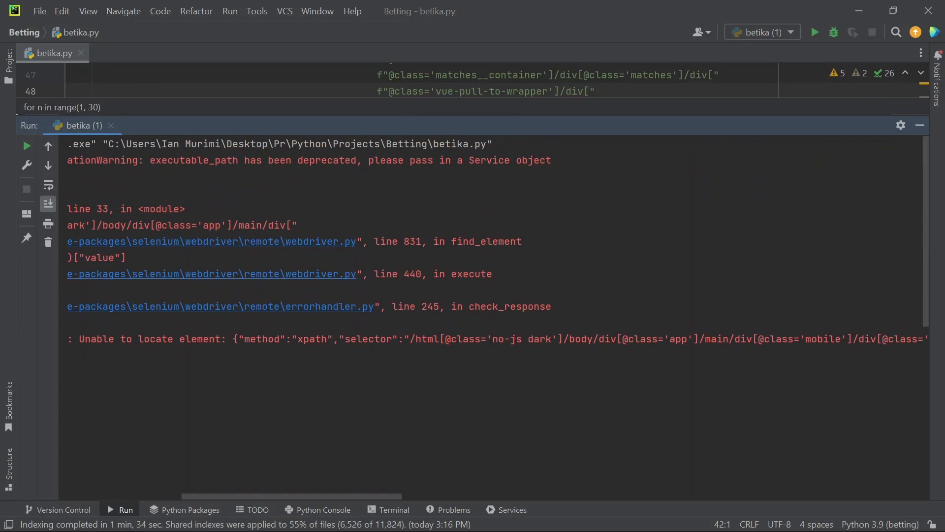
scroll("left", 3)
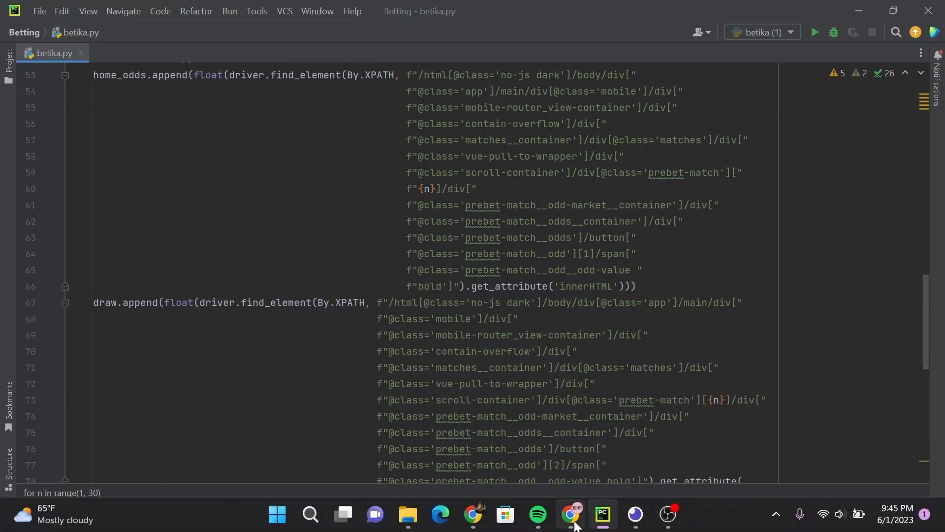
mouse_move(570, 515)
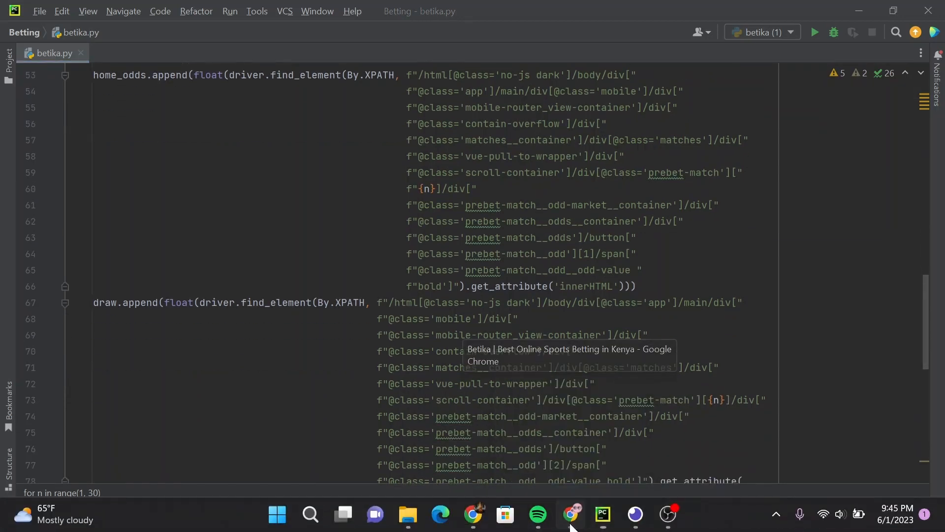
Reload the Betika home page in Chrome and bring up DevTools beside it.
left_click(570, 514)
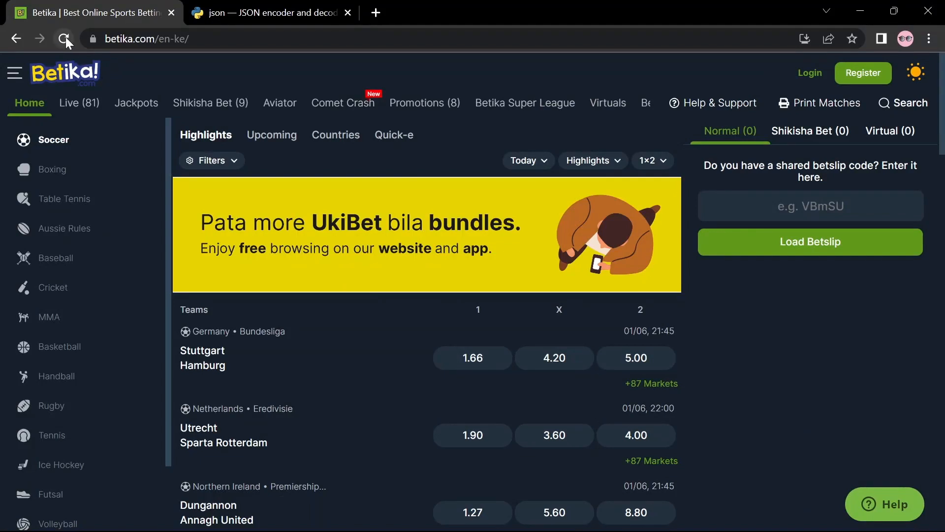
left_click(63, 38)
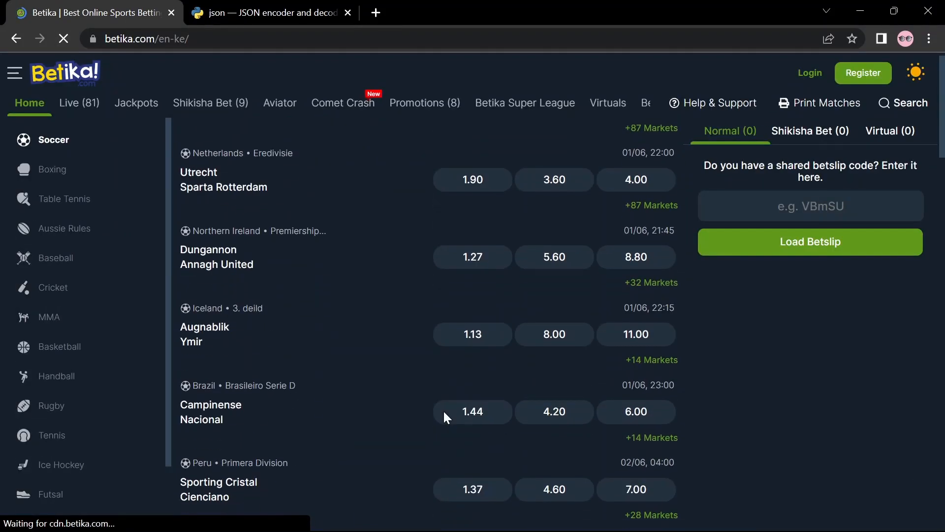
right_click(446, 411)
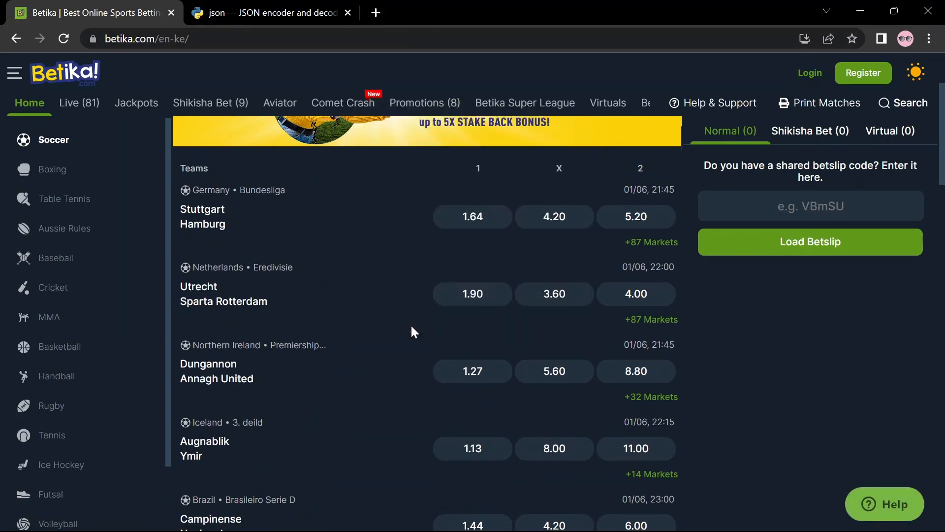
key("F12")
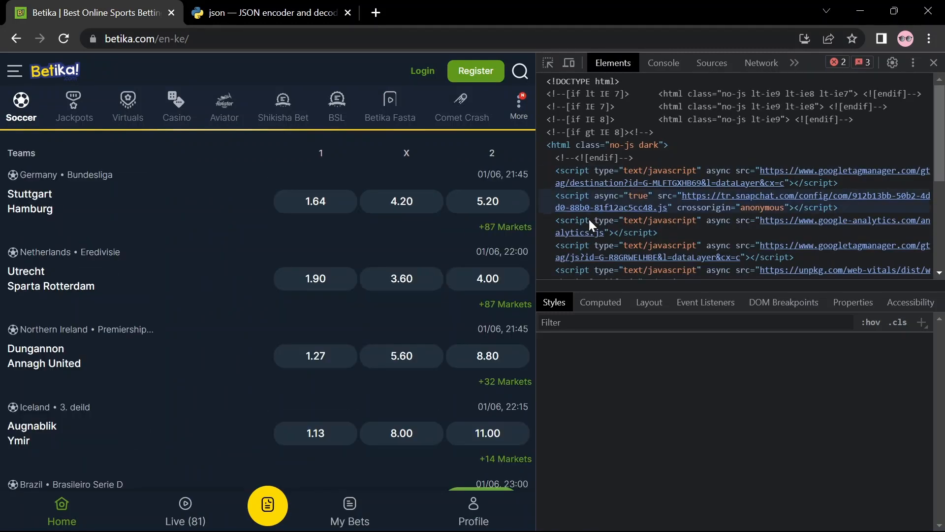
Filter the Network log to Fetch/XHR and scroll matches so matches?page=2 is requested.
left_click(761, 63)
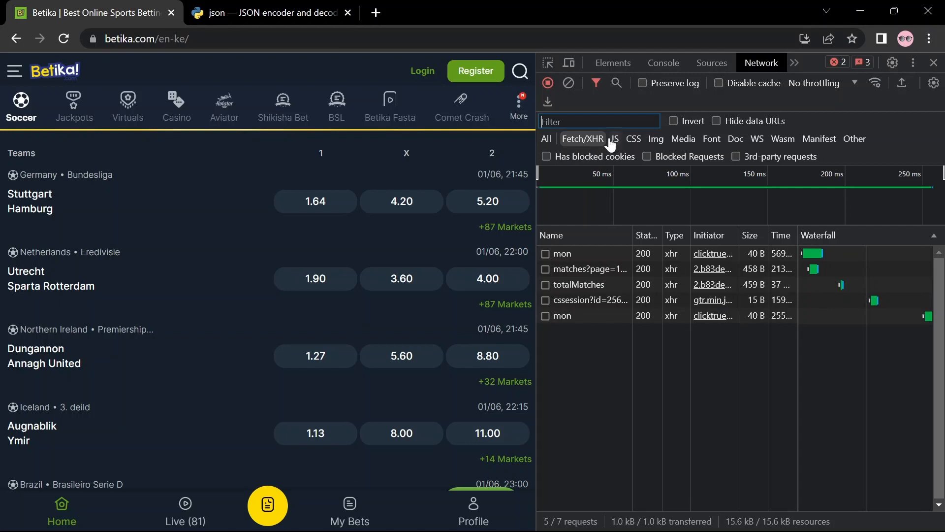
mouse_move(582, 139)
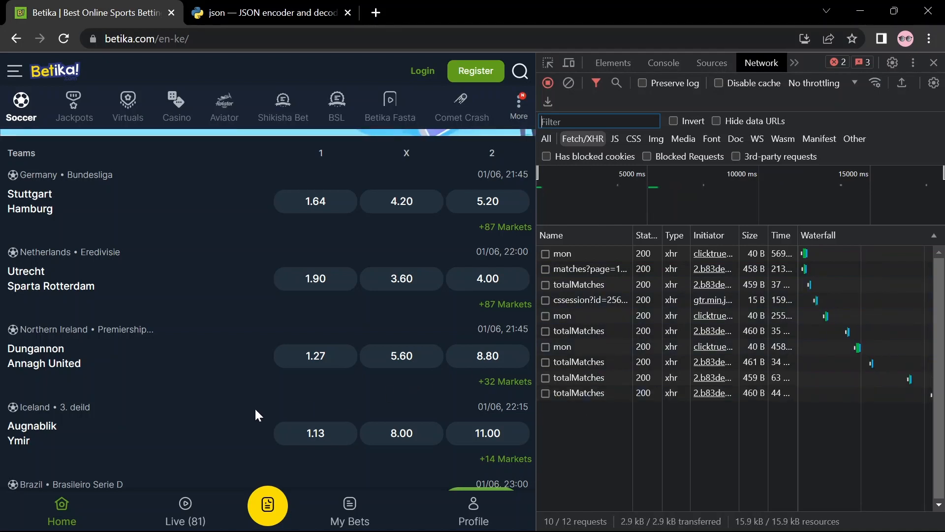
scroll("down", 3)
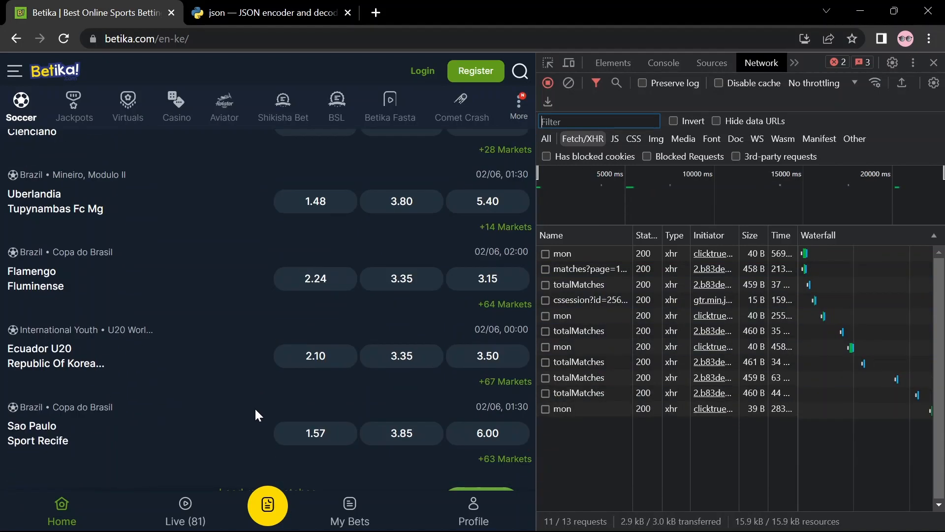
scroll("down", 3)
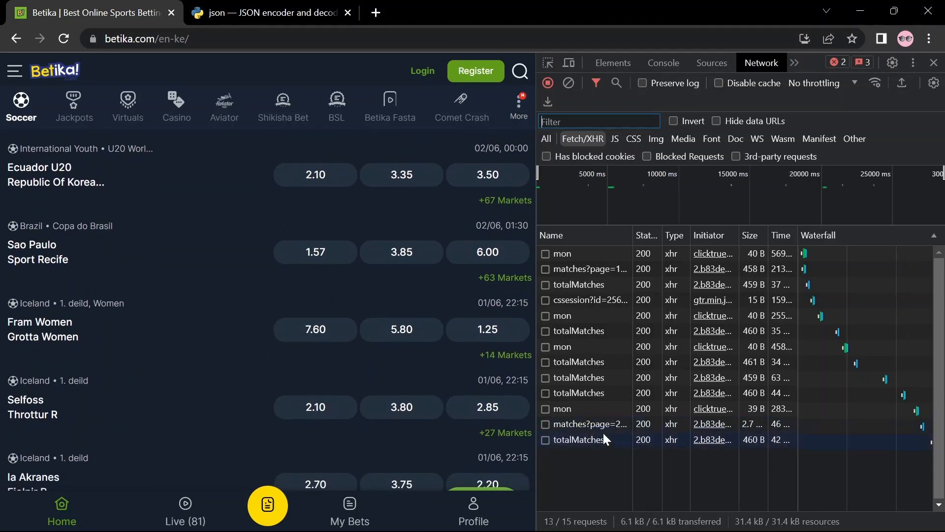
mouse_move(589, 424)
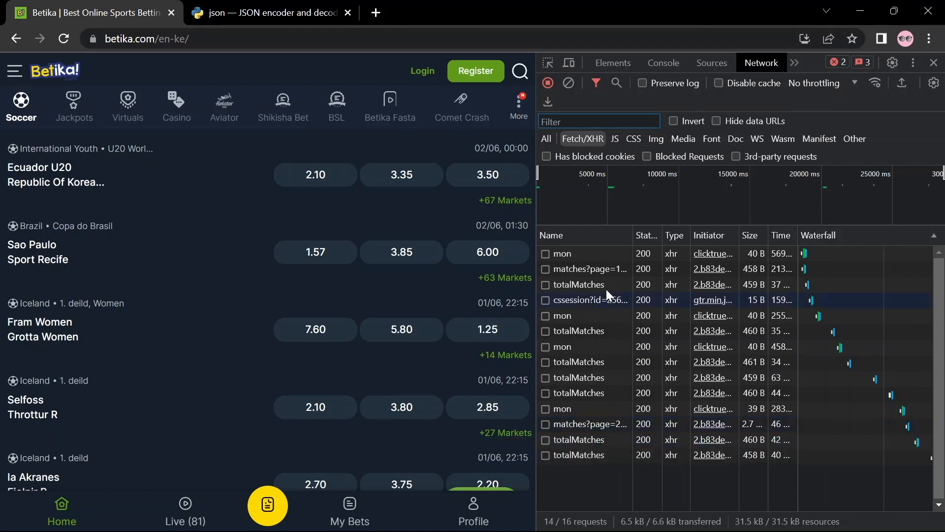
mouse_move(590, 269)
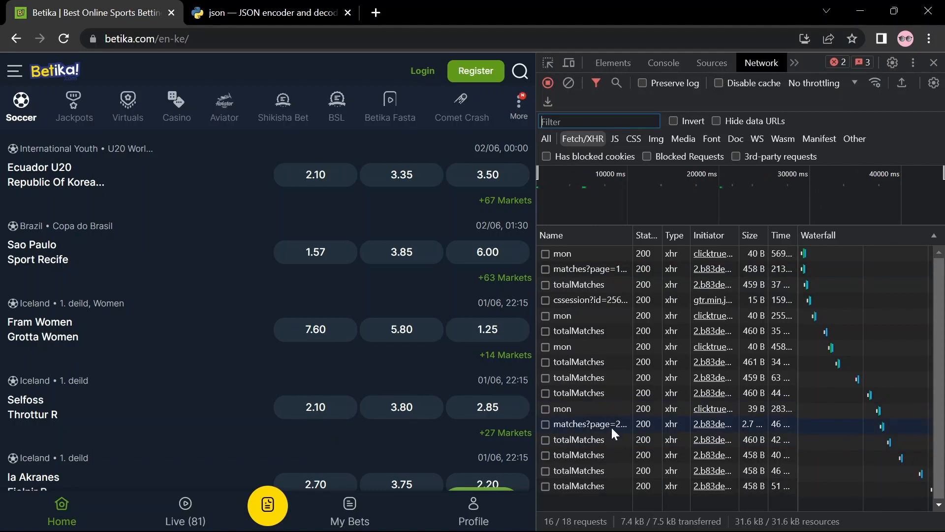
Inspect the matches?page=2 request's query parameters, parsed preview and raw JSON response.
left_click(589, 423)
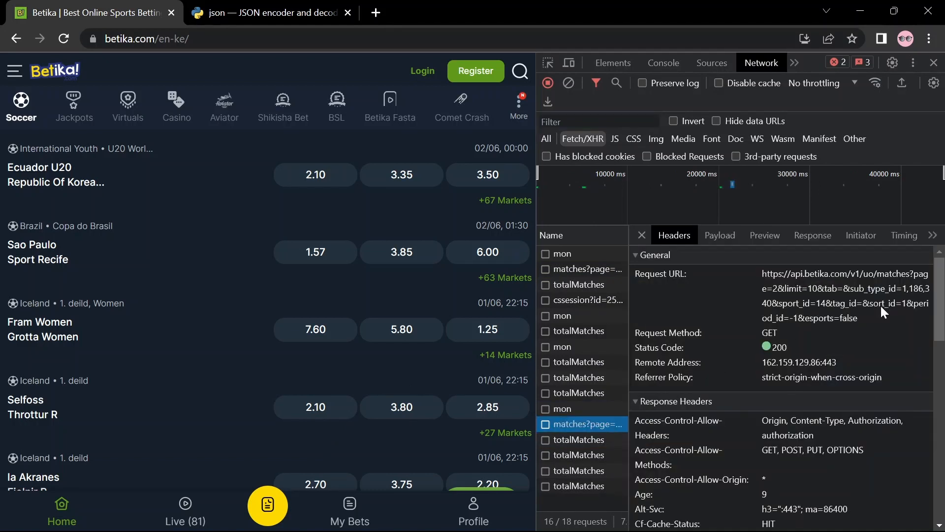
mouse_move(774, 259)
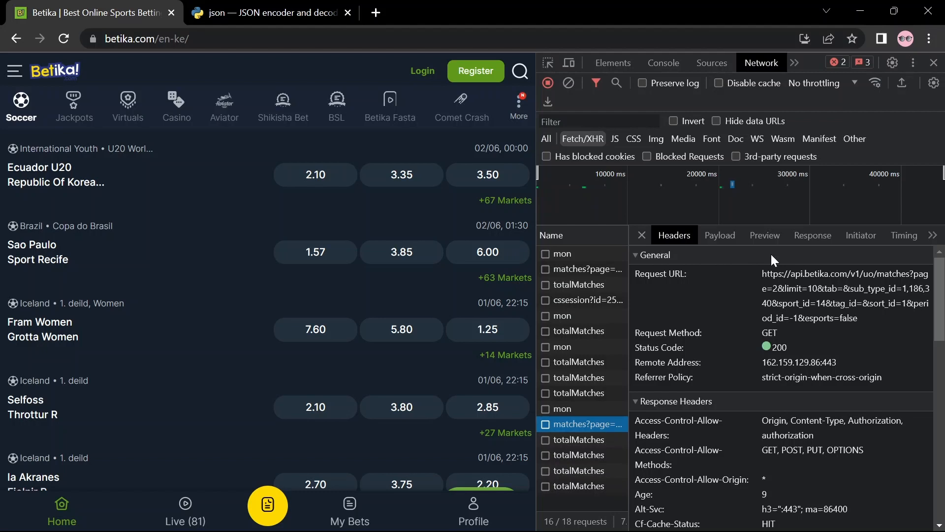
left_click(720, 235)
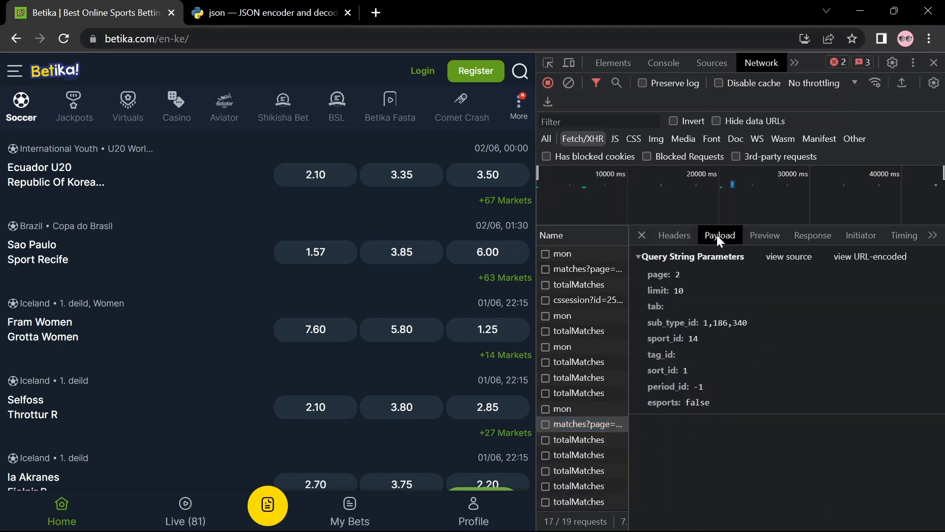
mouse_move(665, 305)
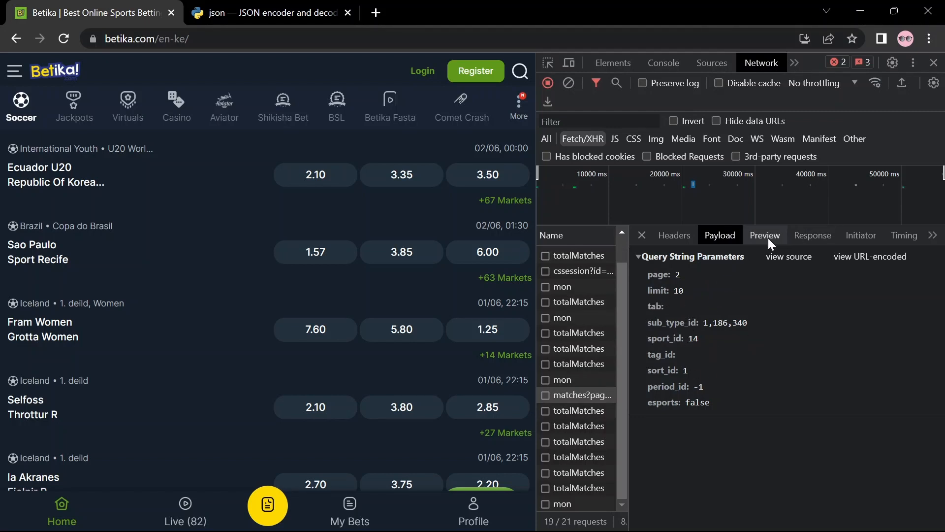
left_click(765, 235)
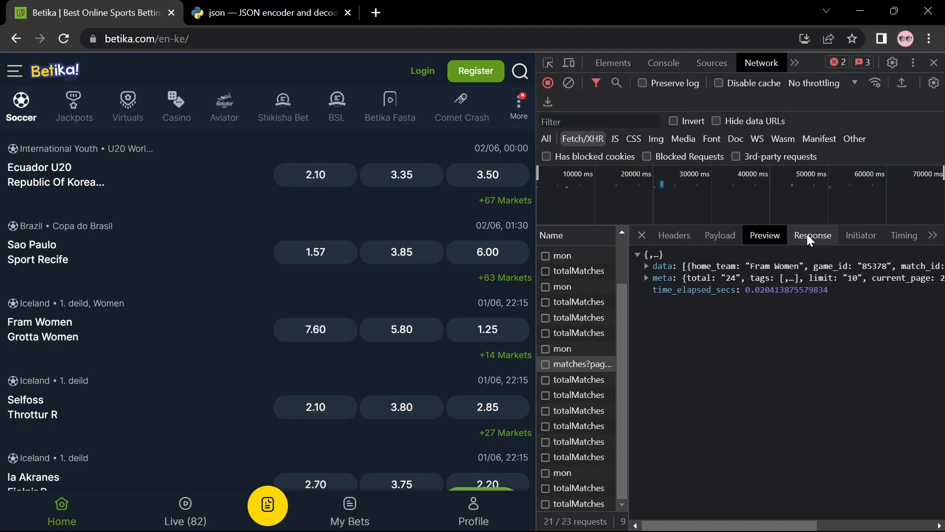
left_click(812, 236)
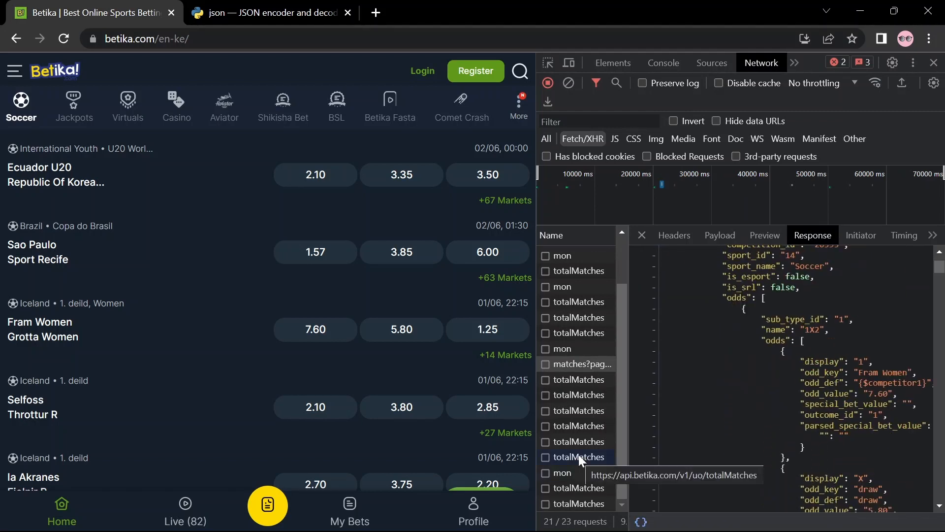
Load more matches and view the new totalMatches request's headers.
scroll("down", 3)
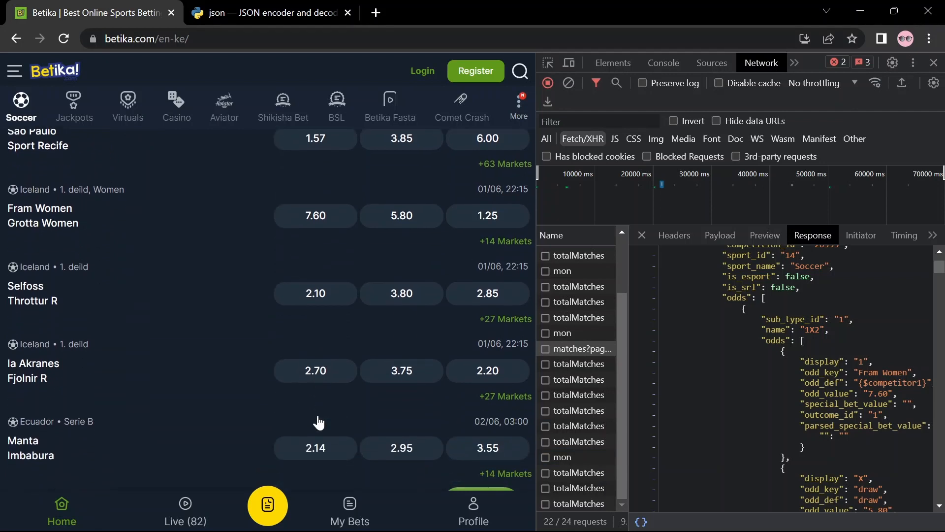
scroll("down", 3)
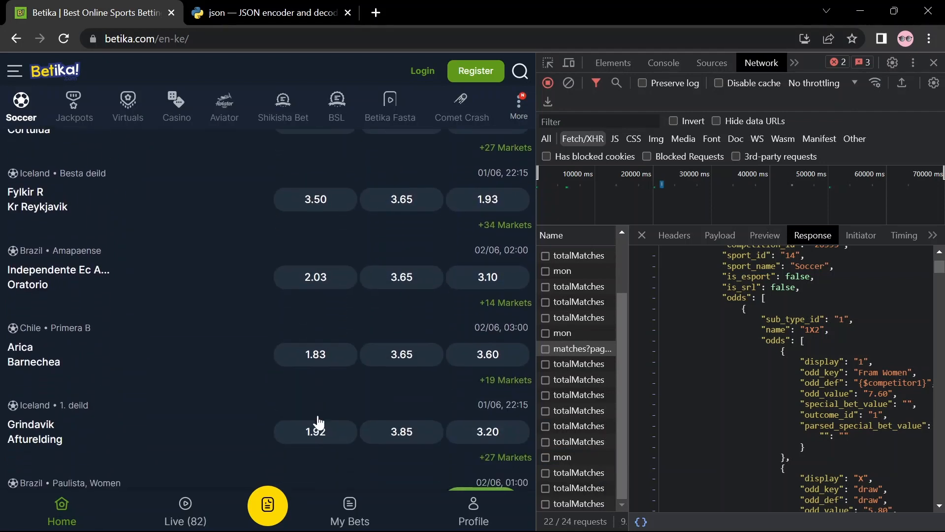
scroll("down", 3)
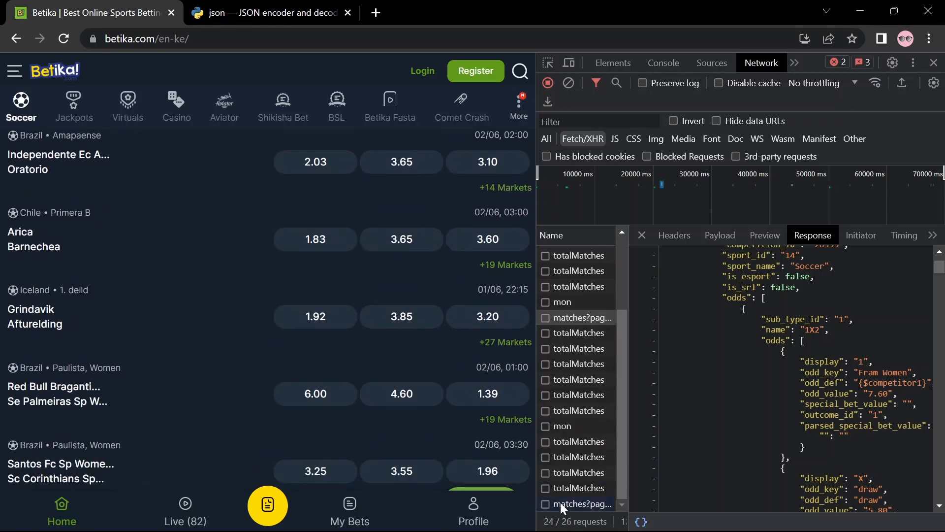
mouse_move(583, 504)
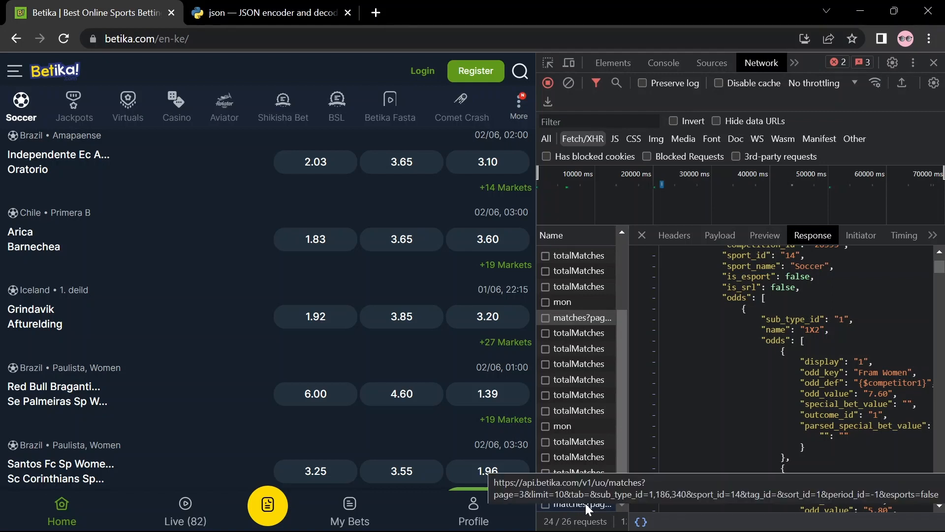
left_click(577, 503)
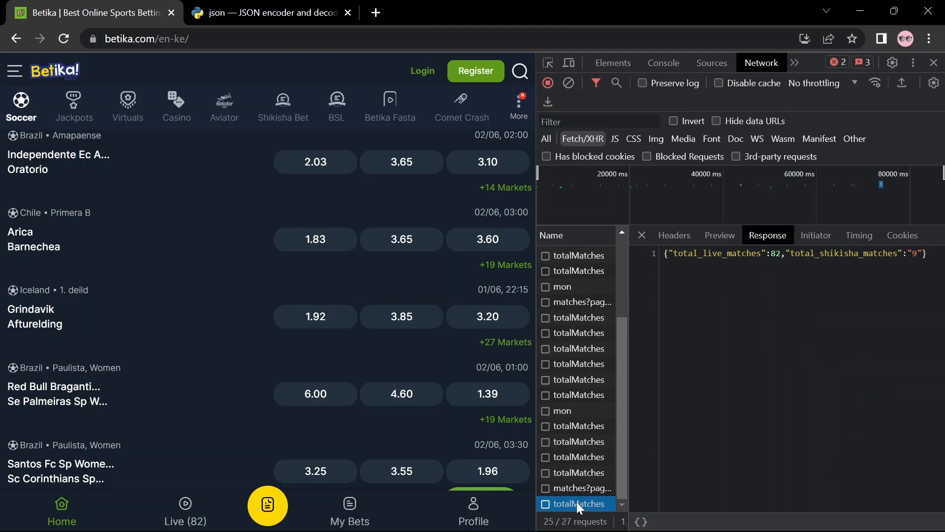
left_click(674, 235)
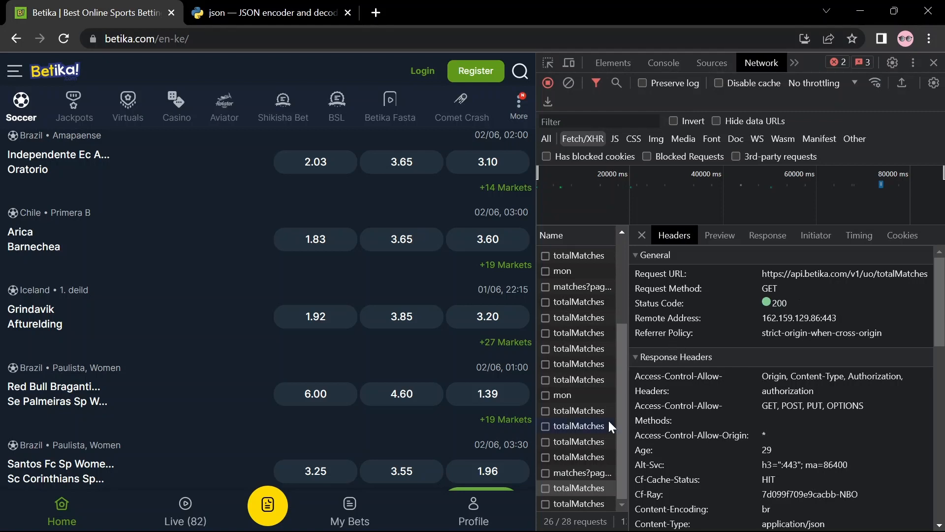
Inspect the page 3 matches request's parameters, preview and raw JSON response.
left_click(581, 471)
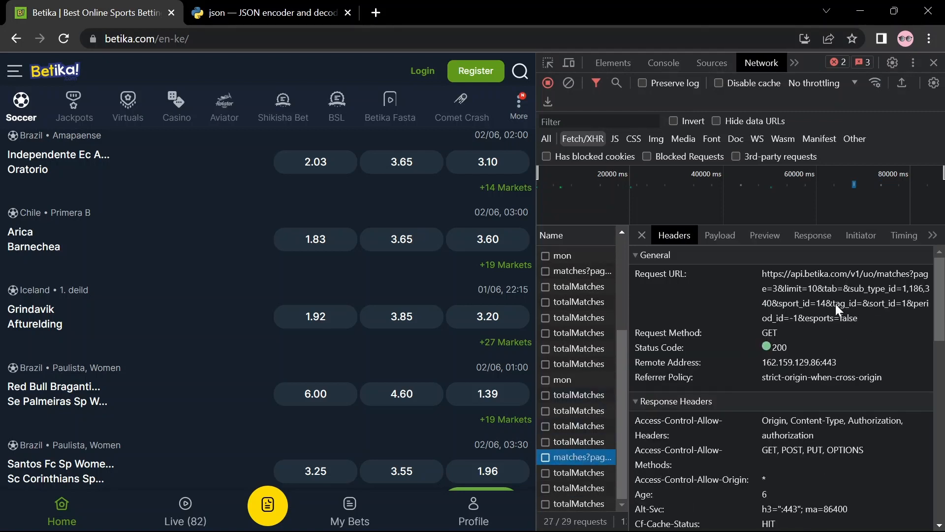
left_click(719, 235)
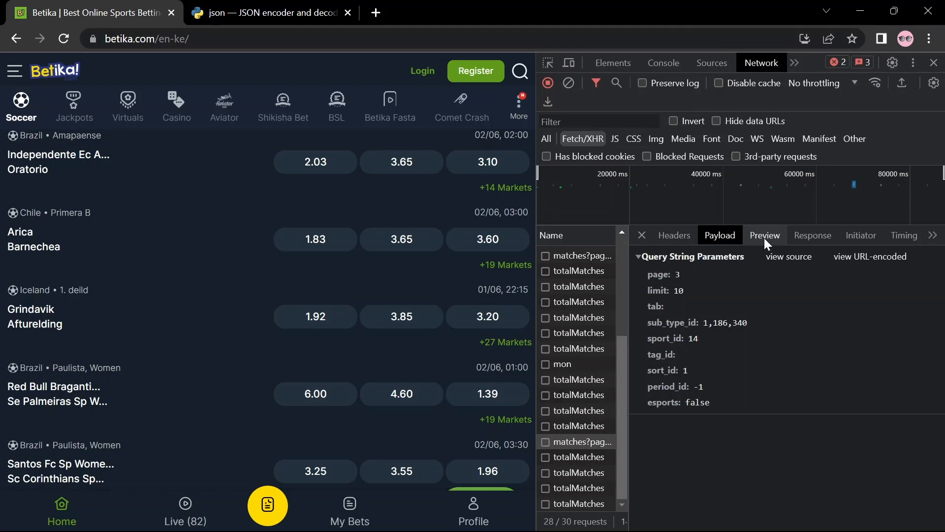
left_click(764, 235)
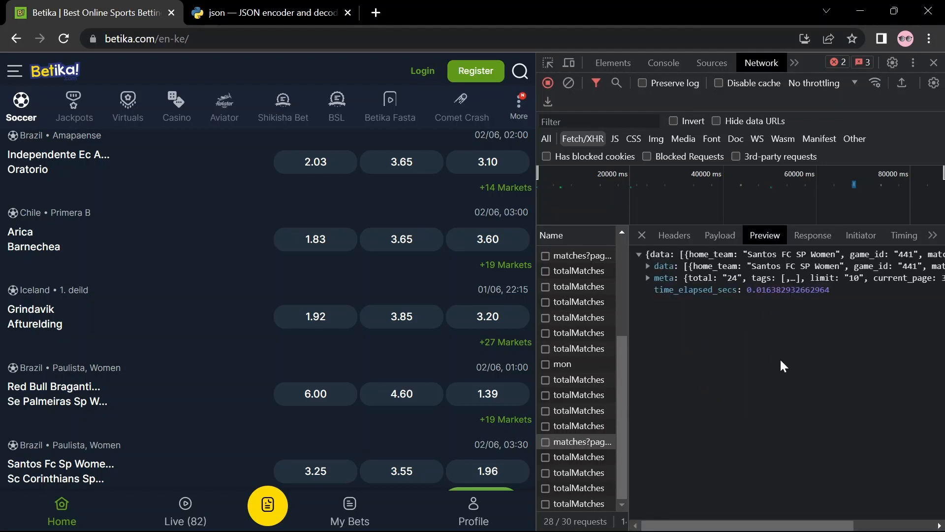
left_click(812, 235)
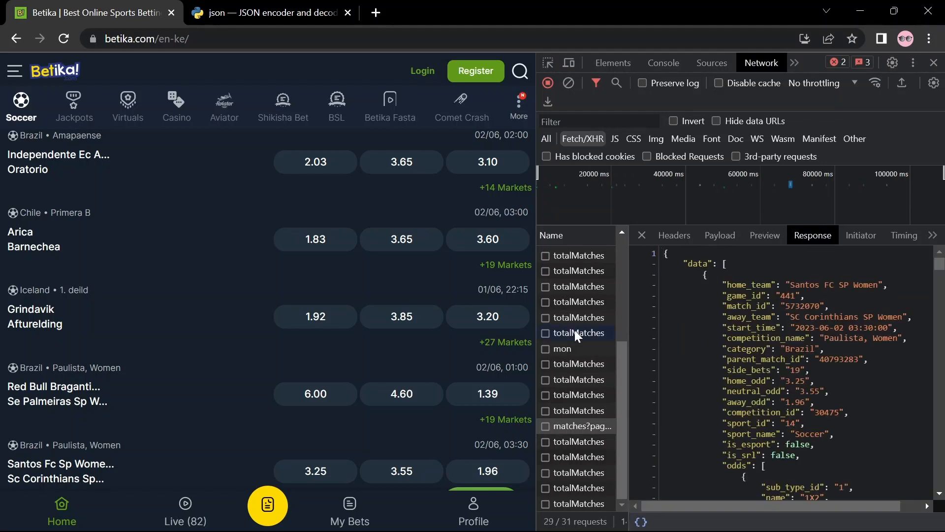
scroll("down", 3)
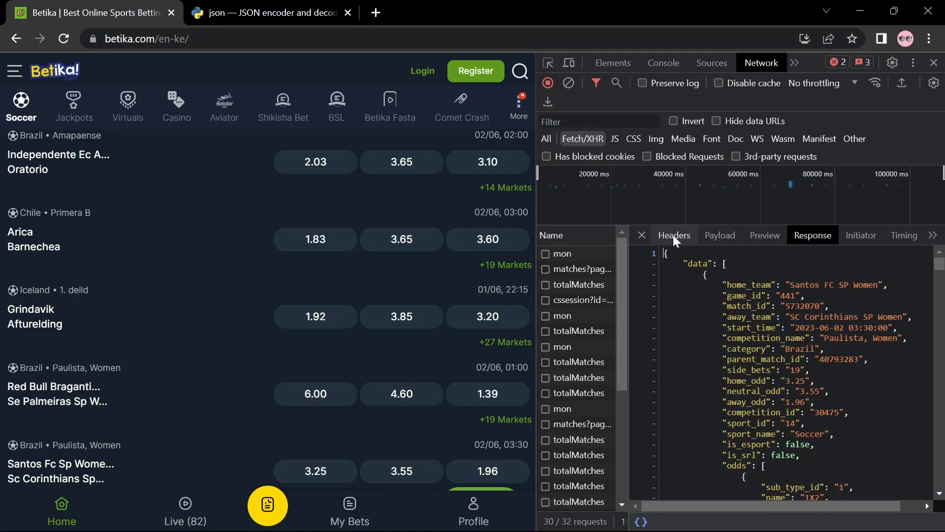
left_click(673, 235)
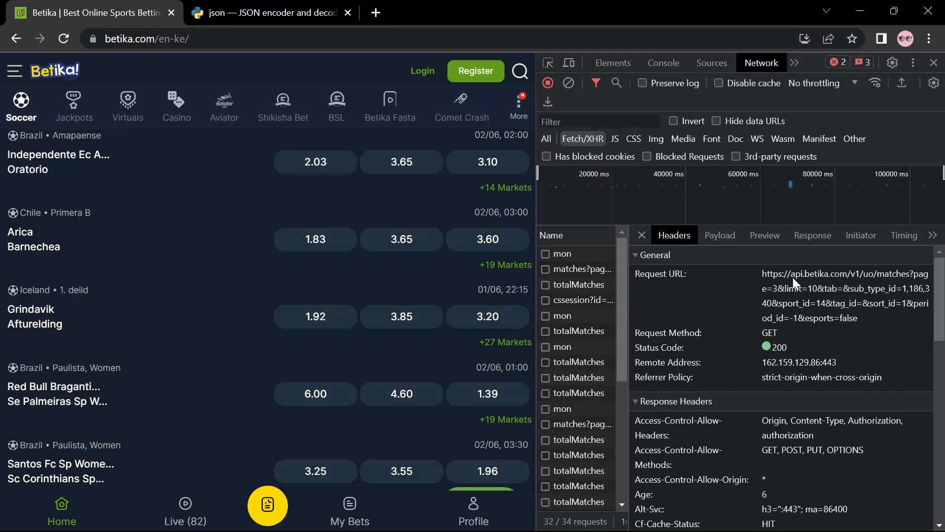
mouse_move(850, 330)
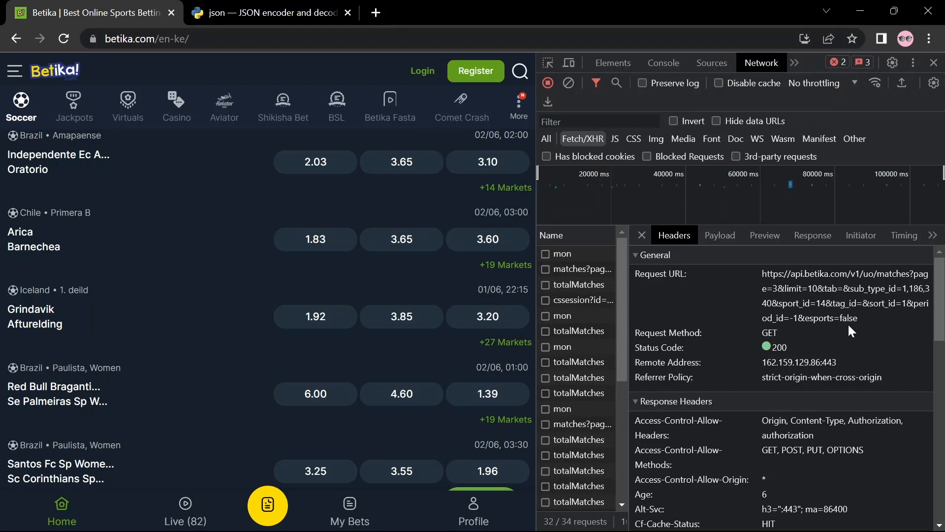
mouse_move(577, 284)
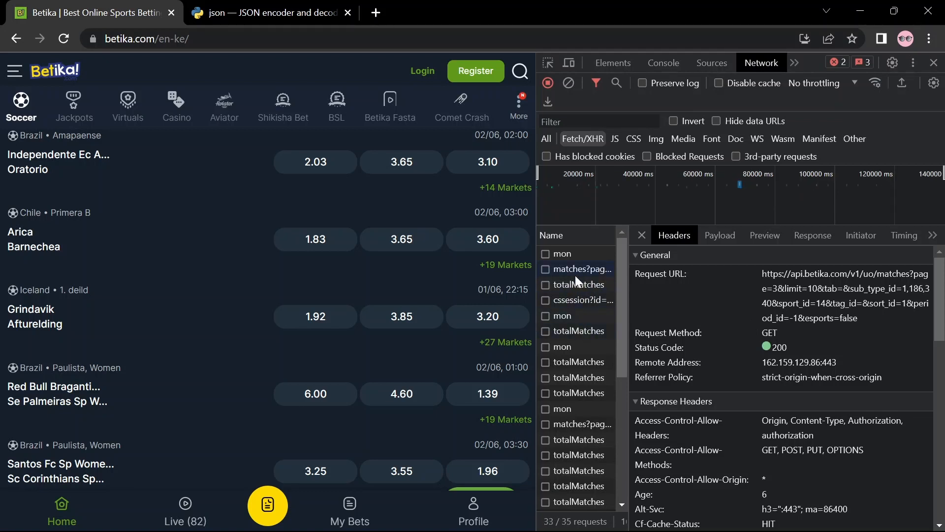
mouse_move(584, 270)
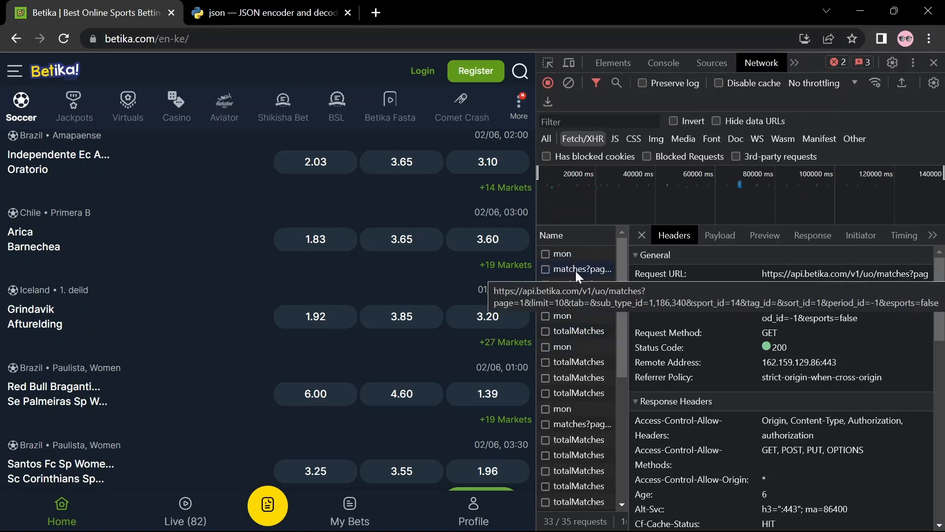
Check the page 1 matches request's JSON response and its full request URL.
left_click(584, 269)
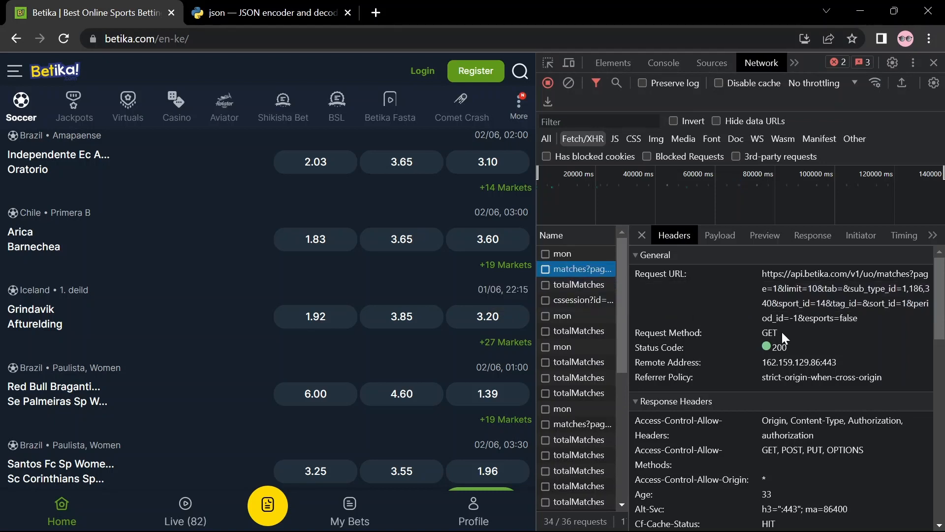
left_click(812, 235)
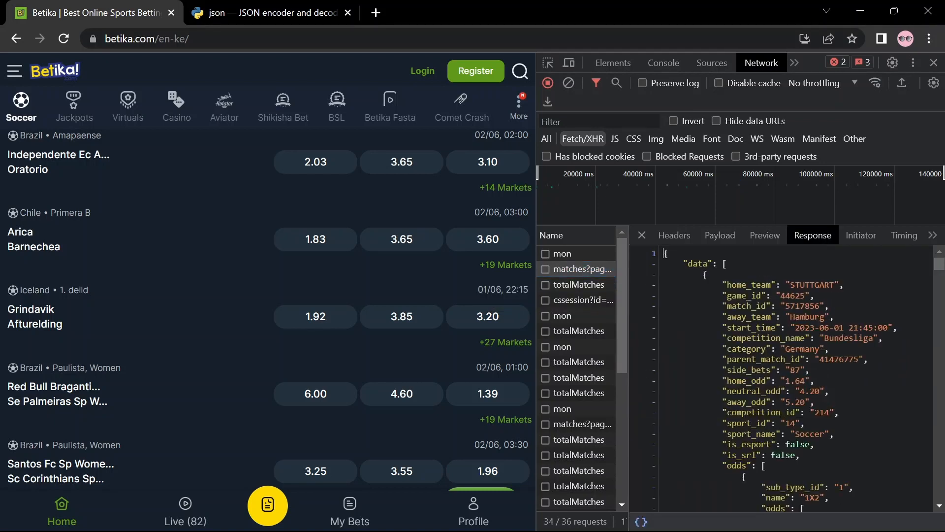
mouse_move(675, 236)
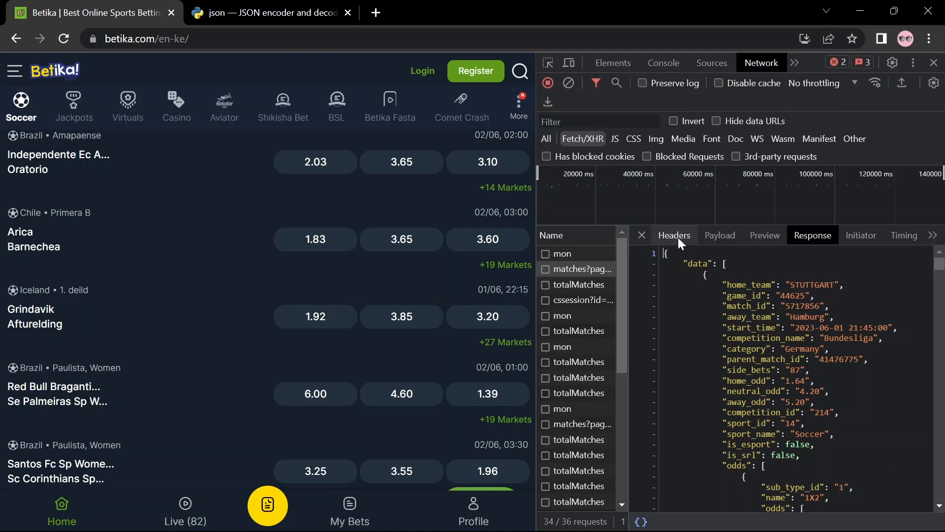
left_click(673, 235)
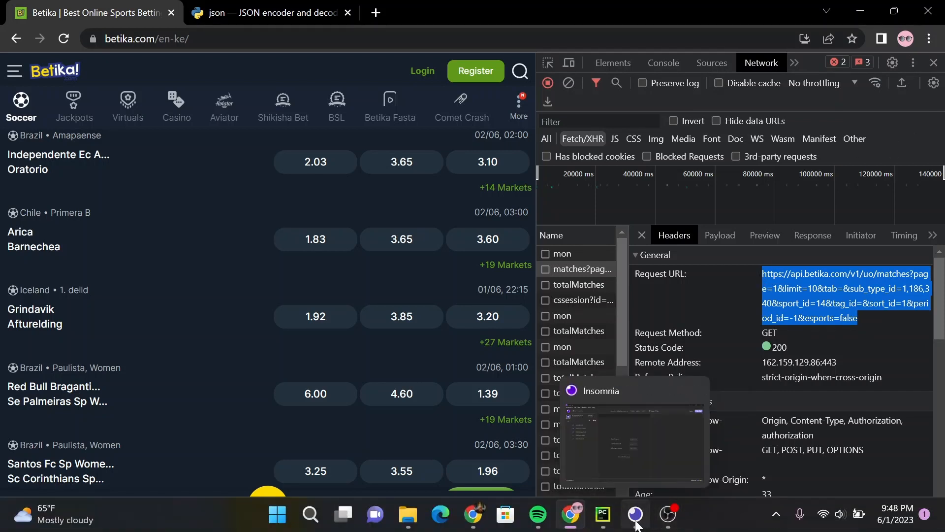
Create a new HTTP request in Insomnia named YoutubeTutorial.
left_click(634, 514)
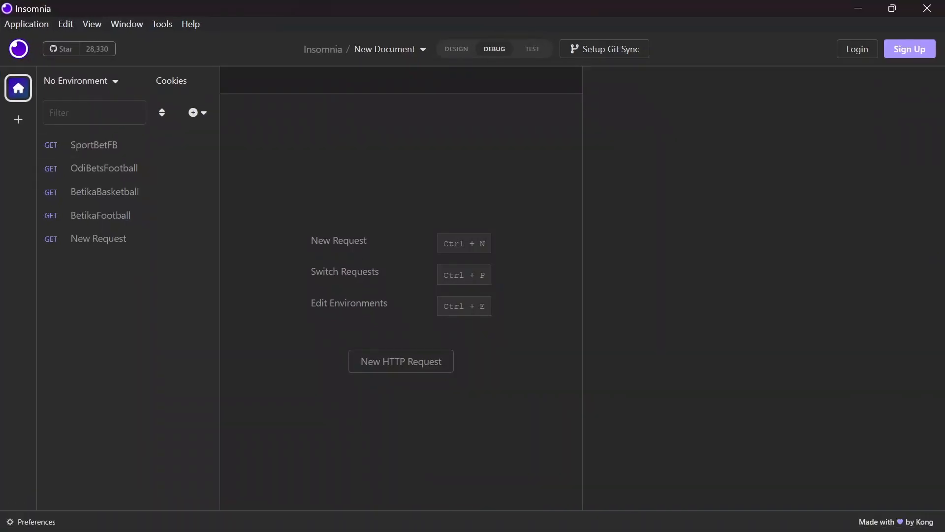
left_click(193, 112)
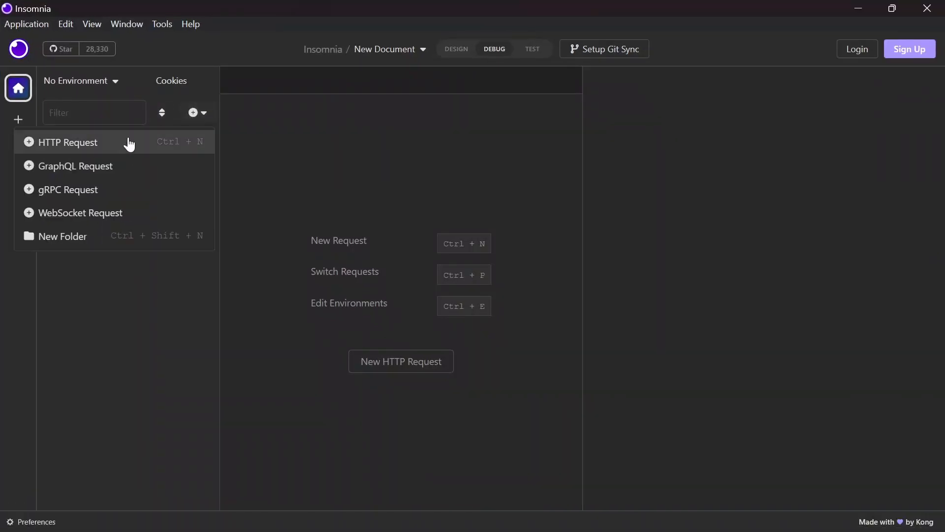
mouse_move(136, 150)
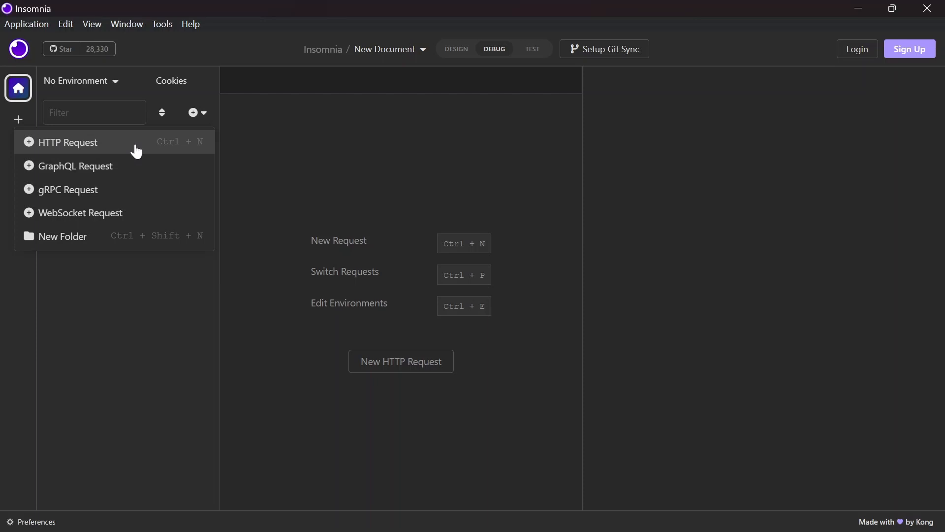
left_click(68, 141)
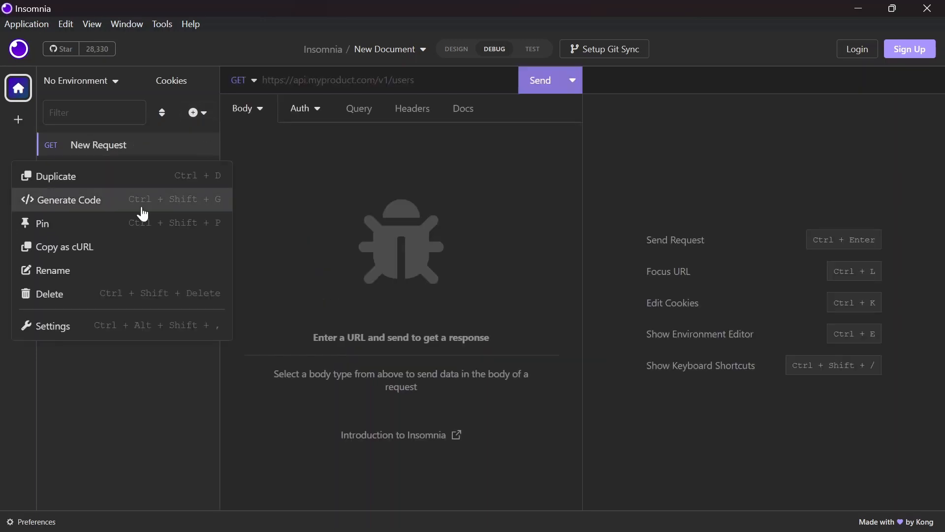
left_click(52, 270)
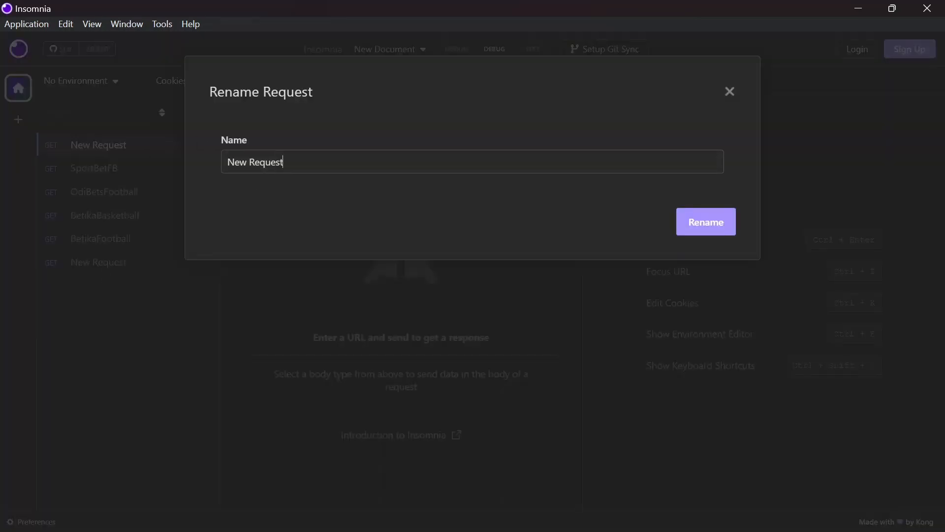
left_click(705, 221)
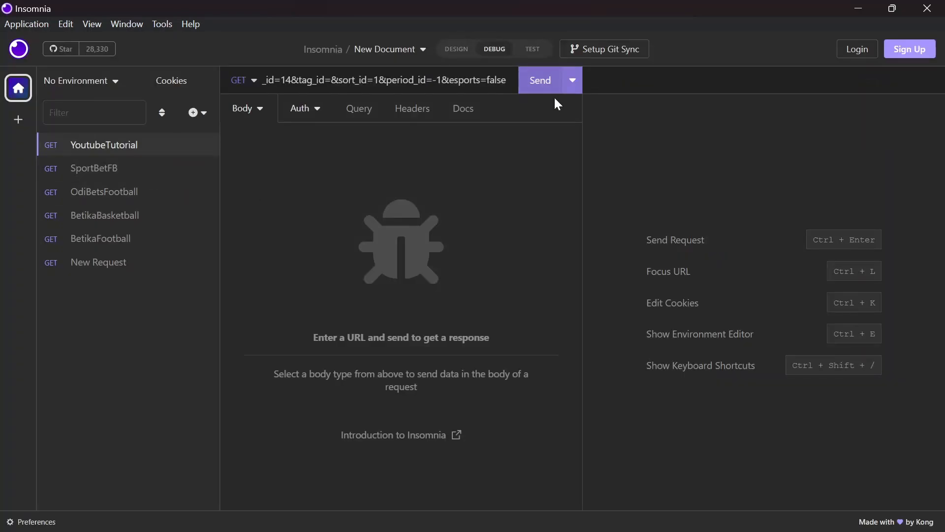
Send the request to the Betika matches URL and get a 200 OK JSON response.
left_click(540, 80)
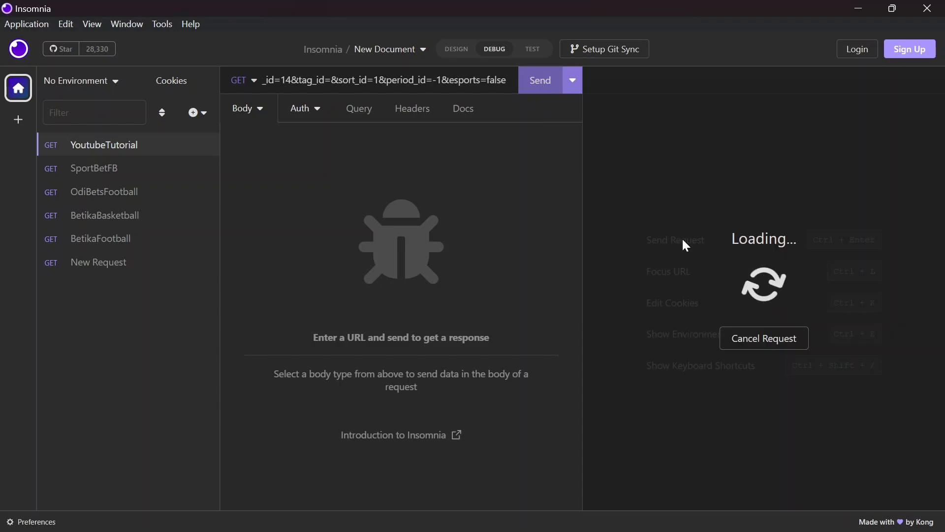
left_click(538, 80)
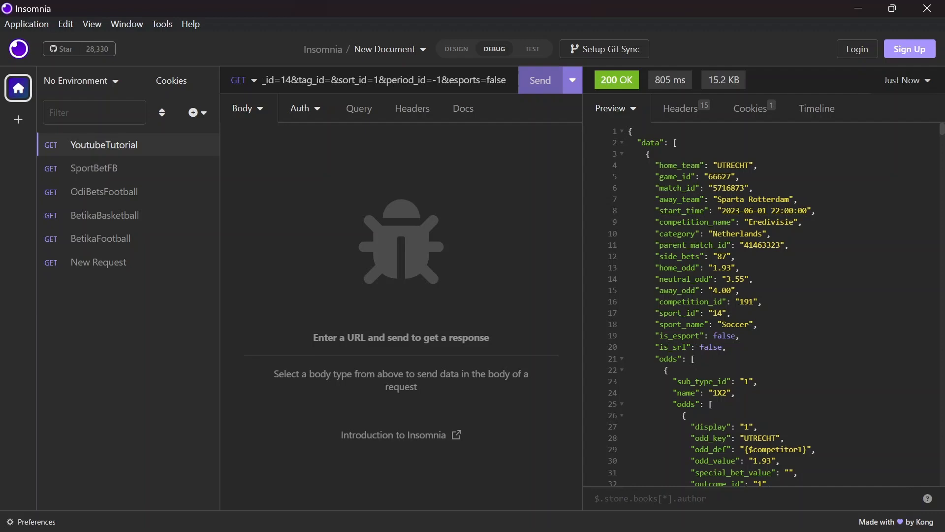
Look over the JSON match data and nested 1X2 odds, then show the request's actions.
scroll("down", 3)
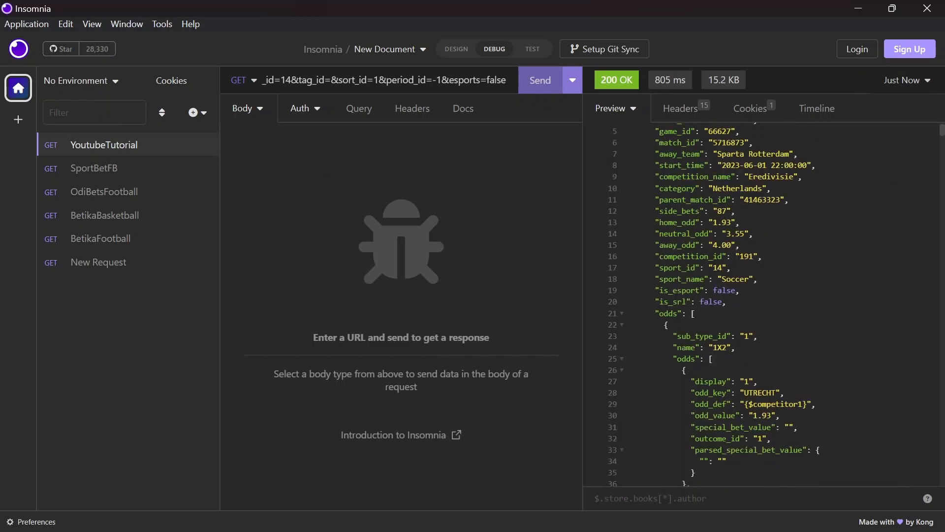
scroll("up", 3)
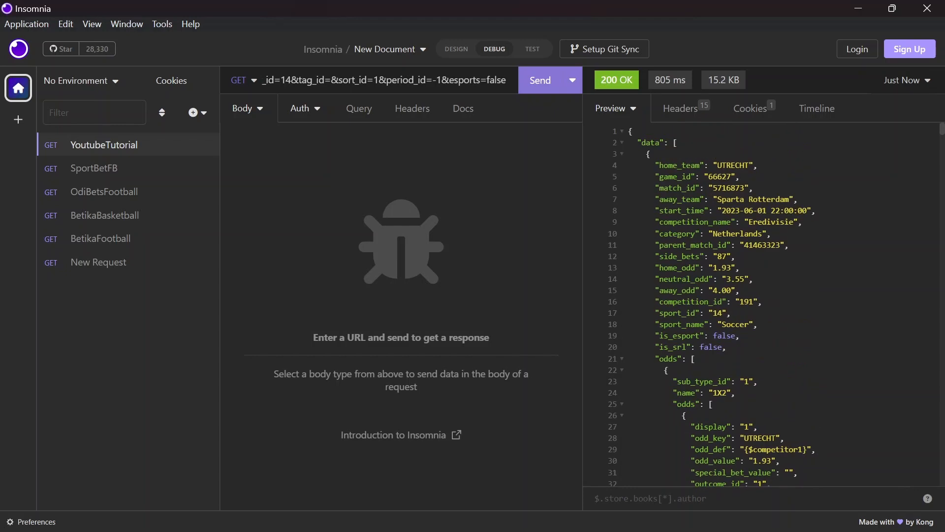
scroll("down", 3)
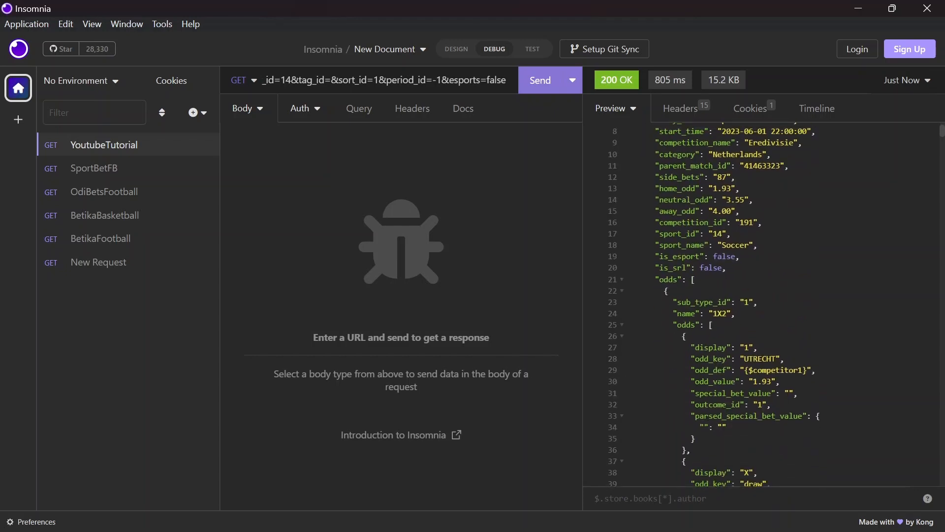
scroll("up", 3)
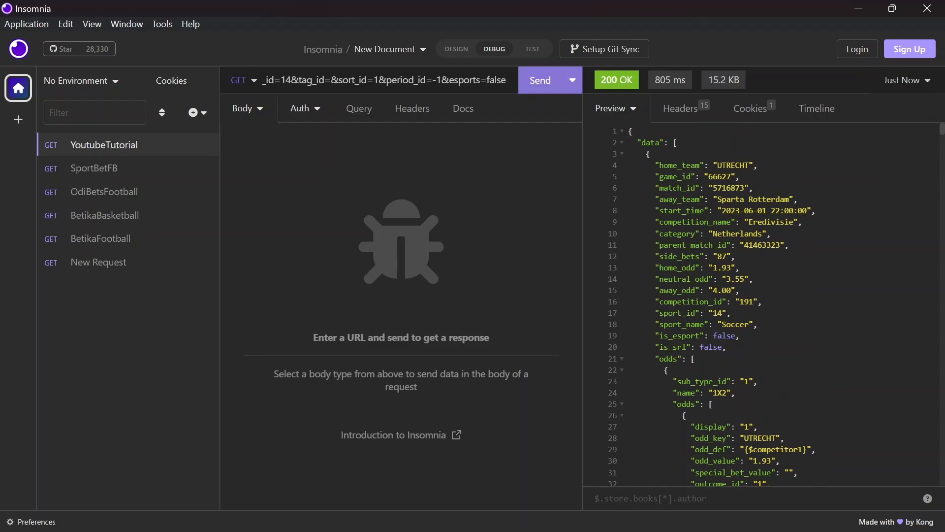
mouse_move(267, 184)
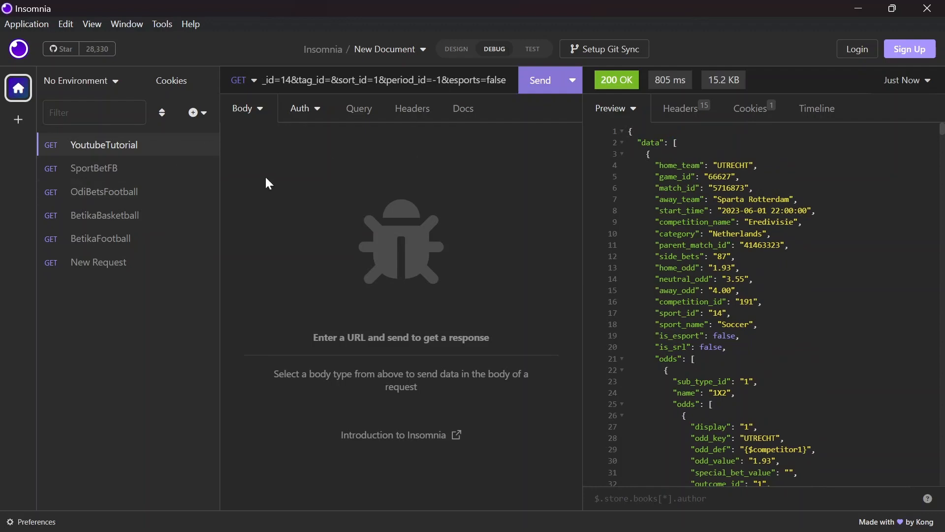
mouse_move(184, 141)
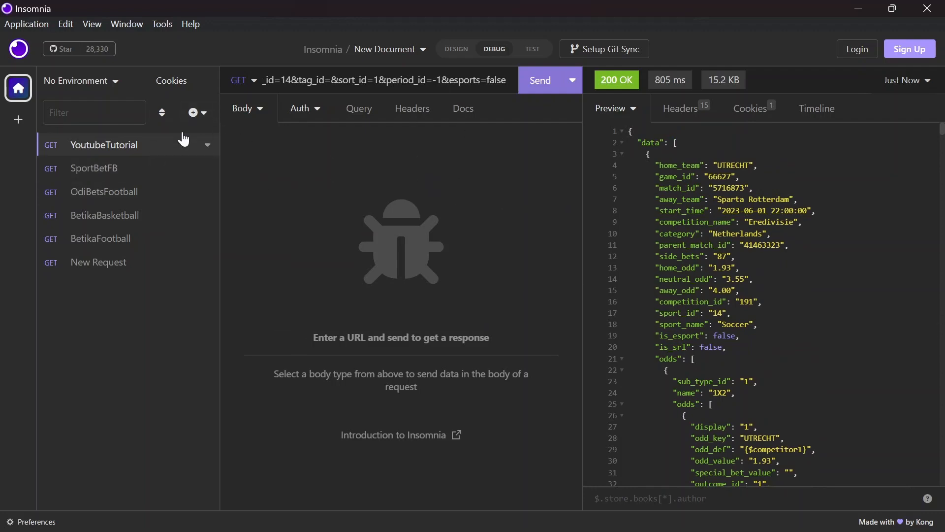
left_click(207, 145)
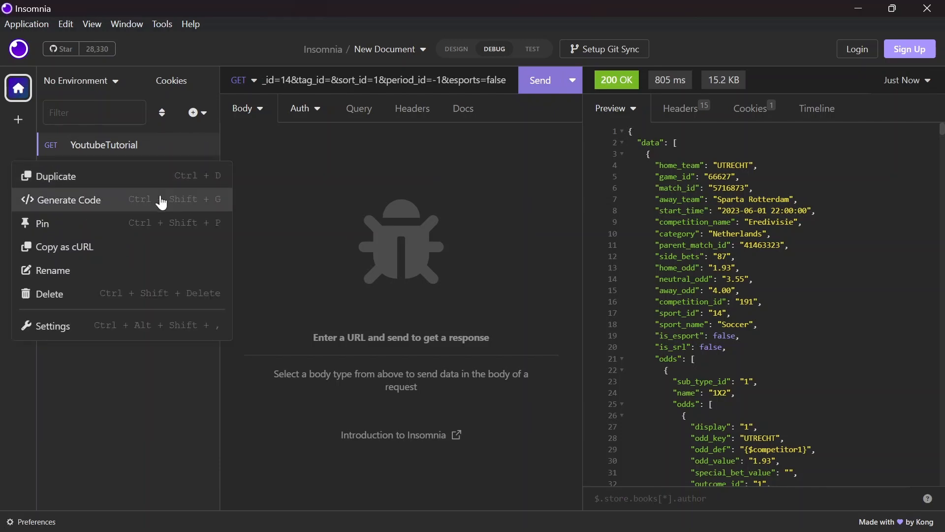
Generate Python http.client code for YoutubeTutorial and copy it to the clipboard.
left_click(69, 200)
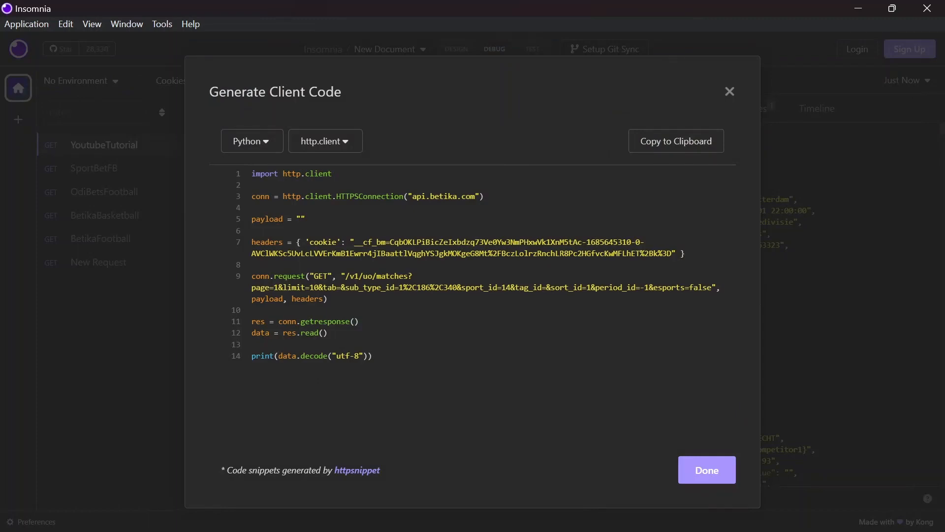
left_click(251, 141)
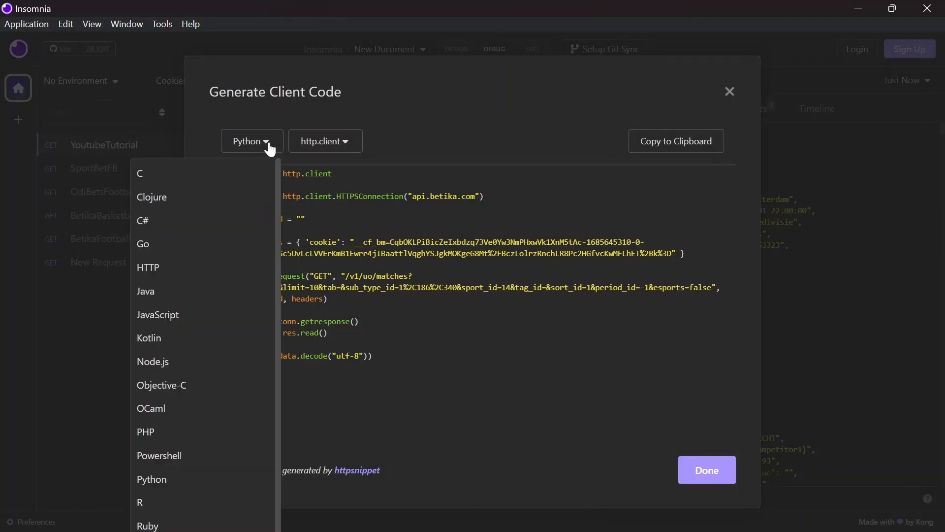
mouse_move(184, 384)
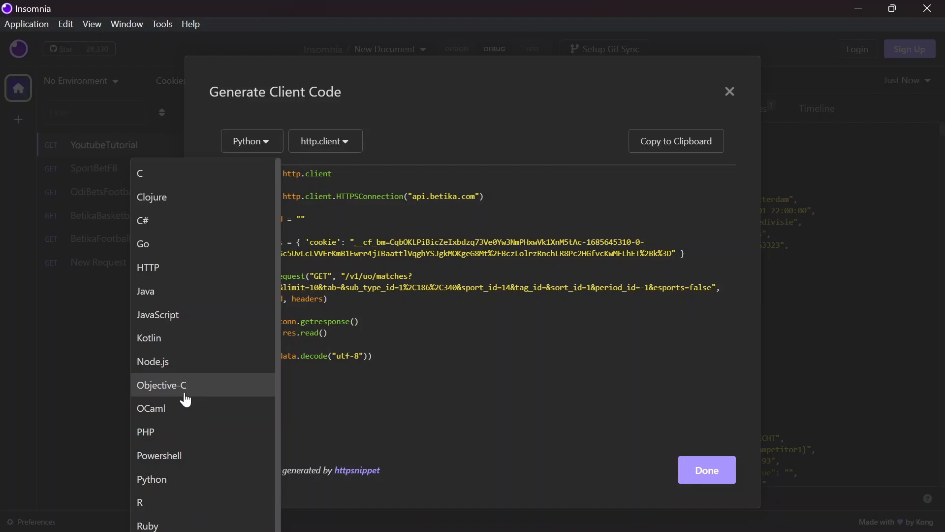
mouse_move(186, 320)
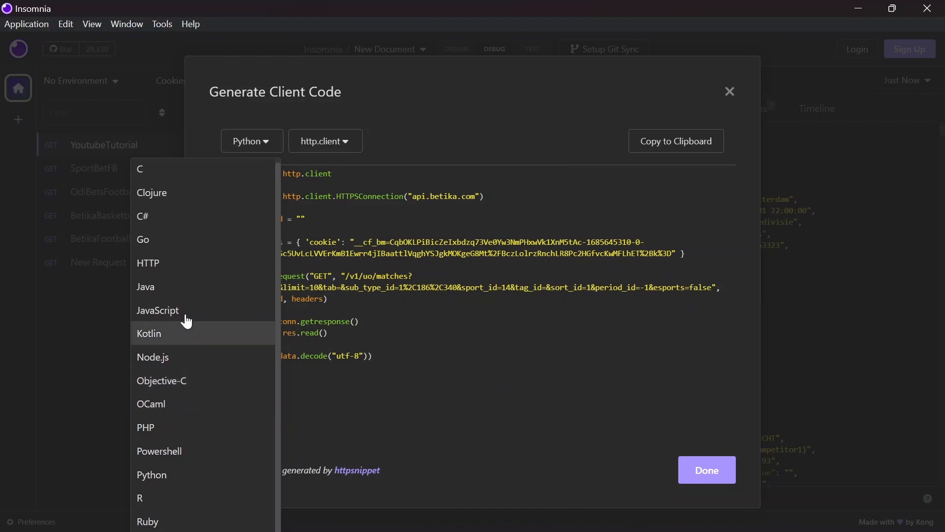
mouse_move(194, 238)
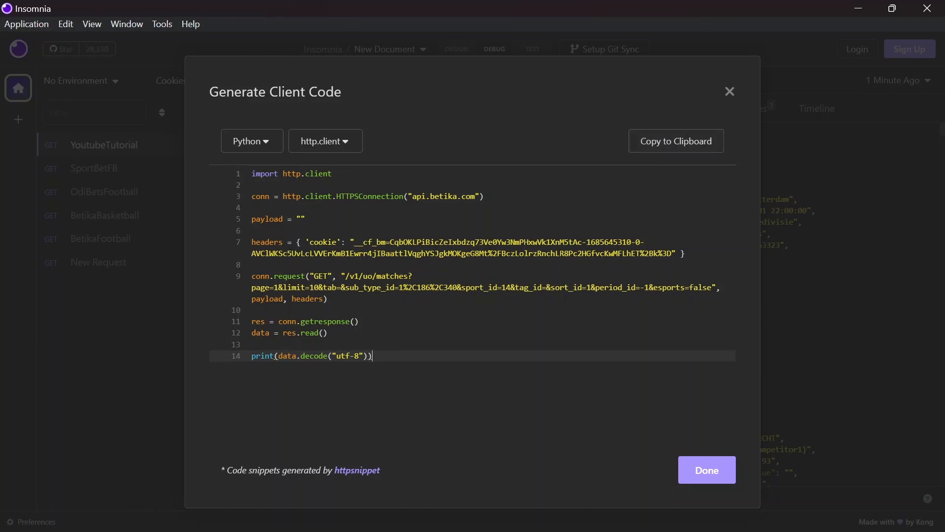
left_click(675, 141)
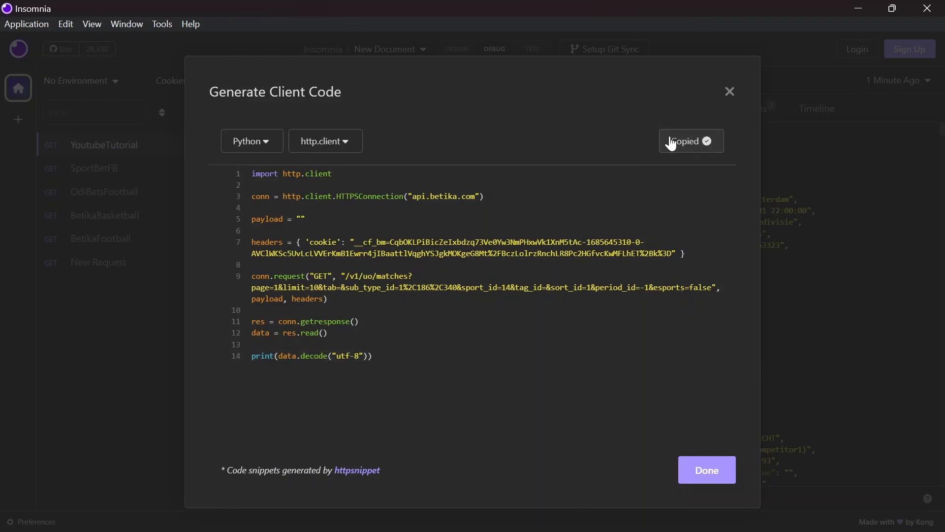
left_click(706, 469)
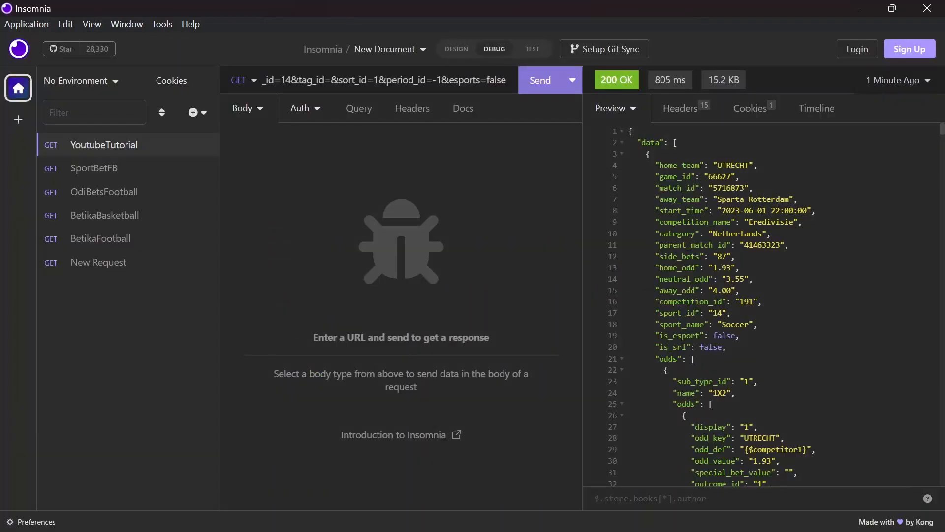
mouse_move(602, 514)
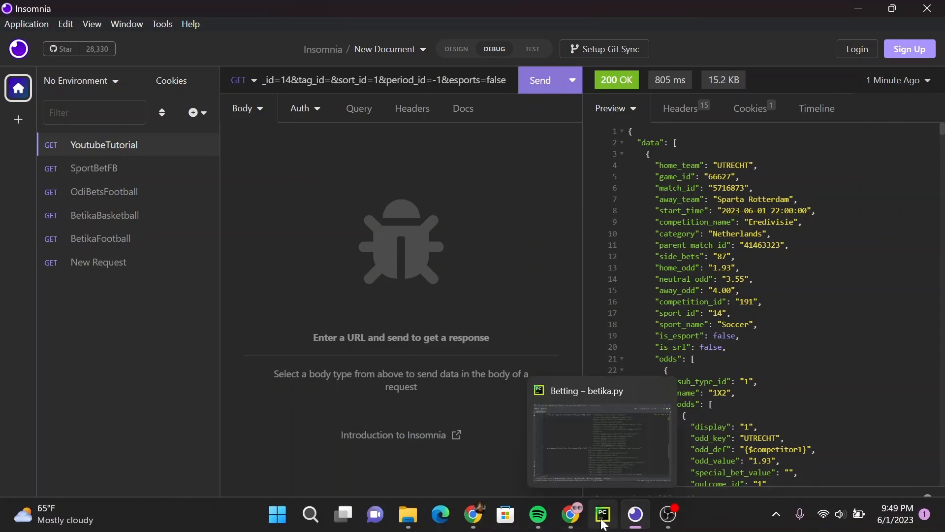
Create a new Python file named YoutubeTest in the PyCharm project for the pasted code.
left_click(601, 515)
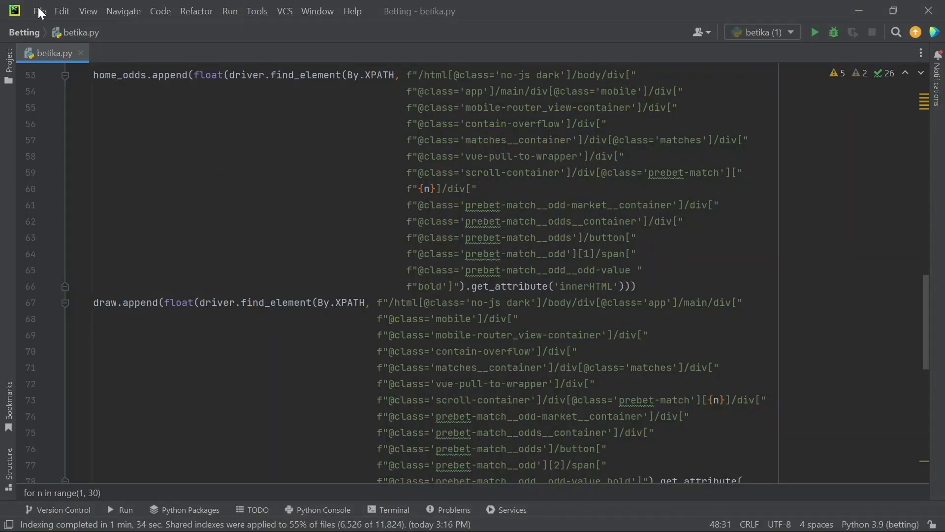
left_click(39, 11)
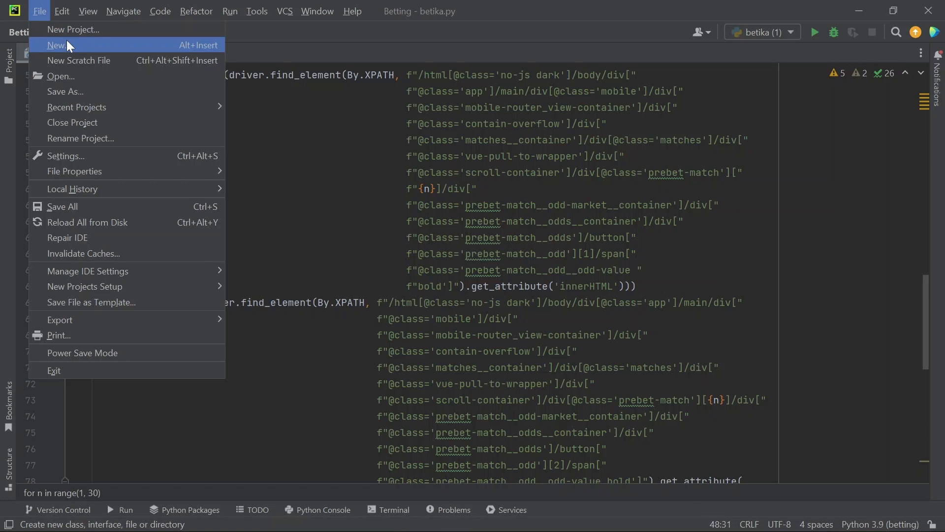
left_click(56, 44)
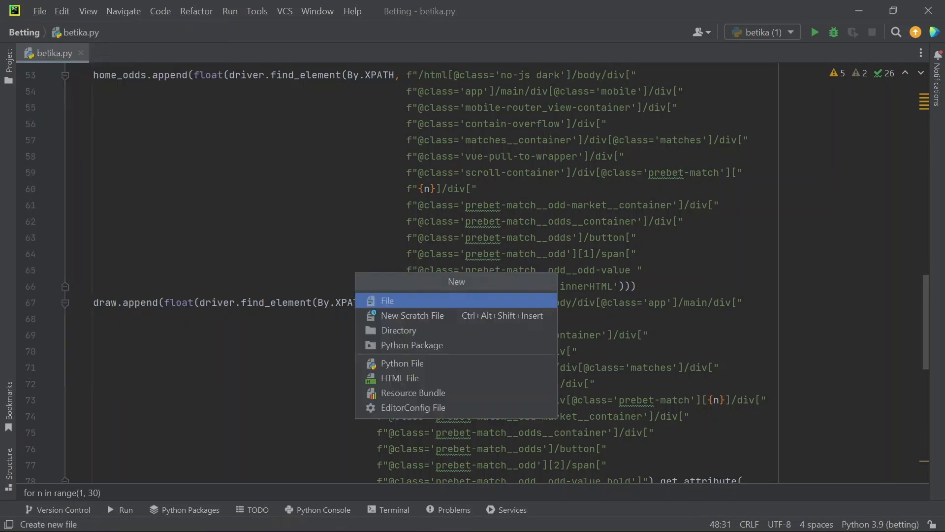
left_click(401, 363)
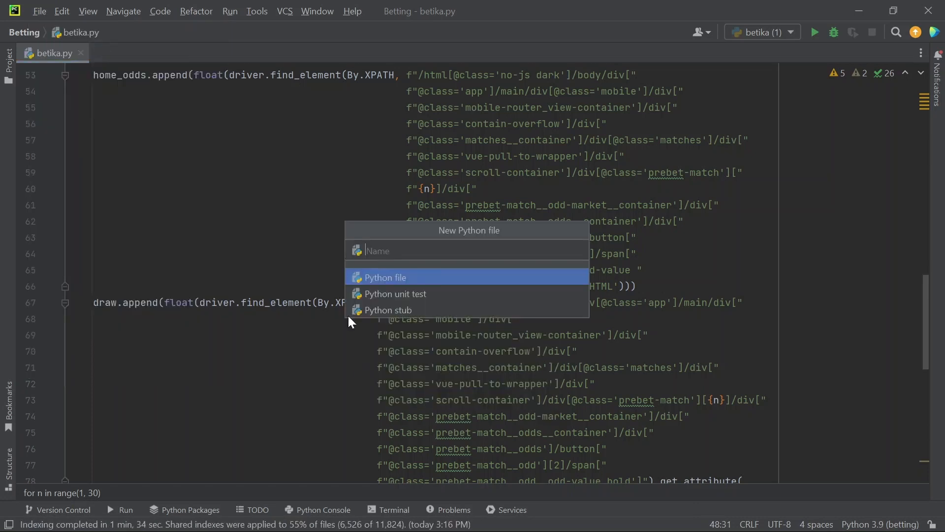
type("Youtube")
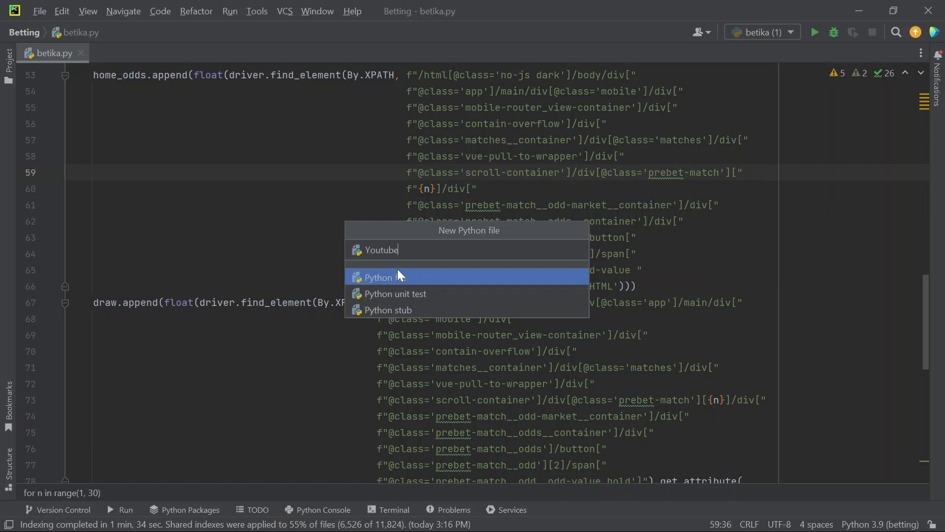
type("Test")
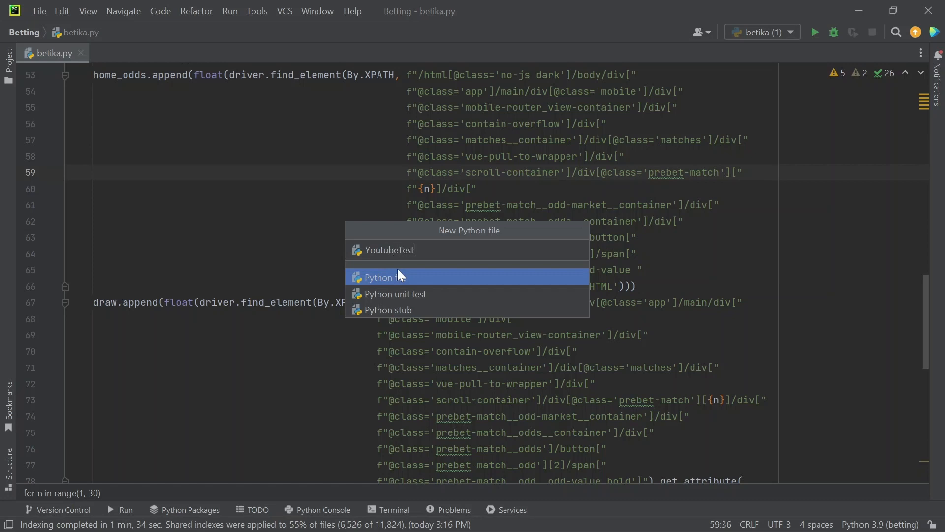
left_click(380, 277)
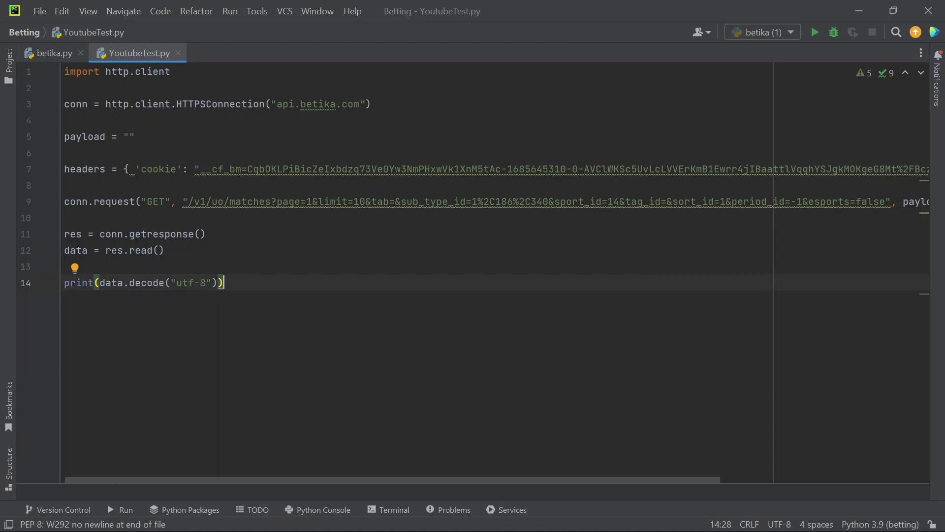
Run YoutubeTest.py to print Betika's JSON match data, then return to the editor.
left_click(65, 185)
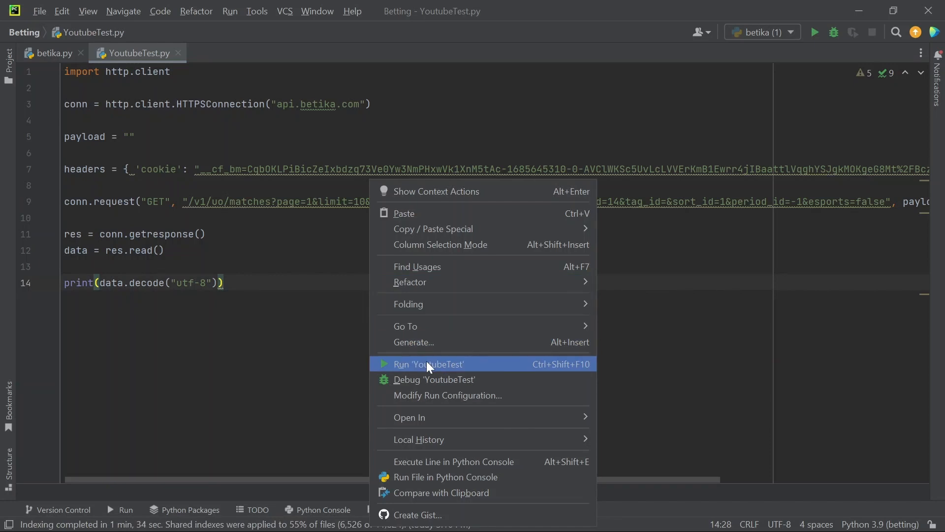
left_click(428, 363)
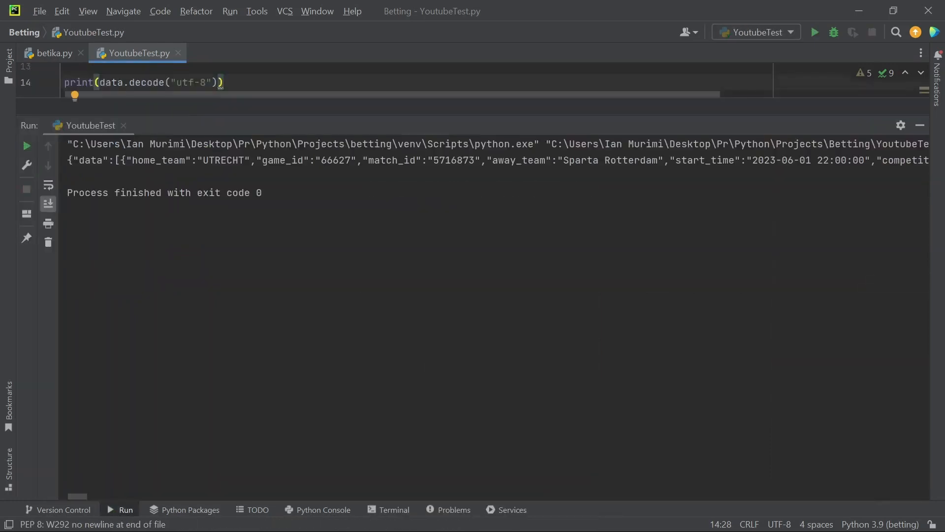
scroll("right", 3)
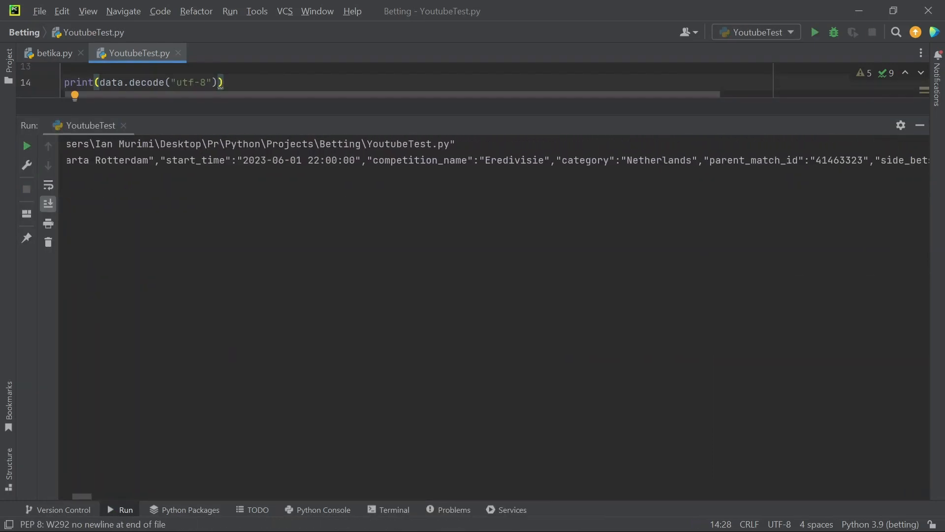
scroll("right", 3)
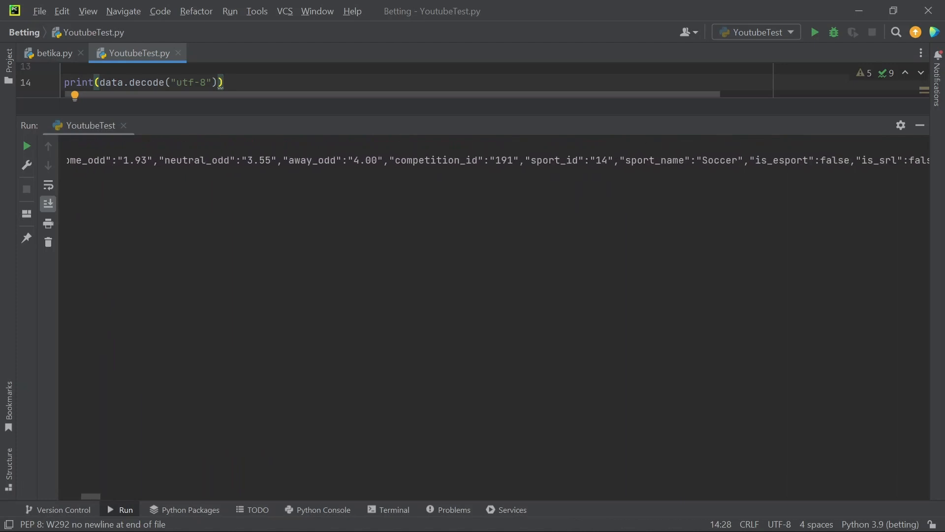
left_click(813, 32)
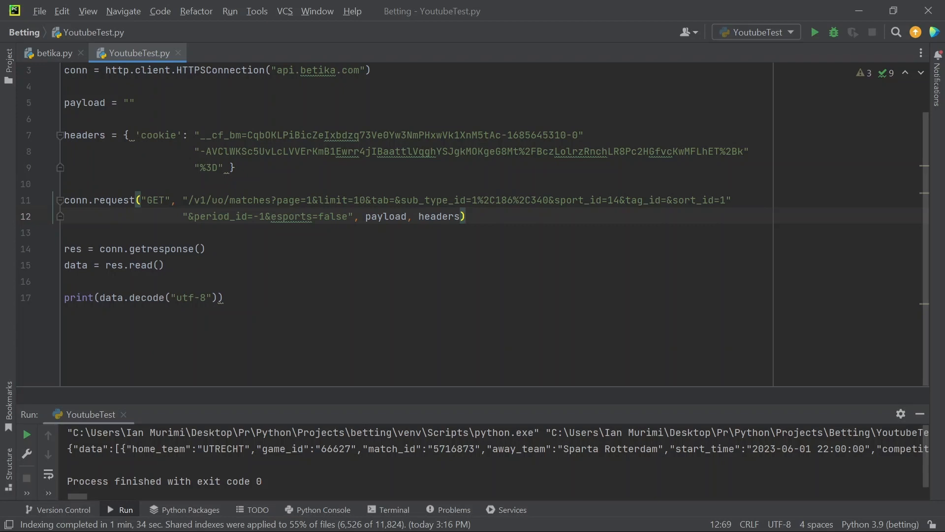
Replace the print line with print(type(data)) to show the decoded response's type.
left_click(223, 298)
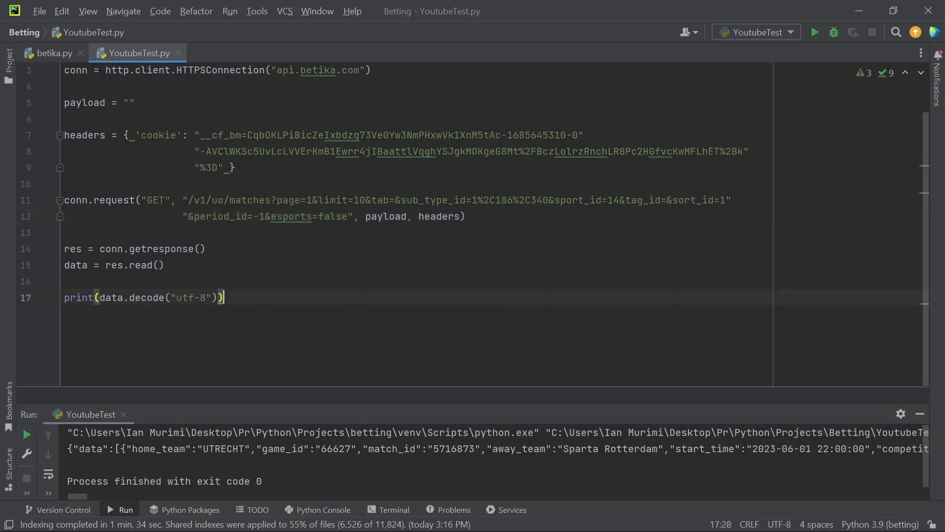
double_click(78, 297)
type("data = ")
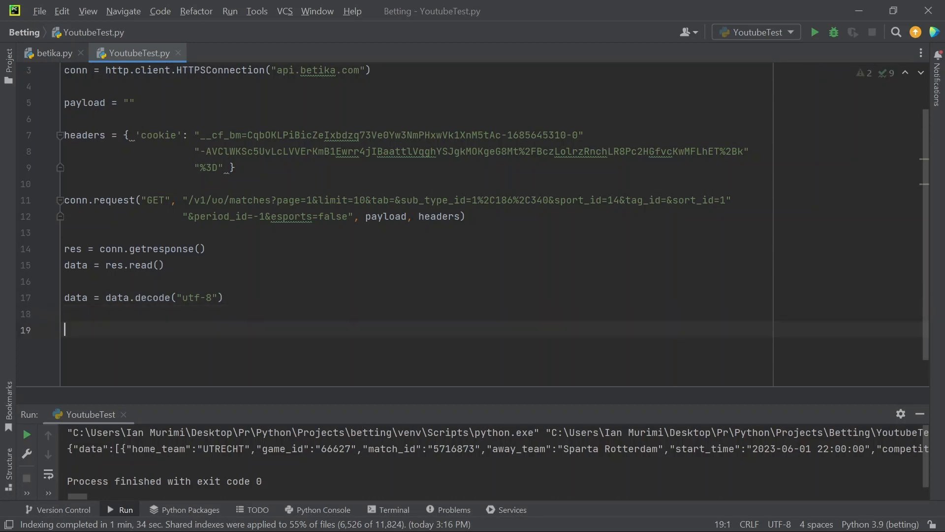
type("print")
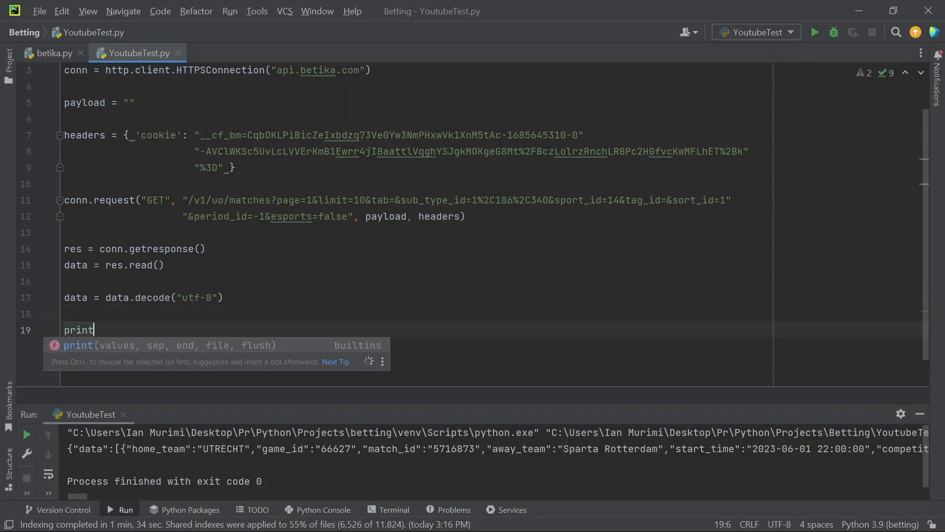
key("Escape")
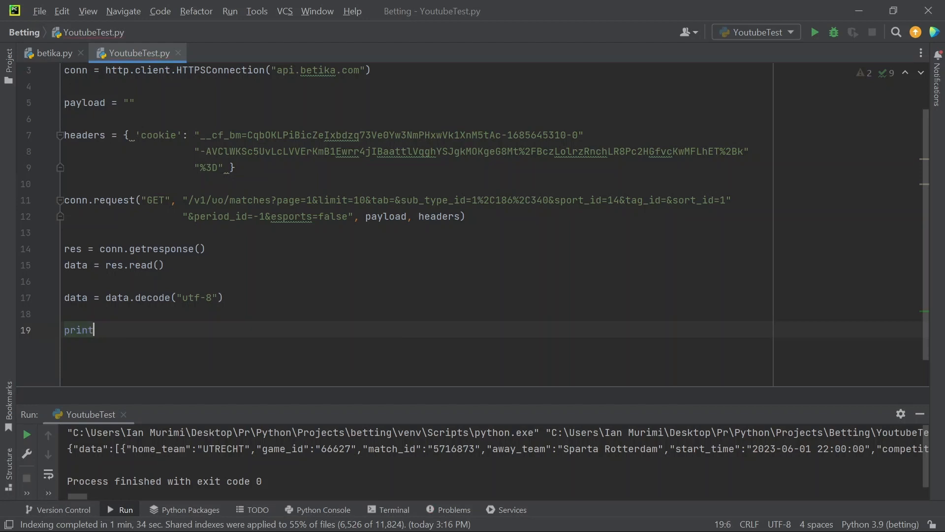
type("(type")
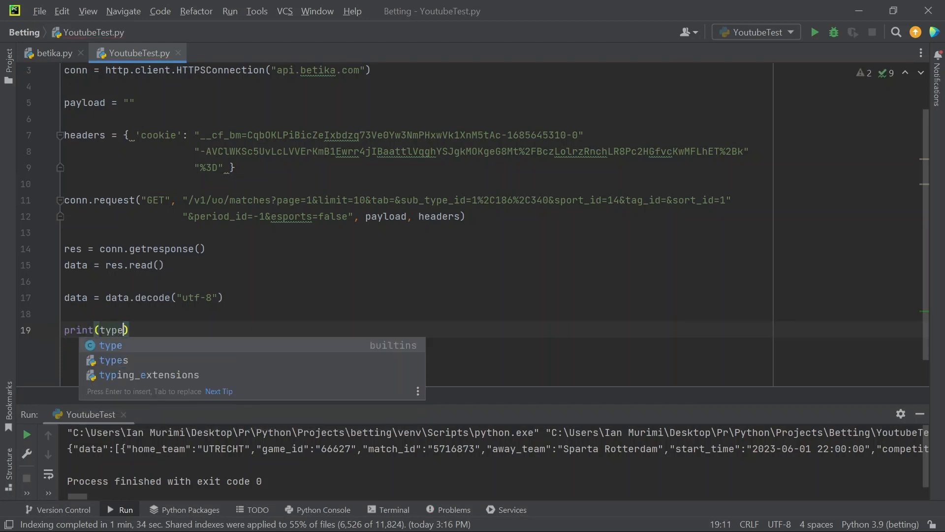
type("(d")
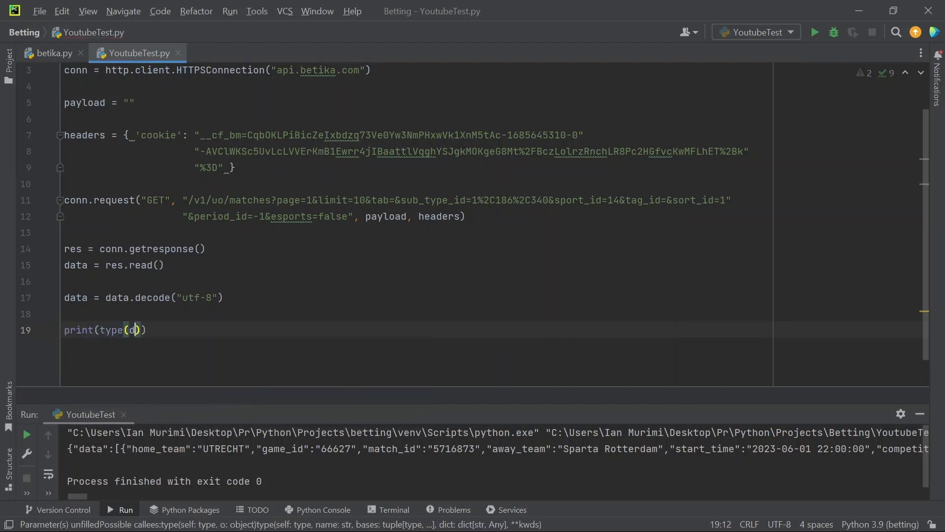
type("ata")
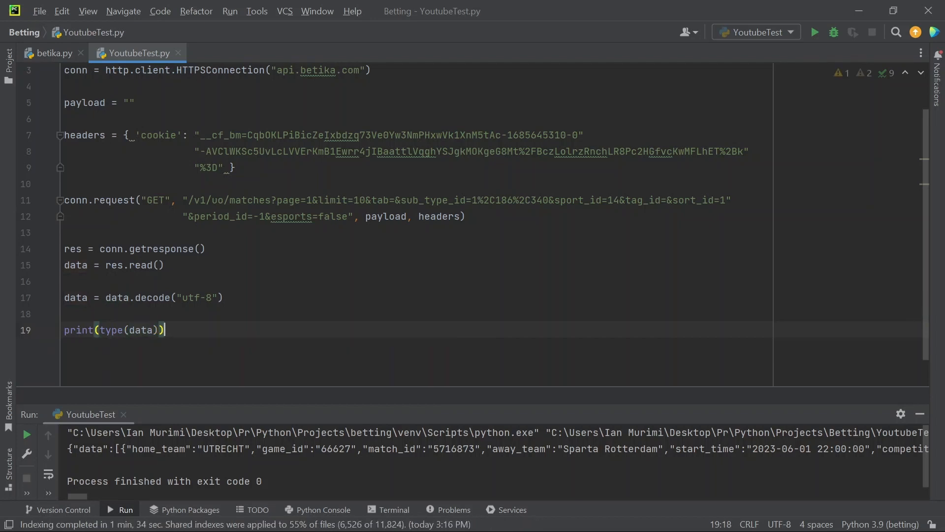
Begin a second print statement on the new line below.
key("enter")
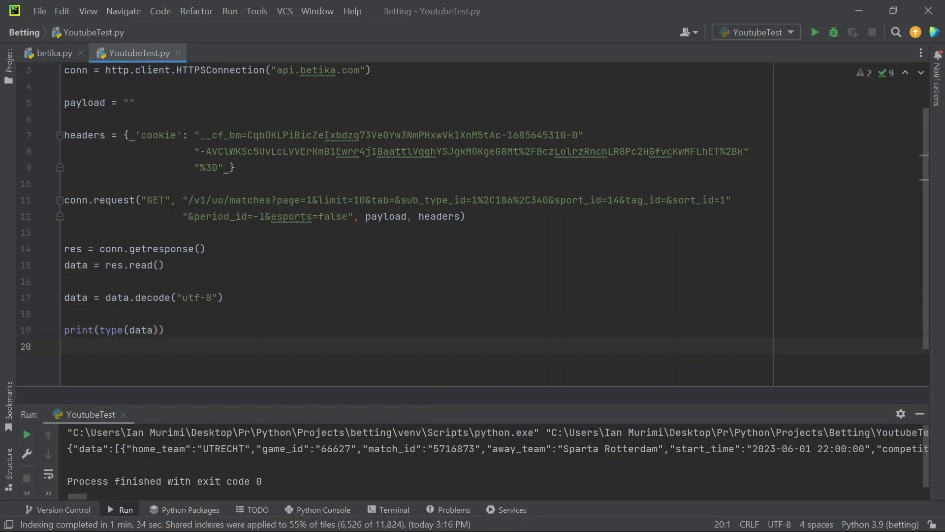
type("print")
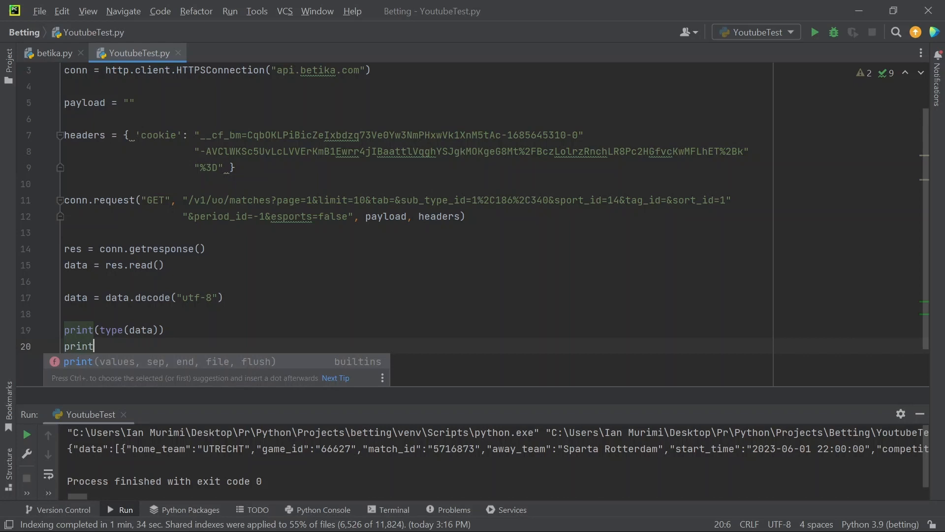
Complete print(data), run the script and inspect the output showing <class 'str'>.
type("(data")
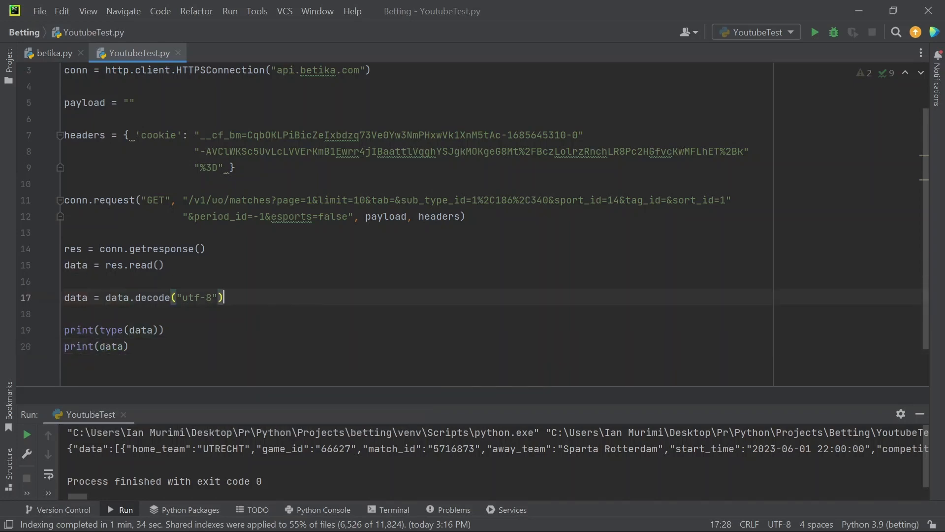
left_click(814, 31)
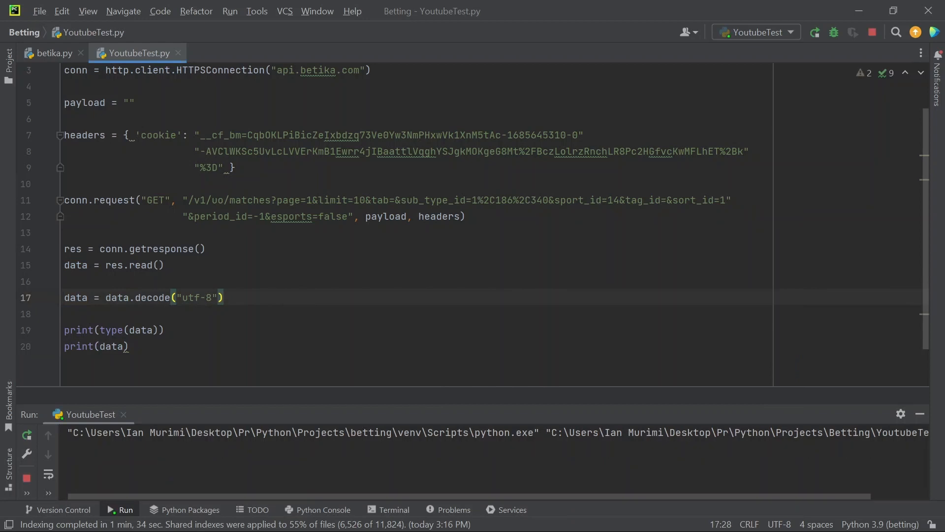
left_click(814, 31)
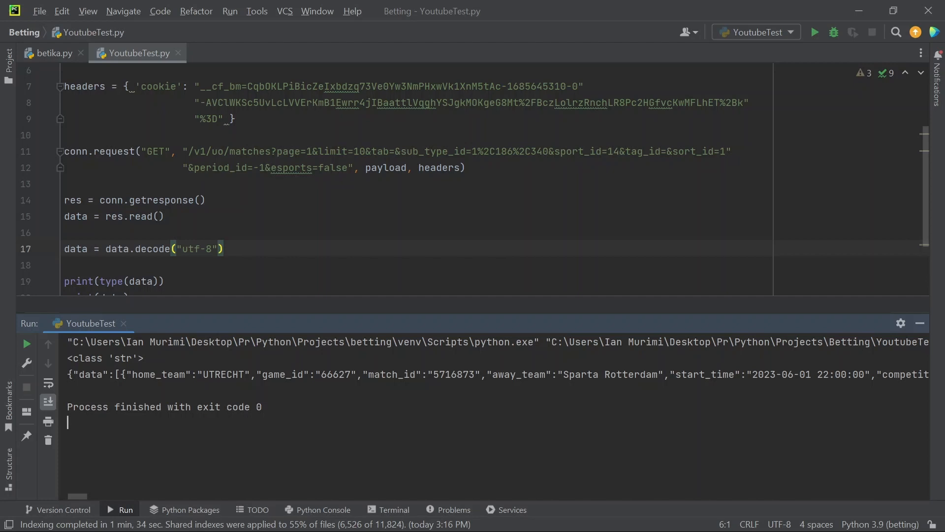
scroll("down", 3)
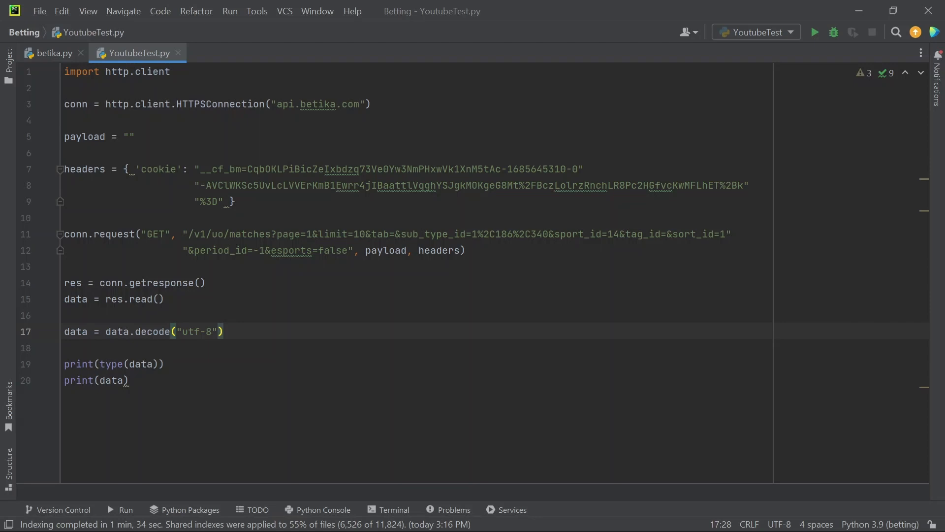
Add 'import json' on the line below the first import.
key("enter")
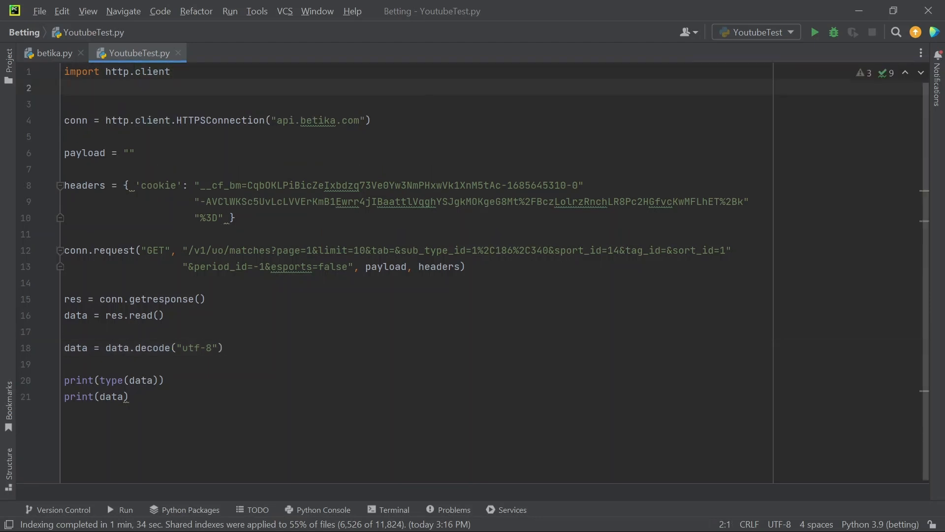
type("import")
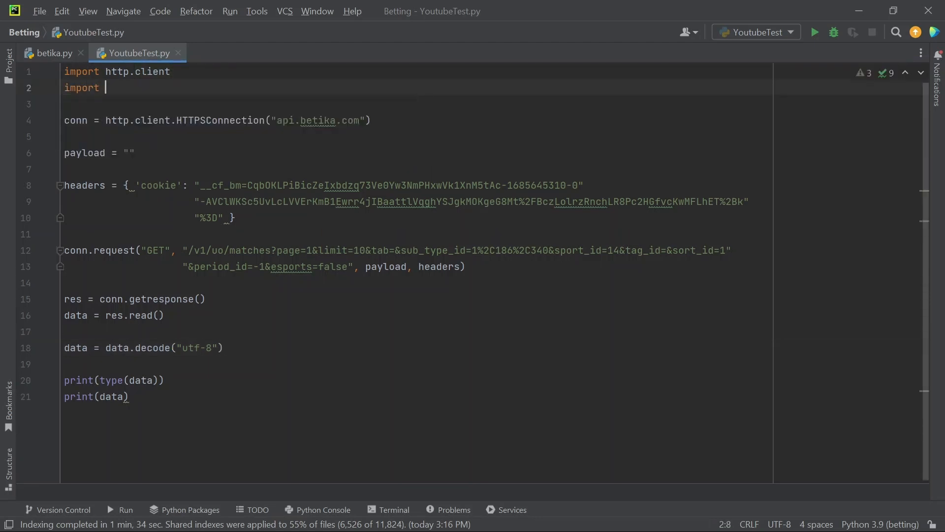
type("json")
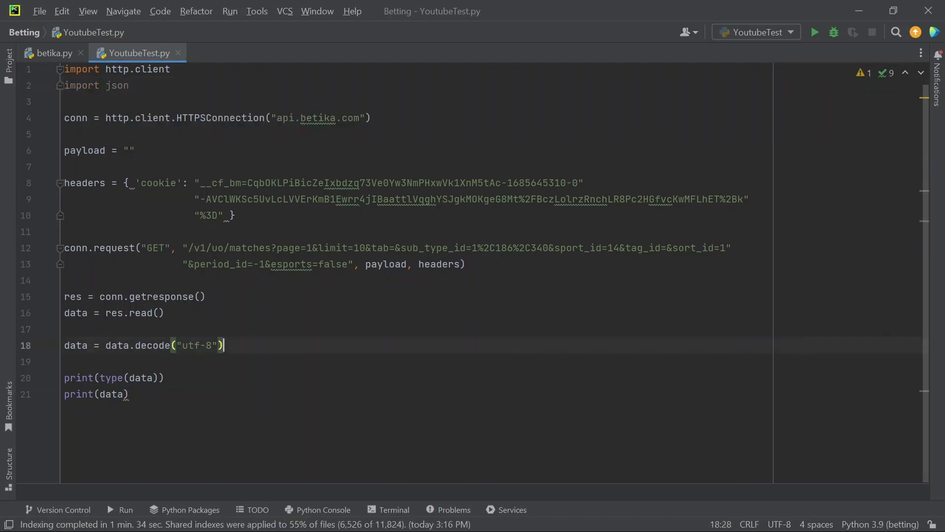
After the decode line, add data = json.loads(data) to parse the response.
key("enter")
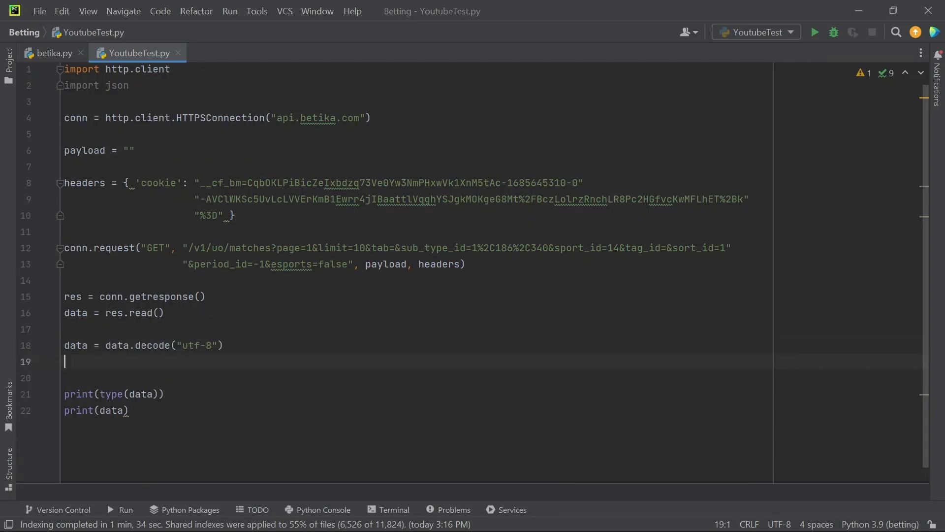
type("data =")
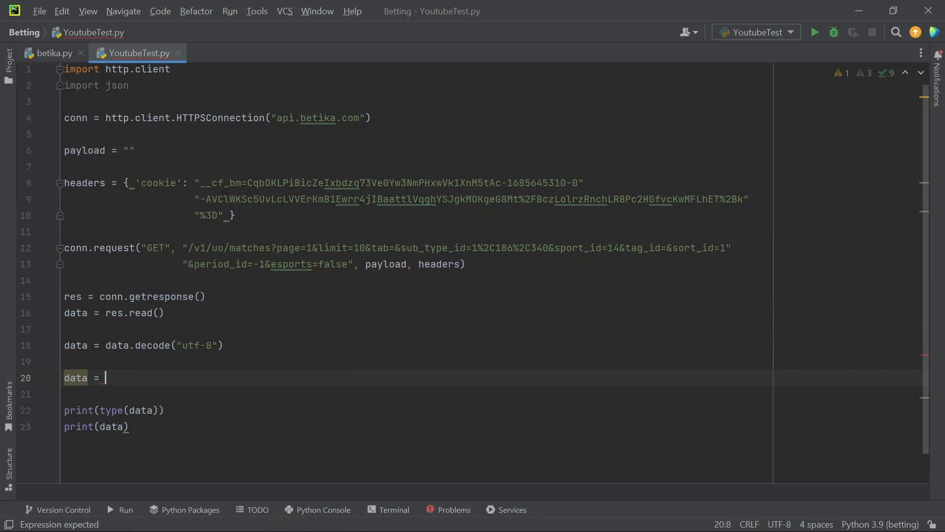
type("json.")
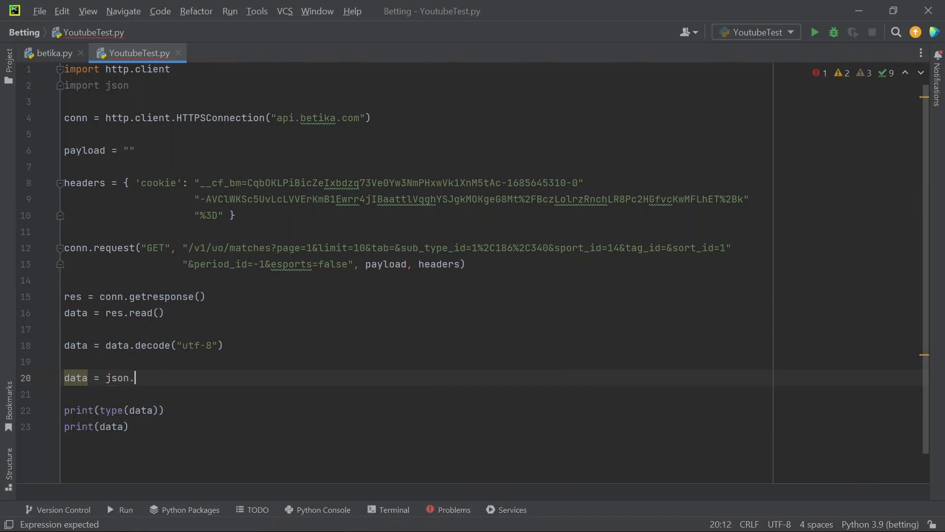
type("loads(")
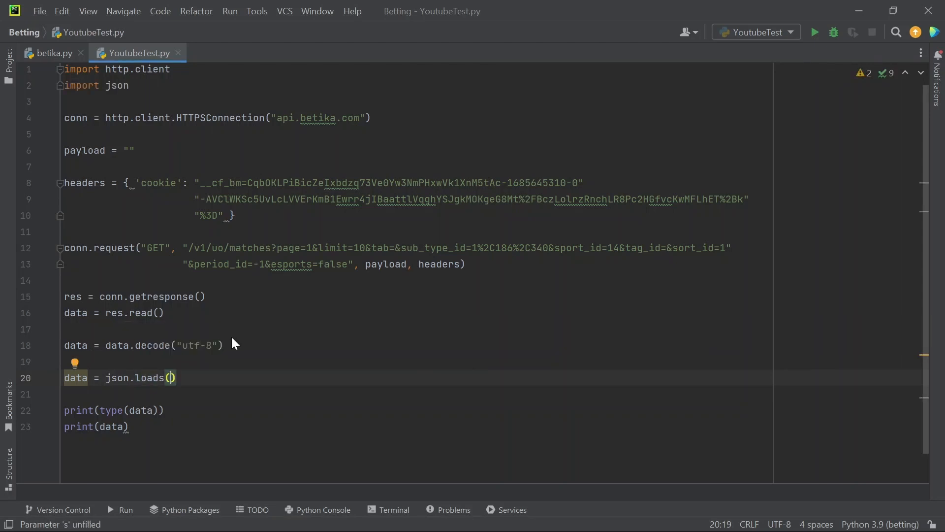
left_click(173, 377)
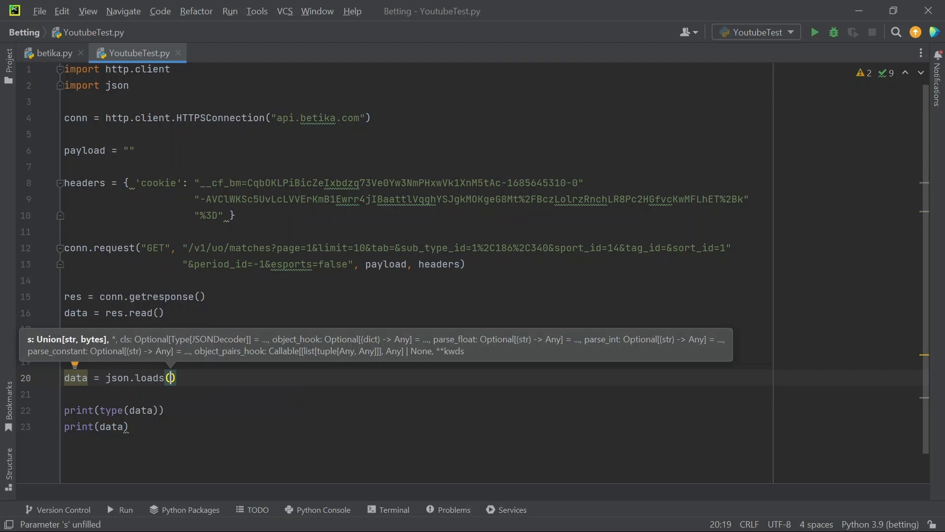
type("data")
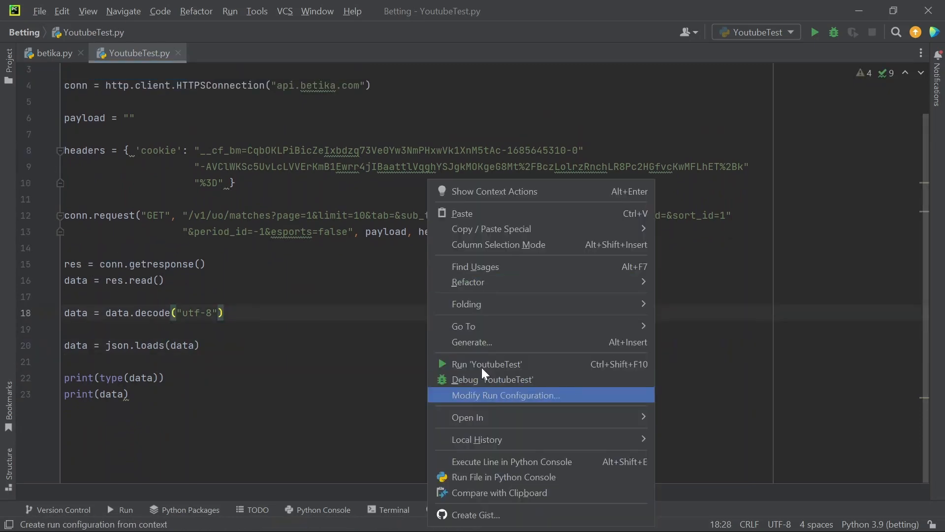
Rerun YoutubeTest to see the data is now a dict, then switch to the json docs in Chrome.
left_click(485, 363)
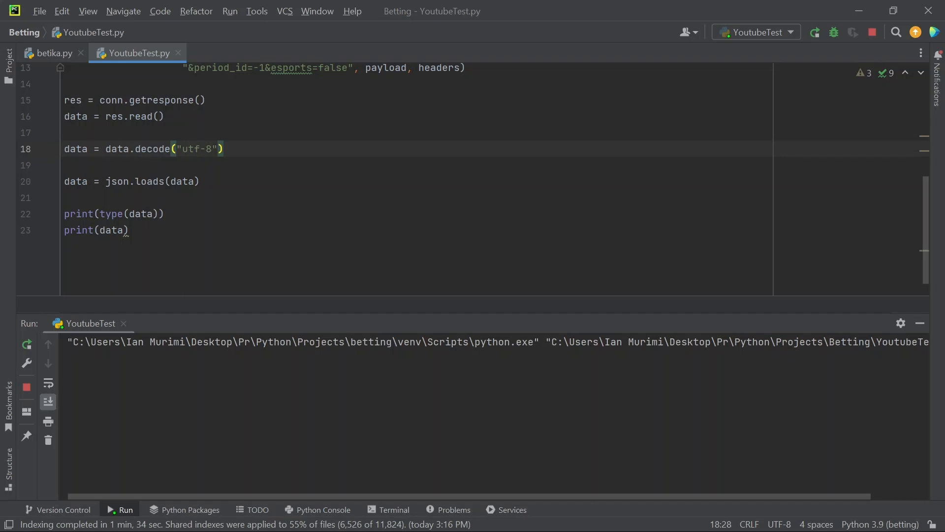
left_click(815, 31)
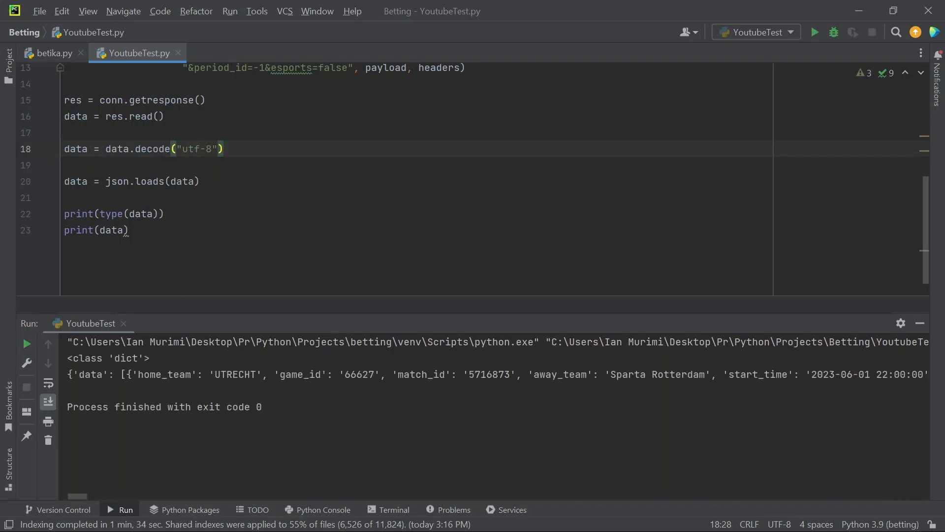
left_click(165, 214)
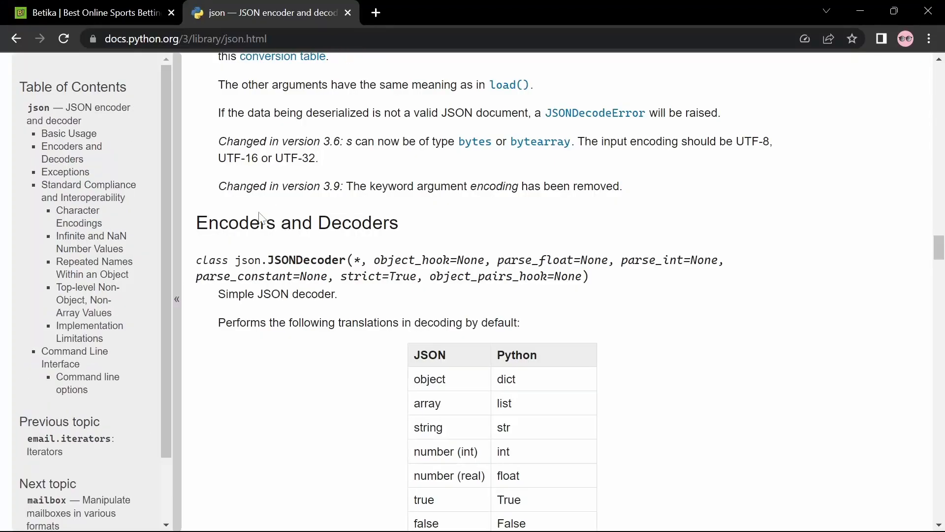
Scroll the json docs down to the JSONDecoder section and its conversion table.
scroll("down", 3)
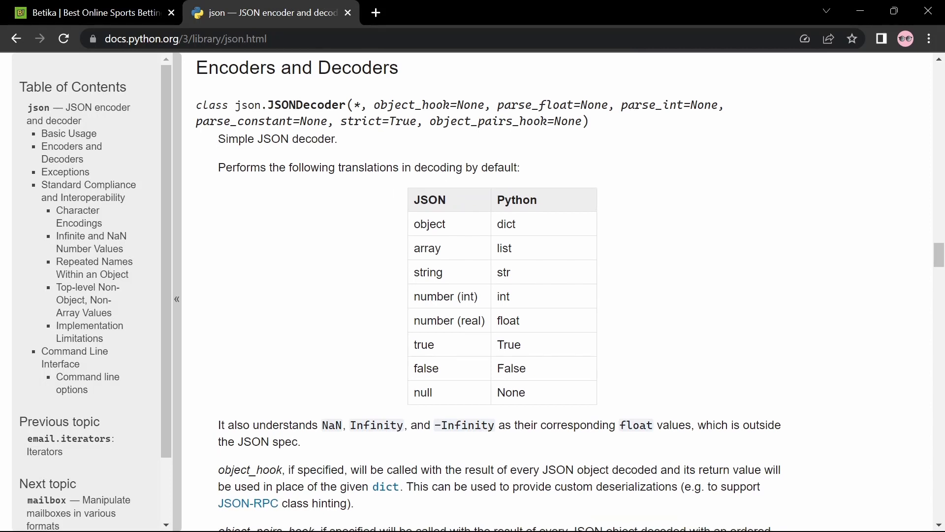
mouse_move(550, 230)
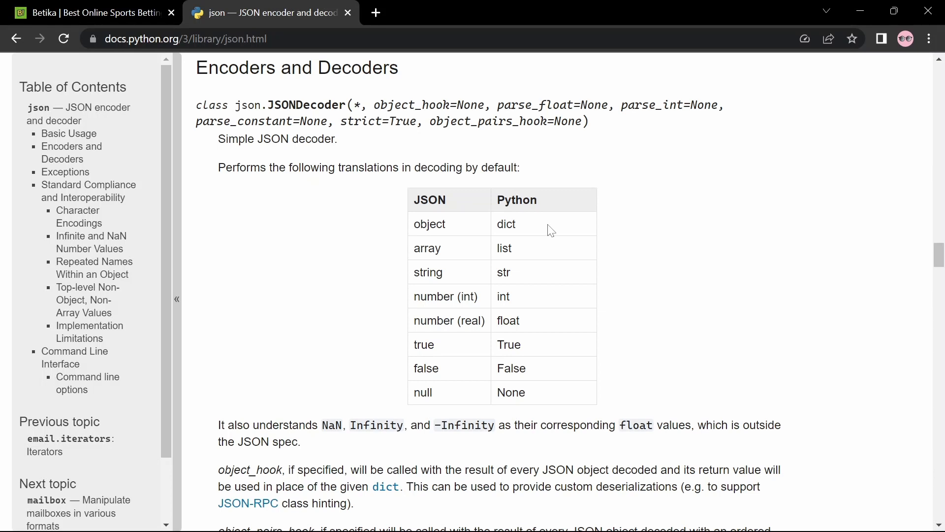
mouse_move(550, 266)
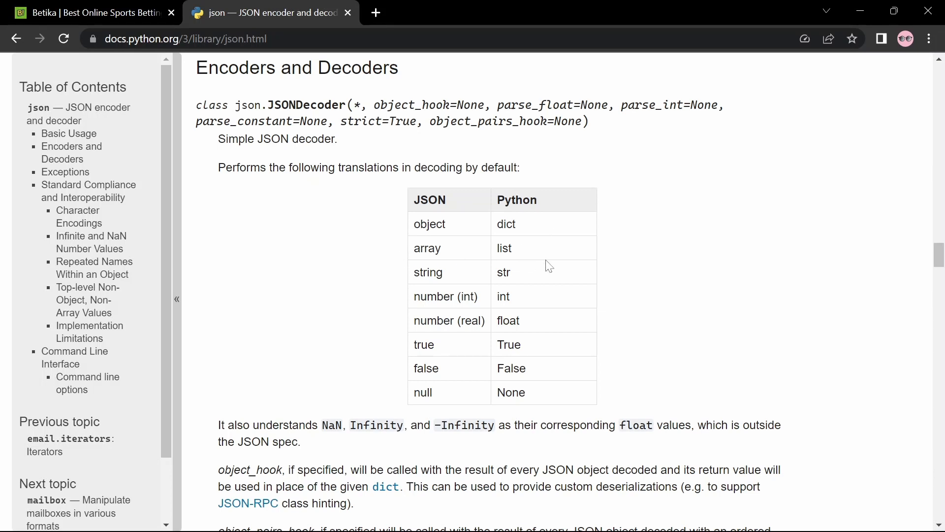
mouse_move(511, 277)
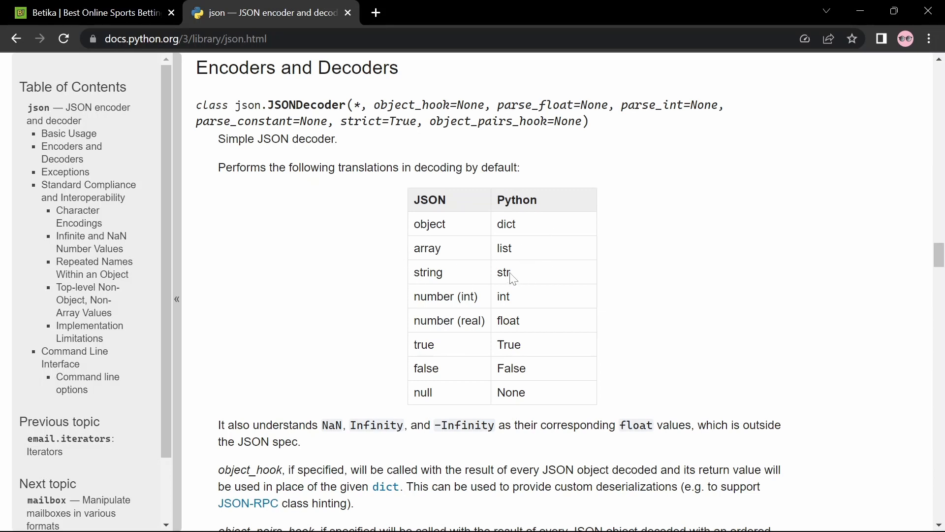
mouse_move(492, 303)
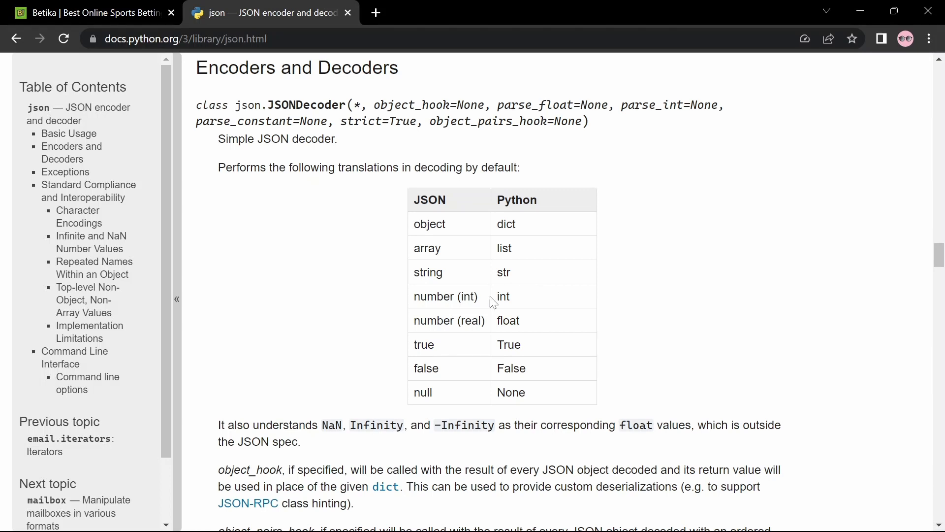
mouse_move(513, 316)
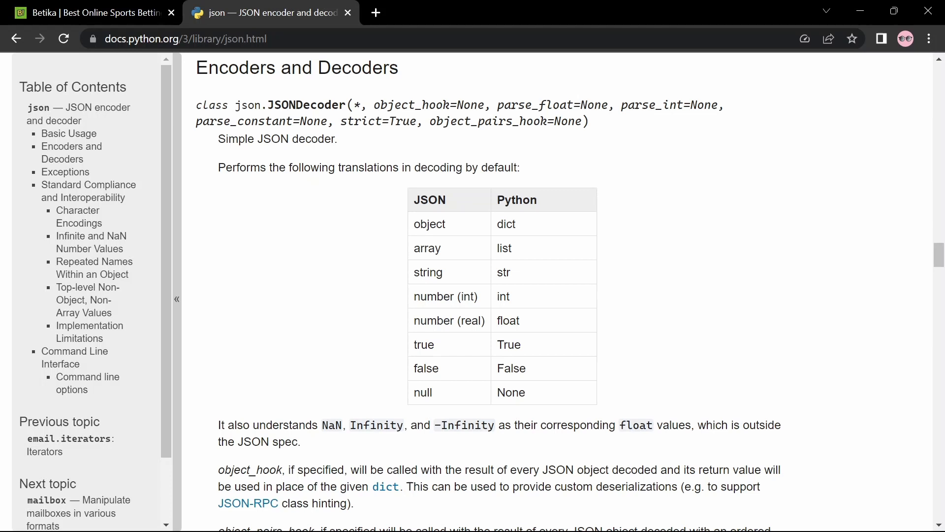
scroll("down", 3)
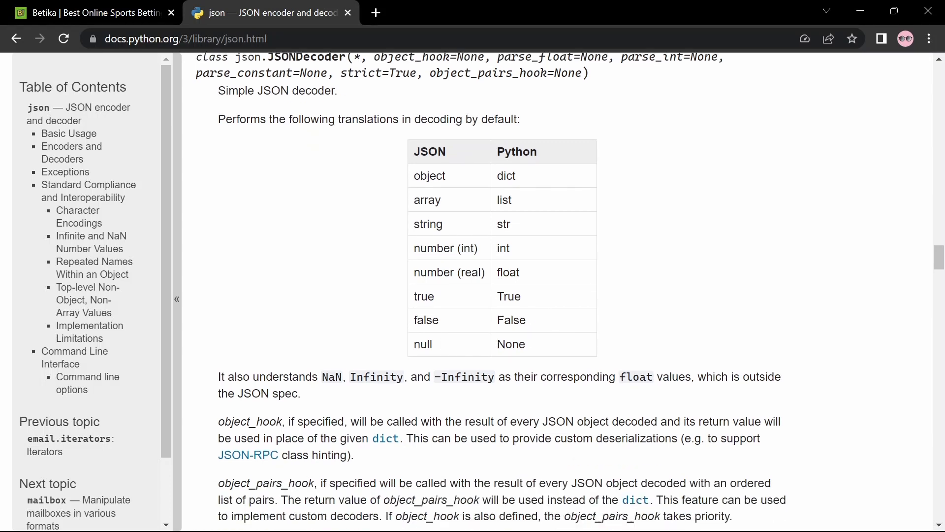
mouse_move(545, 357)
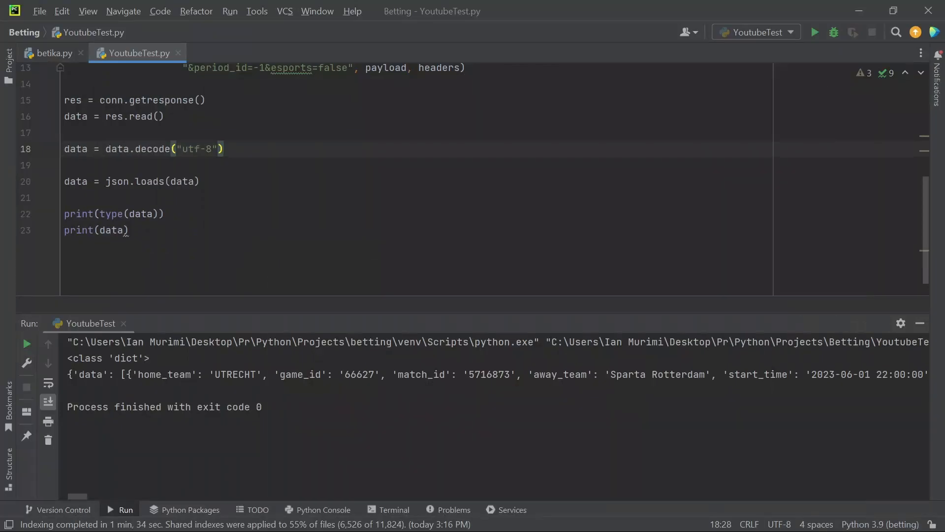
scroll("up", 3)
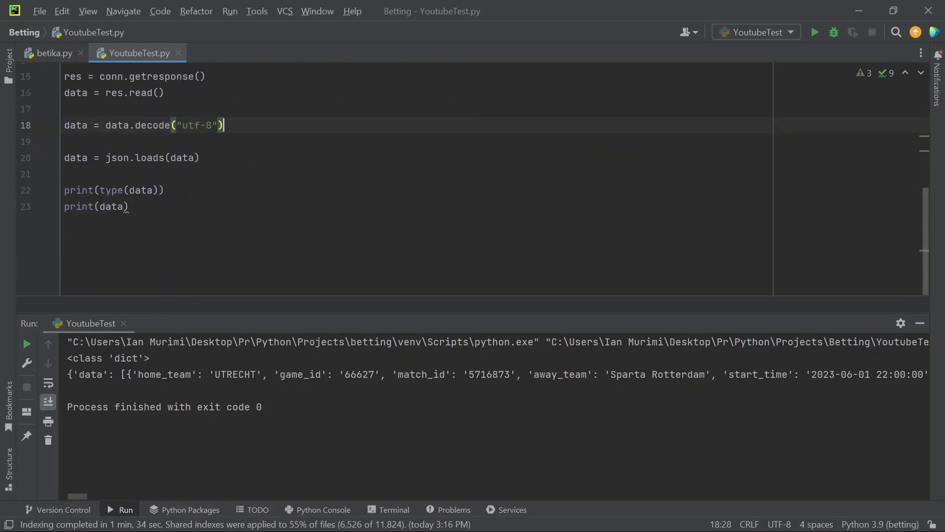
left_click(128, 206)
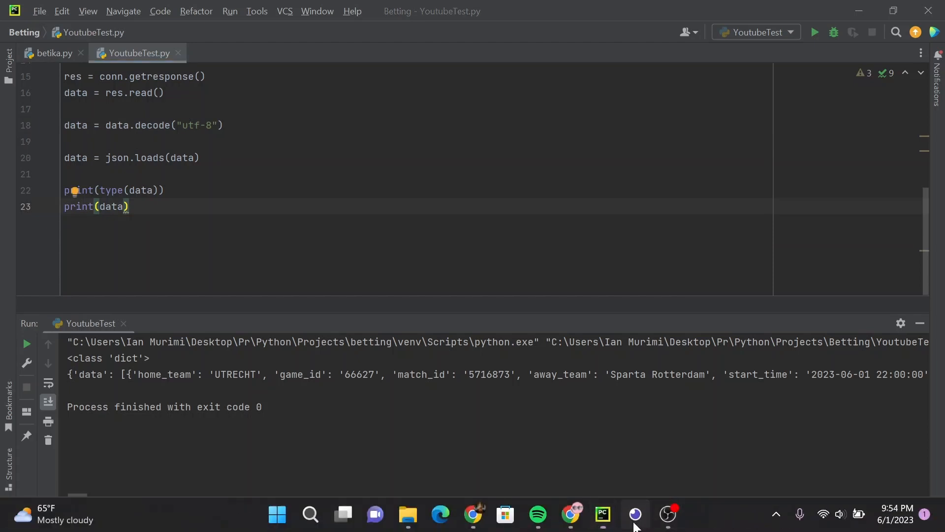
left_click(634, 514)
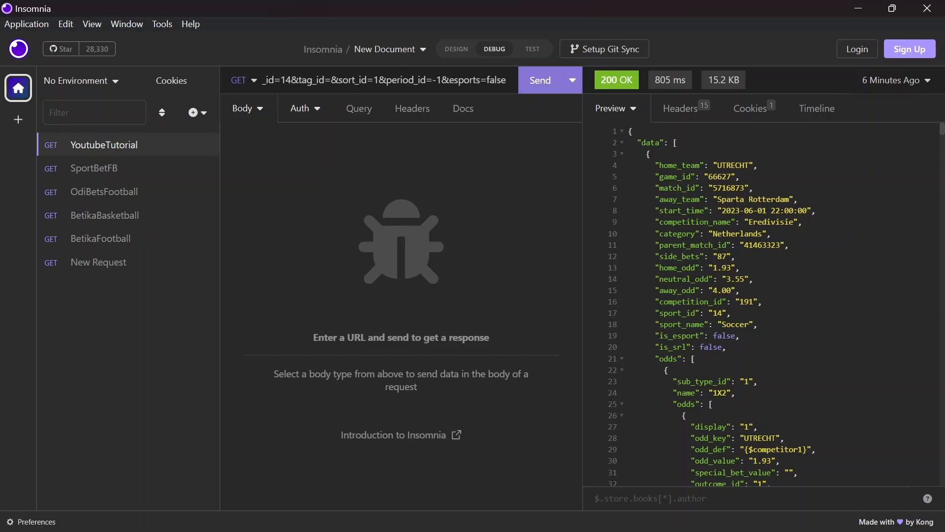
double_click(677, 164)
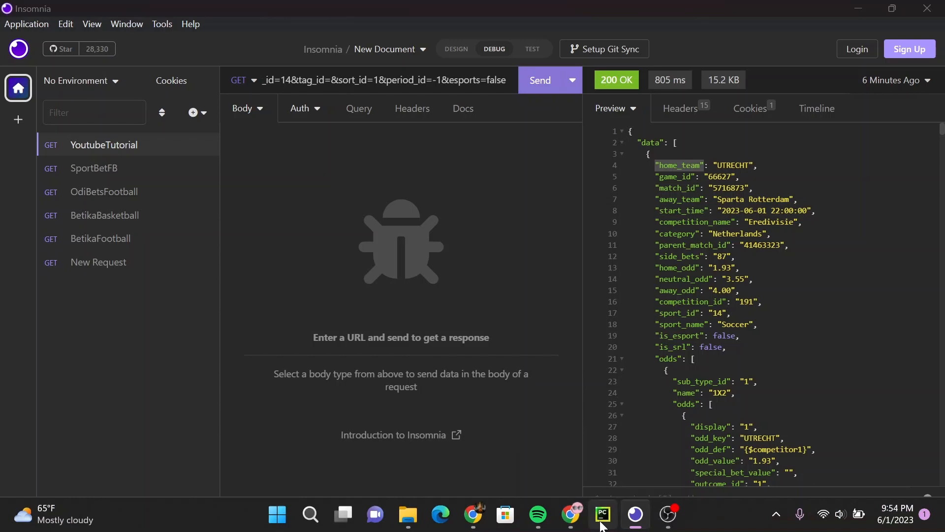
left_click(601, 514)
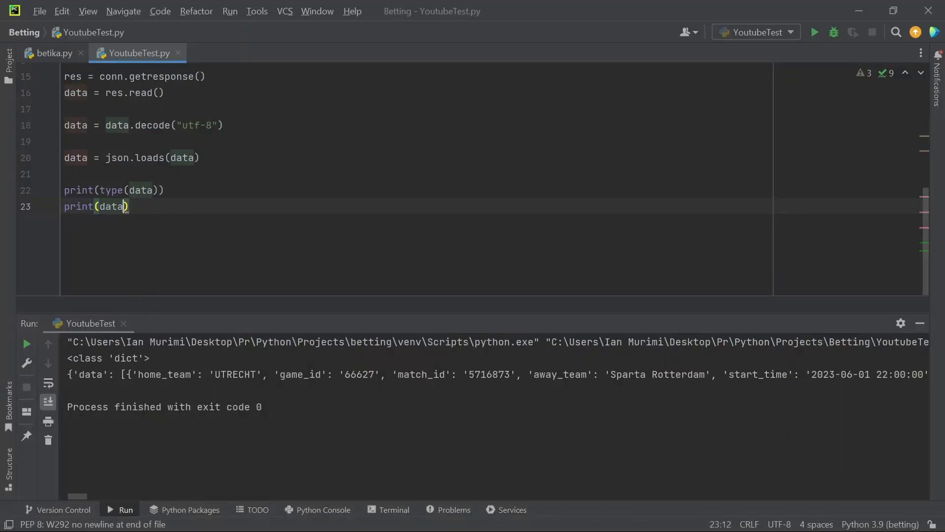
Change the last print to print(data["data"]["home_team"]), glancing at Insomnia in between.
type("[]")
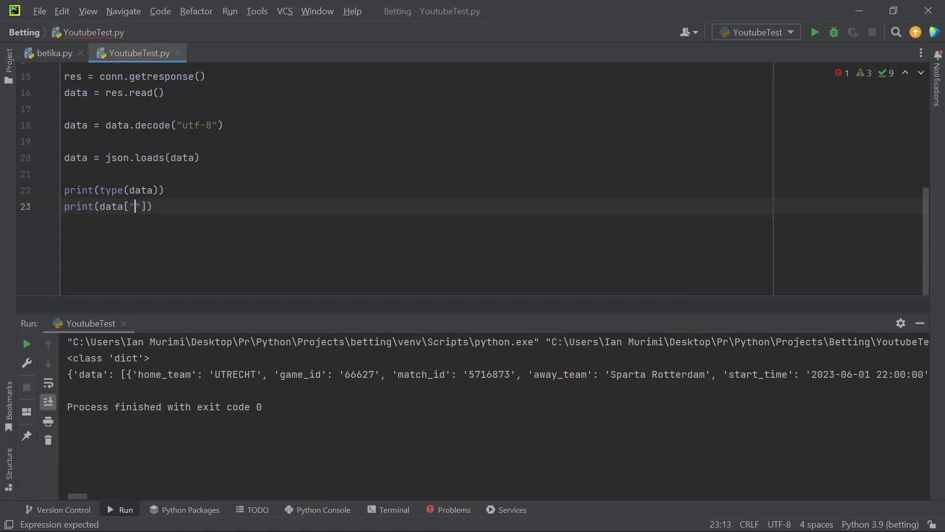
type("data")
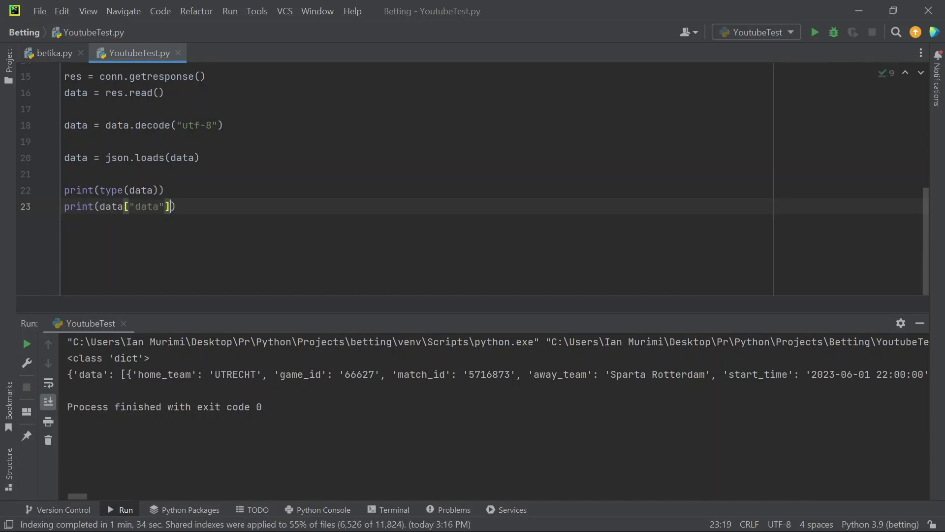
type("[]")
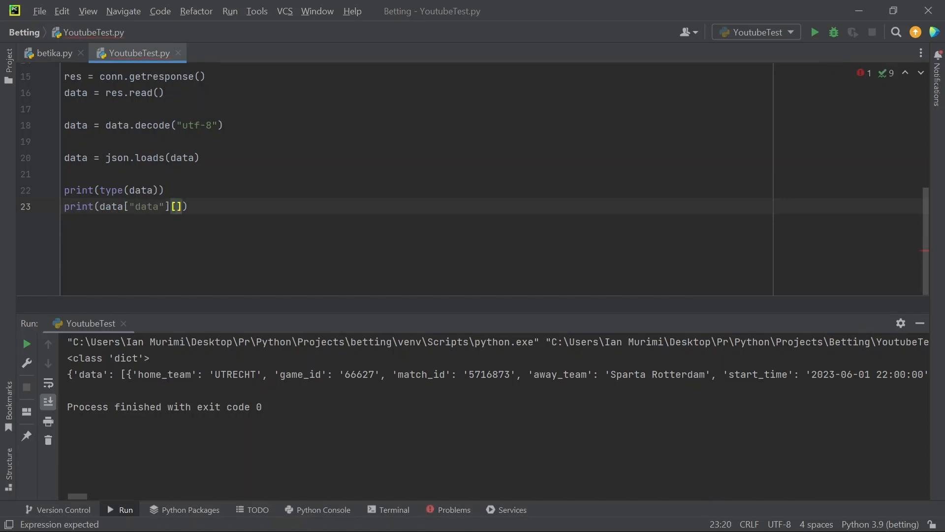
type("\"home_team\"")
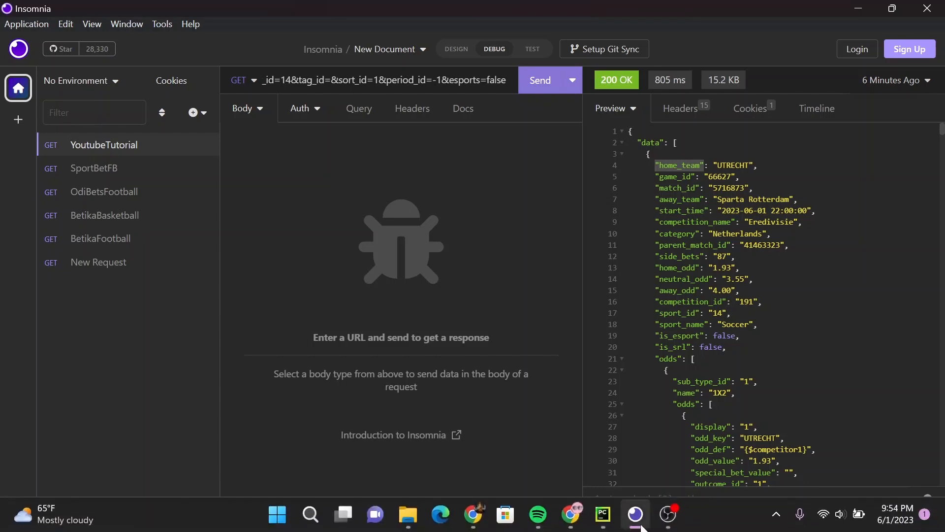
left_click(601, 514)
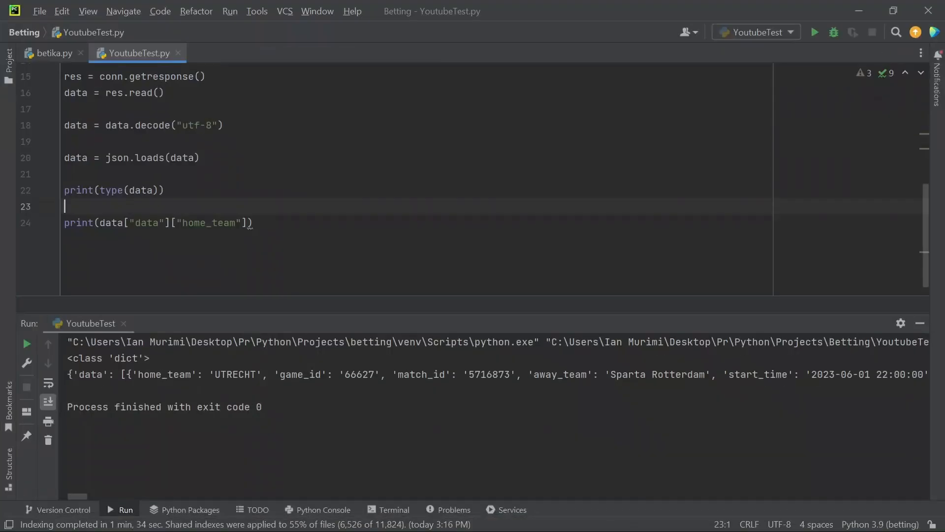
Add 'for game in data["data"]:' above the print statement.
type("for")
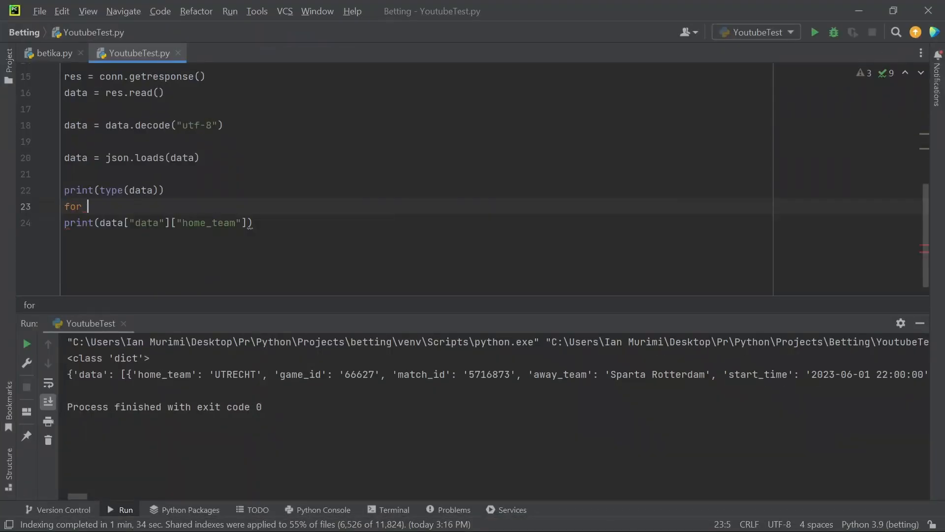
type("ga")
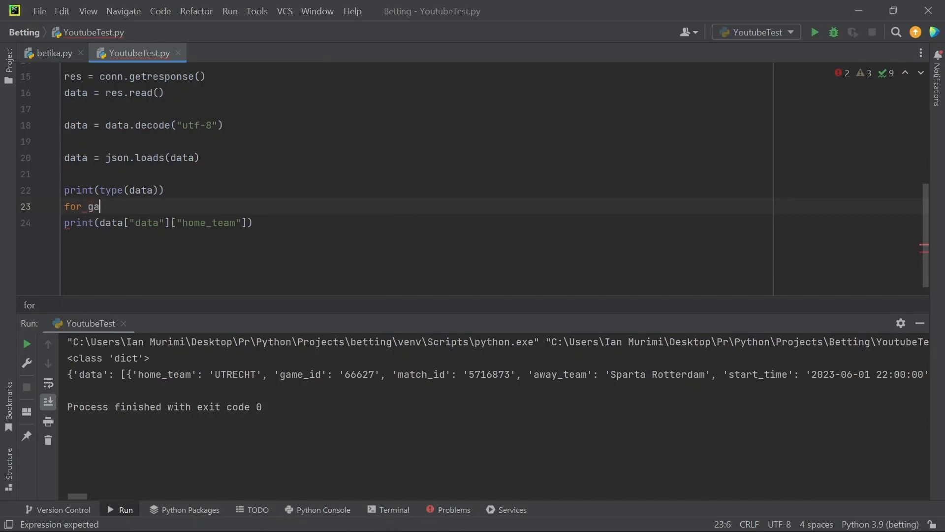
type("me in")
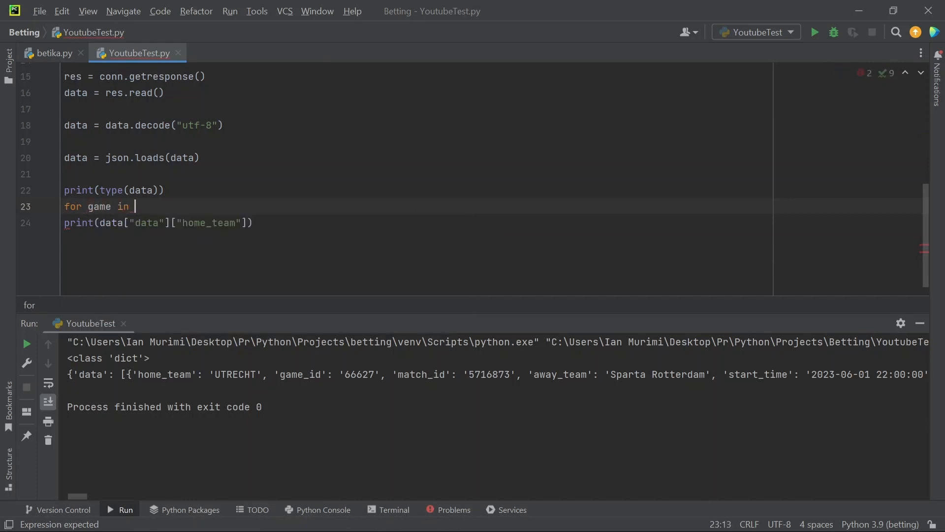
type("data:")
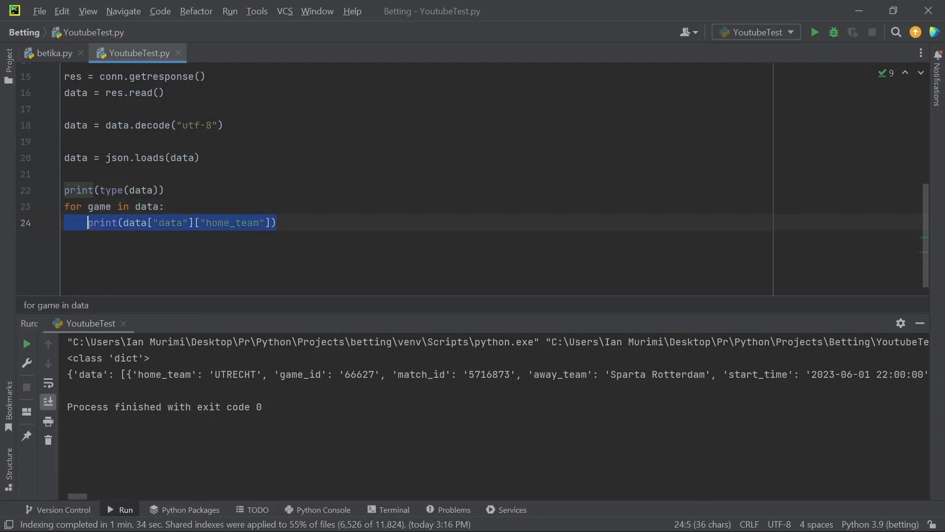
Make the loop body print(game["home_team"]) and select the type print to comment it out.
left_click(276, 223)
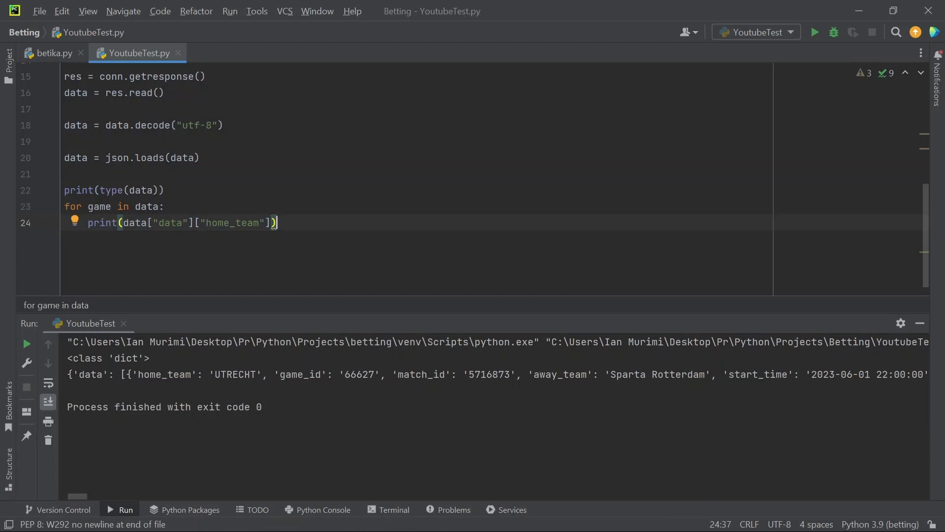
double_click(135, 223)
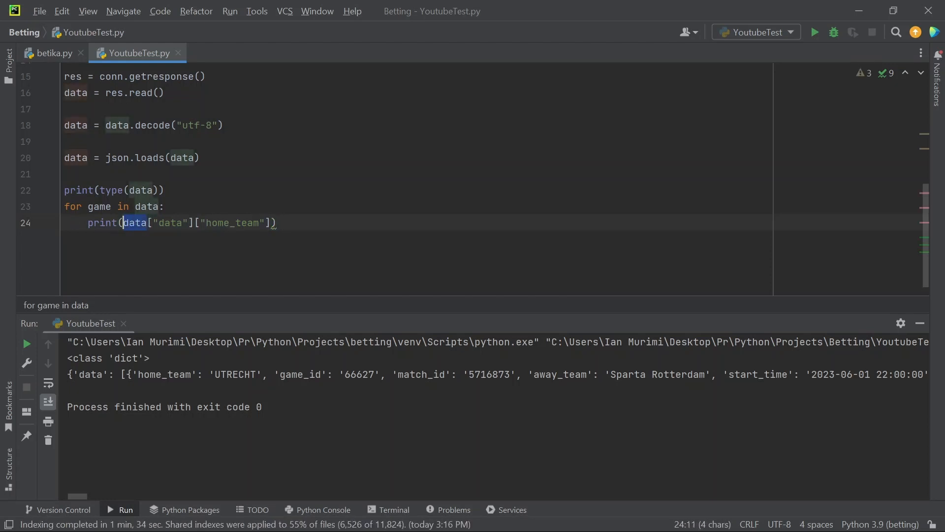
type("game")
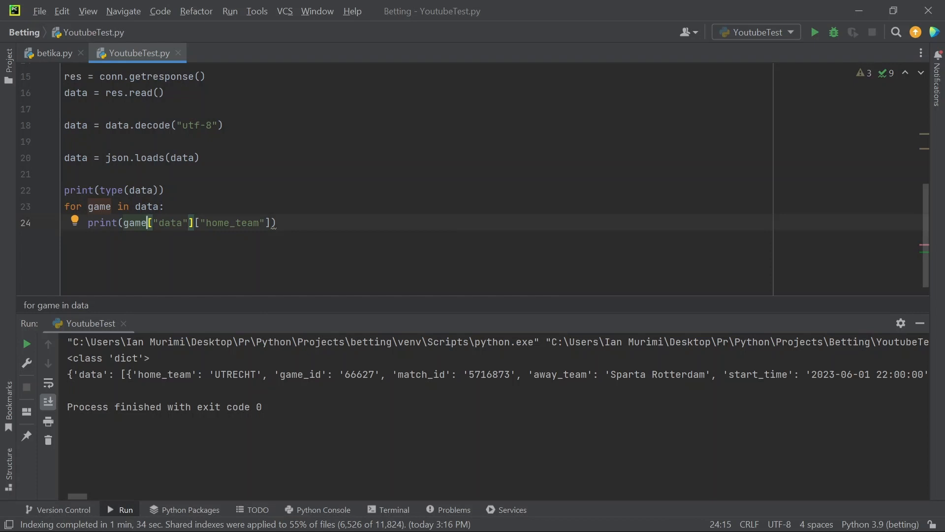
double_click(171, 222)
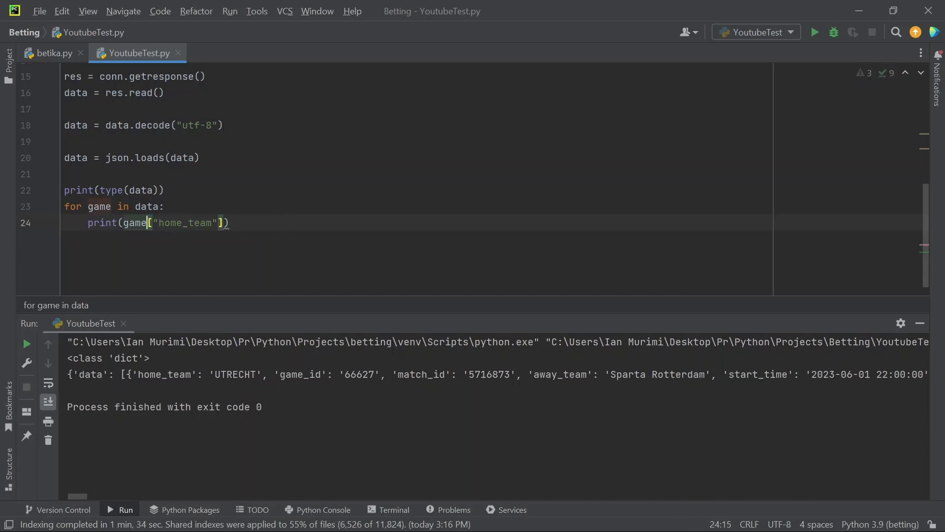
type("[\"data\"]")
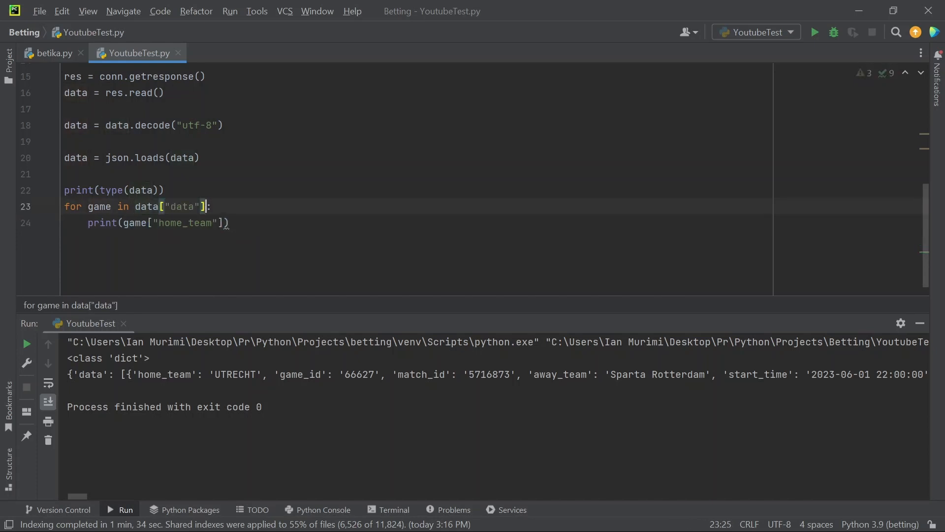
left_click(229, 222)
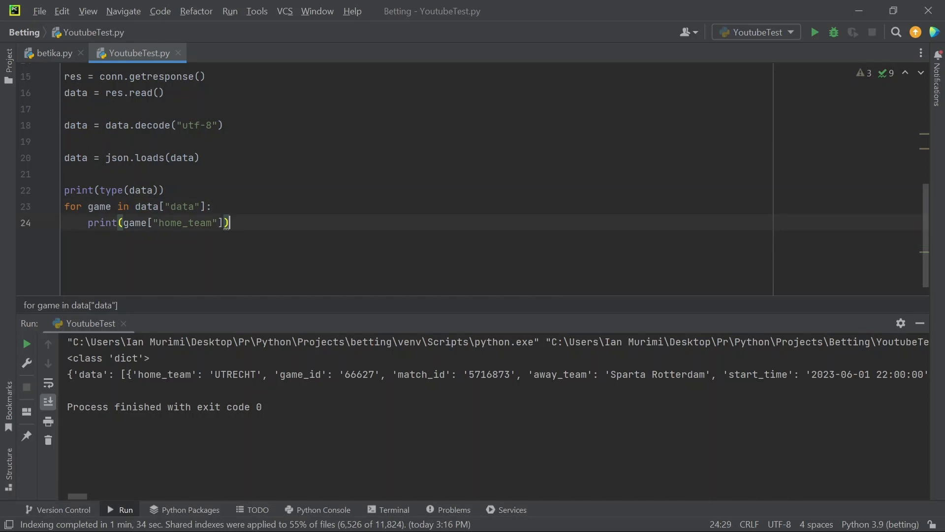
double_click(143, 190)
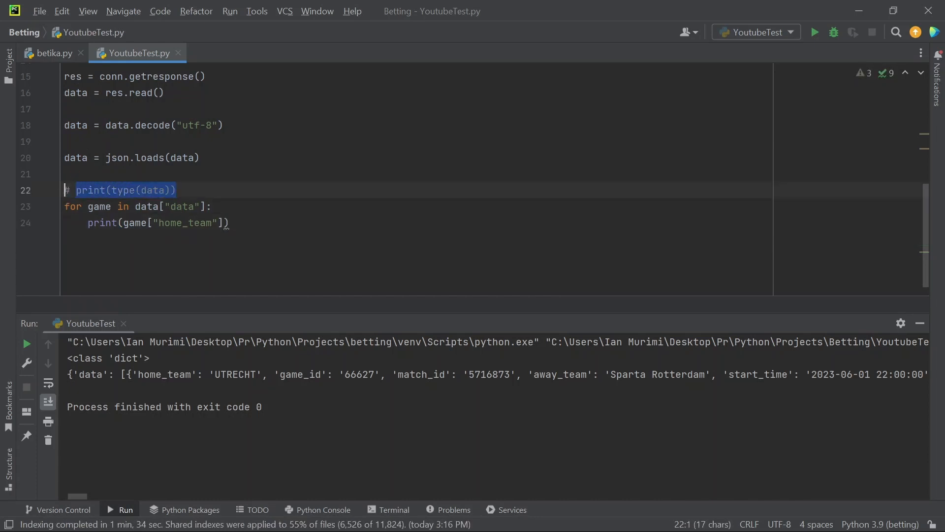
Run YoutubeTest from the editor context menu to list each game's home team.
left_click(228, 222)
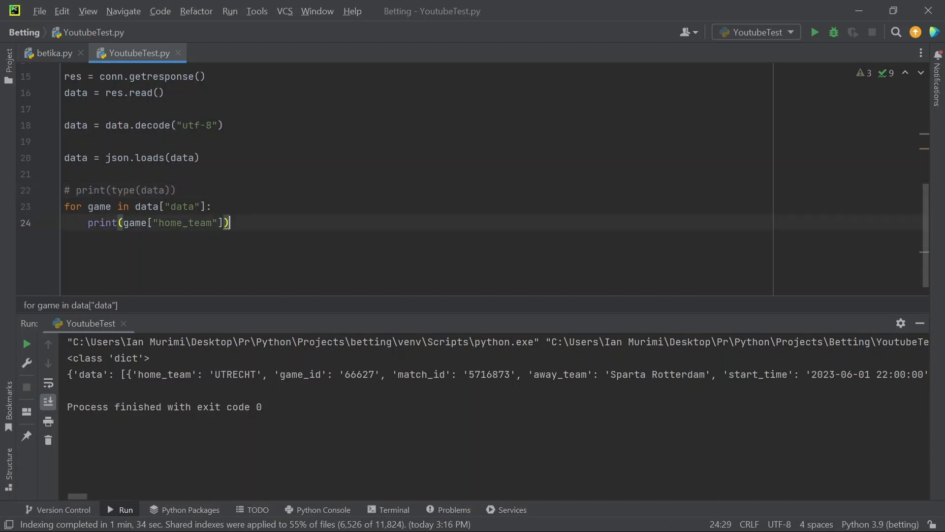
right_click(181, 221)
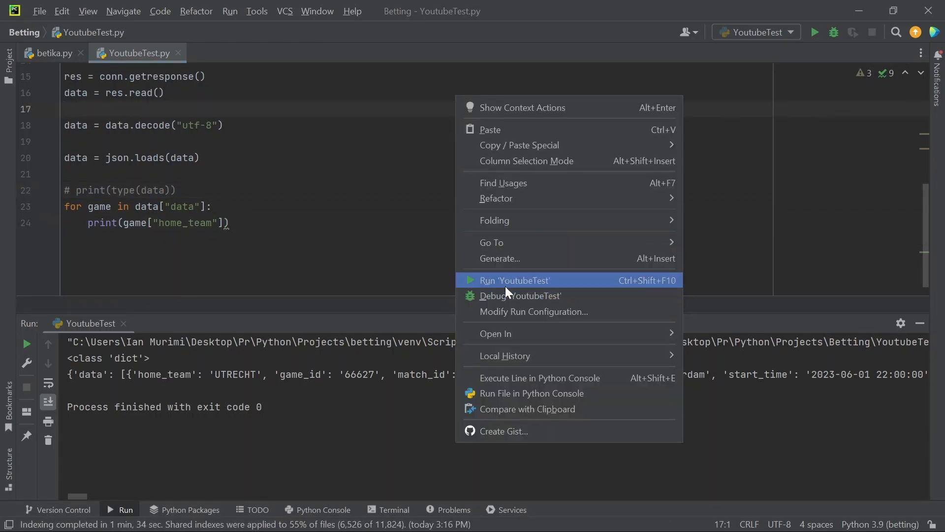
left_click(514, 279)
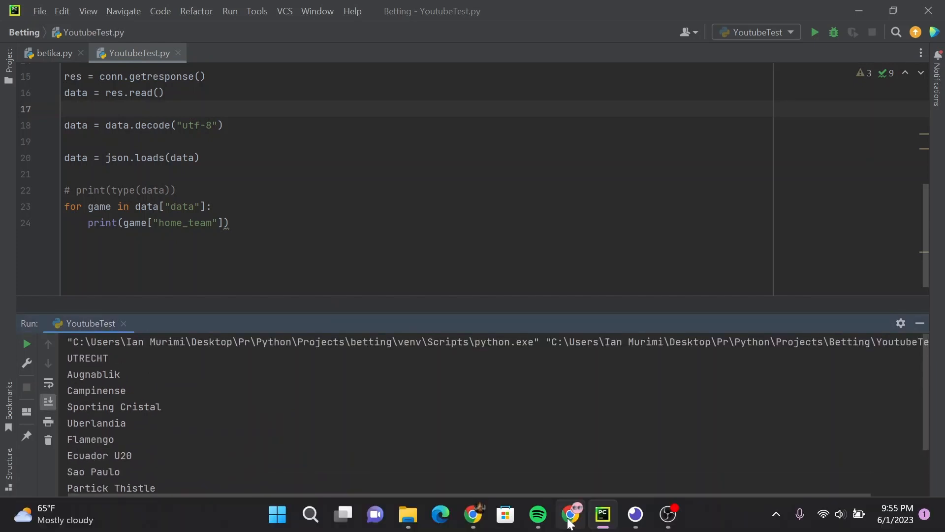
In Chrome DevTools, view the matches request's query parameters showing page 1 and limit 10.
left_click(569, 514)
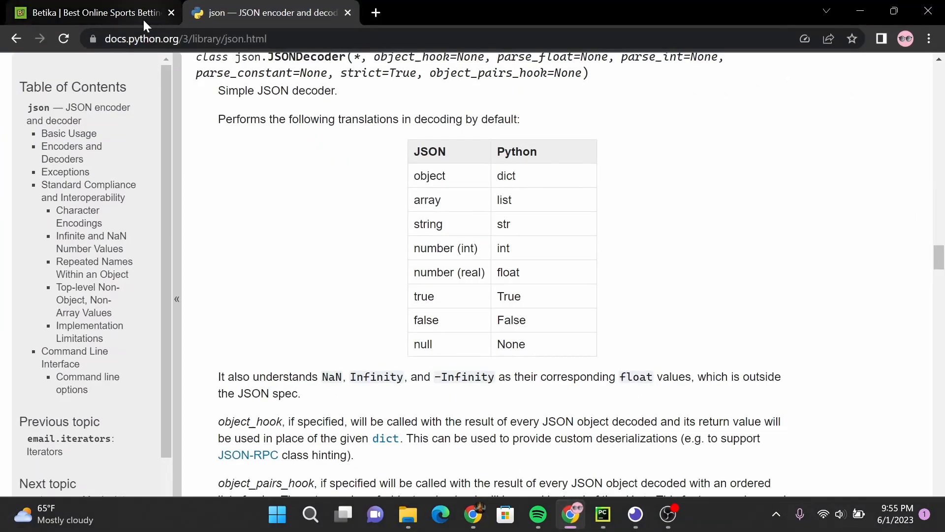
left_click(90, 11)
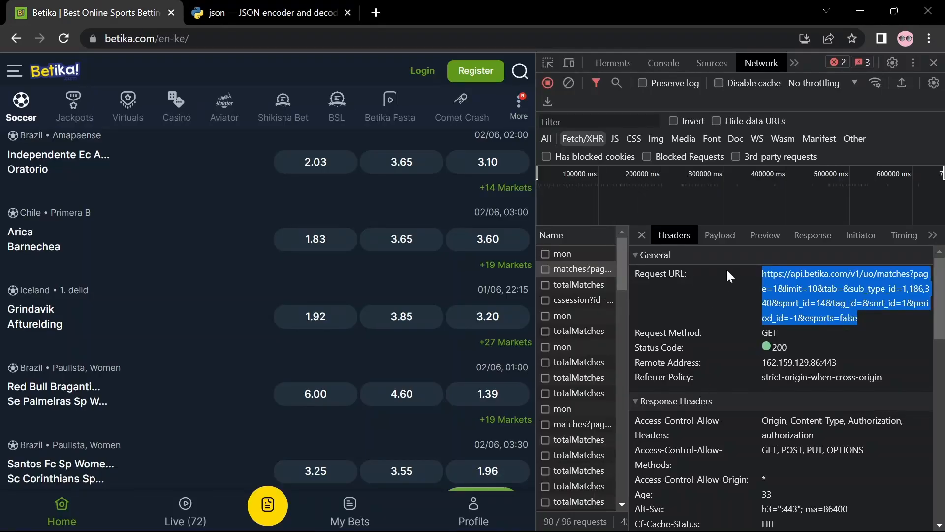
left_click(720, 235)
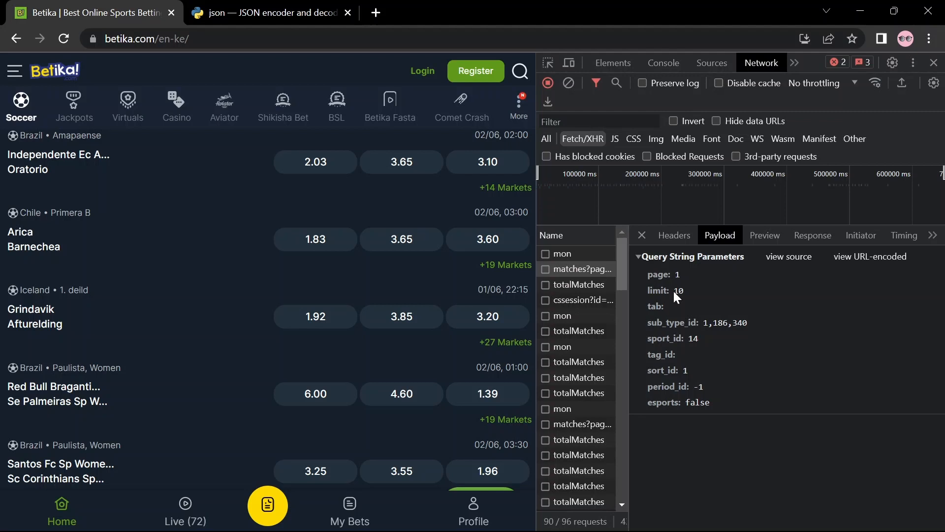
mouse_move(656, 312)
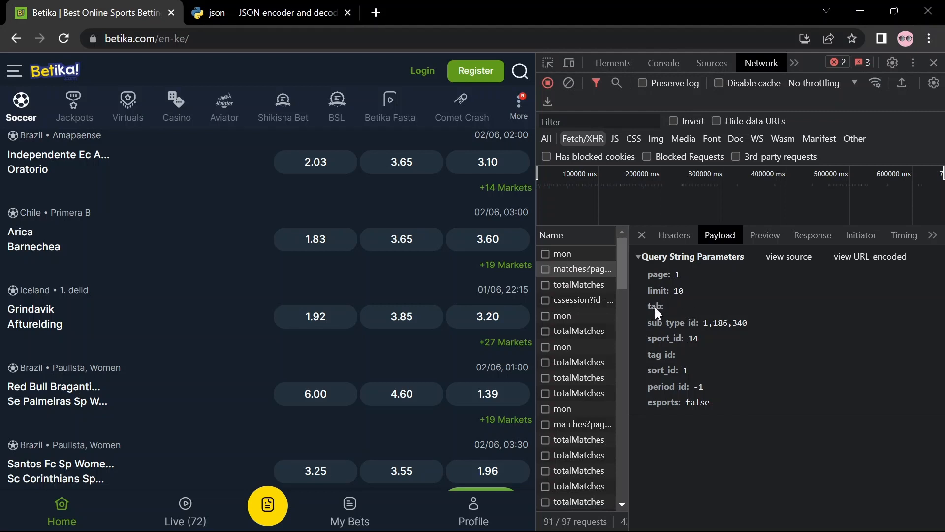
mouse_move(680, 298)
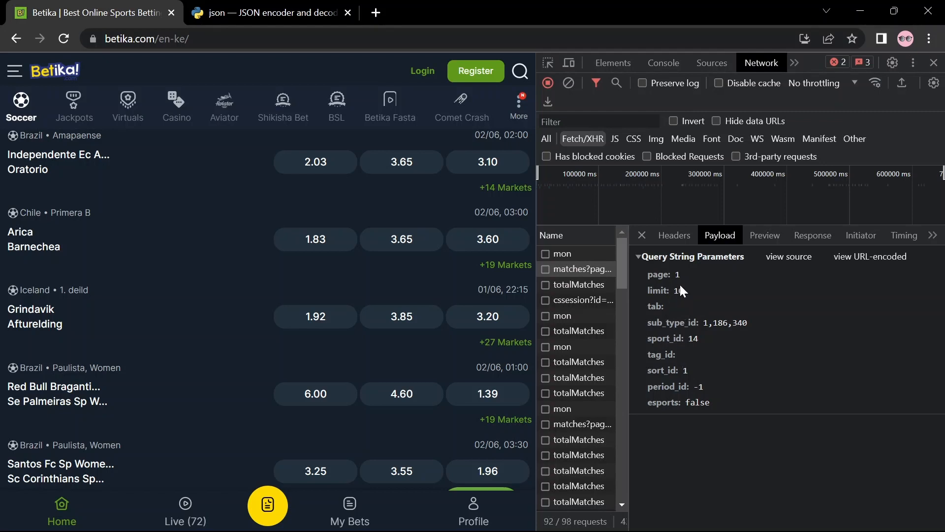
mouse_move(677, 299)
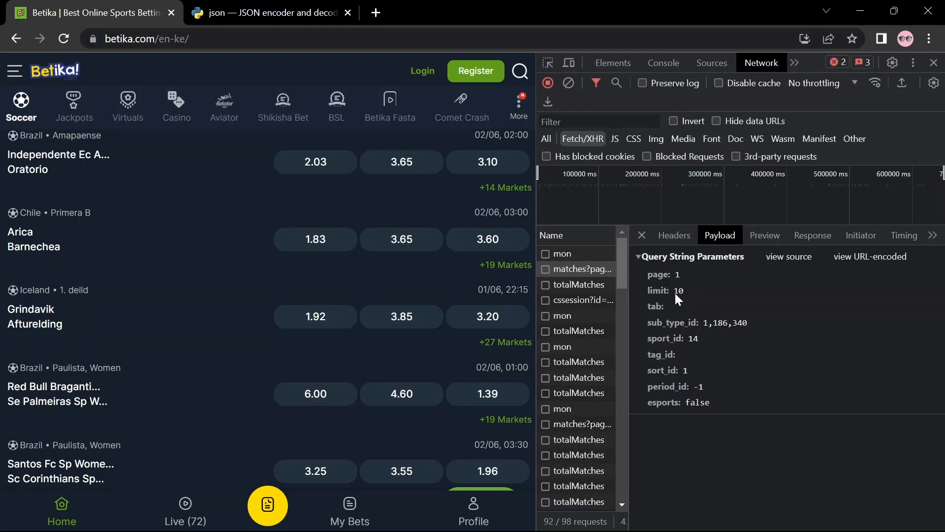
mouse_move(602, 514)
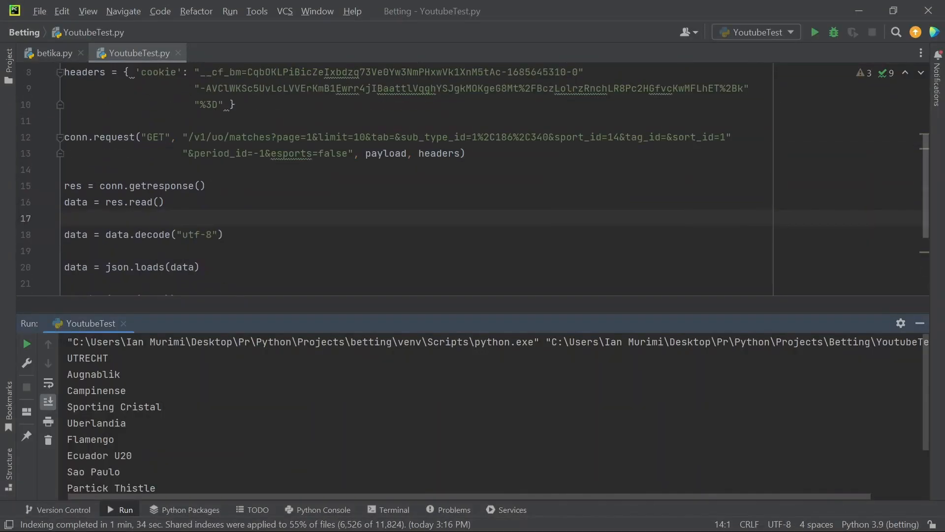
Change limit=10 to limit=100 in the request URL and rerun YoutubeTest for a longer team list.
scroll("up", 3)
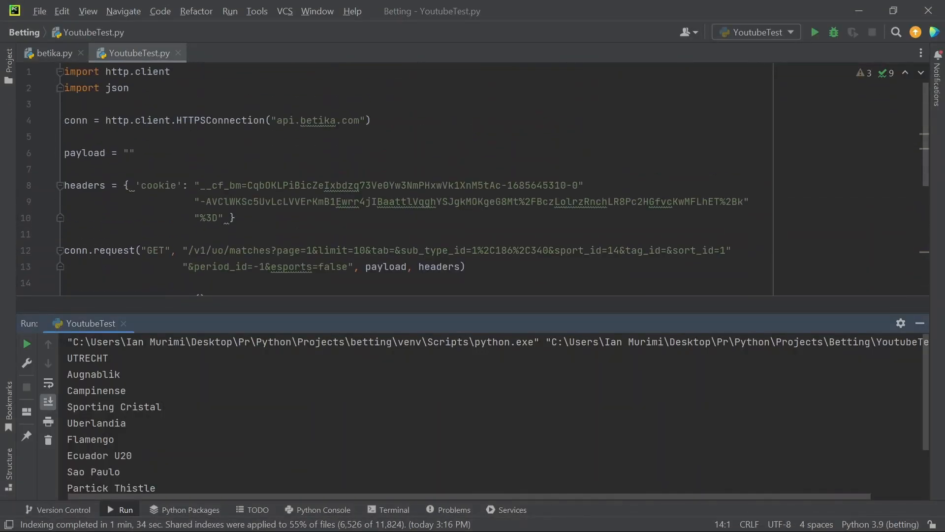
scroll("down", 3)
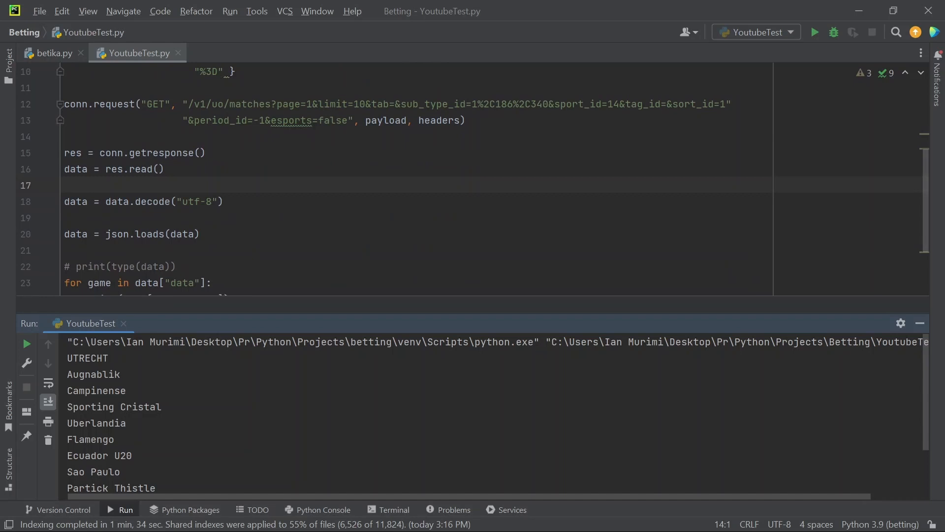
left_click(364, 103)
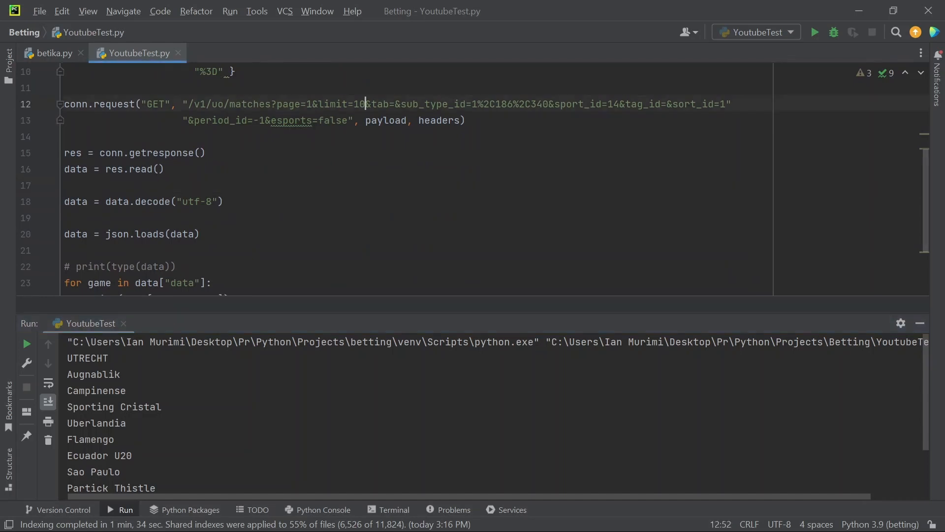
type("0")
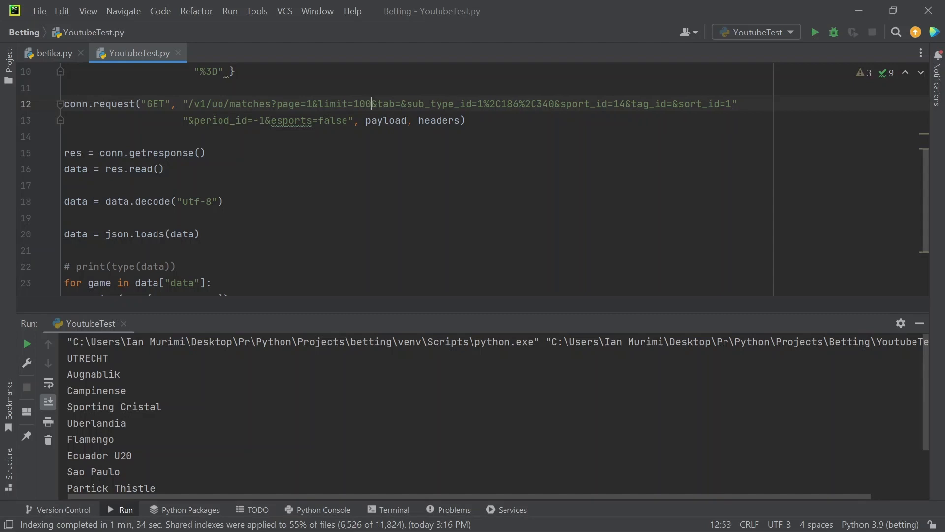
scroll("down", 3)
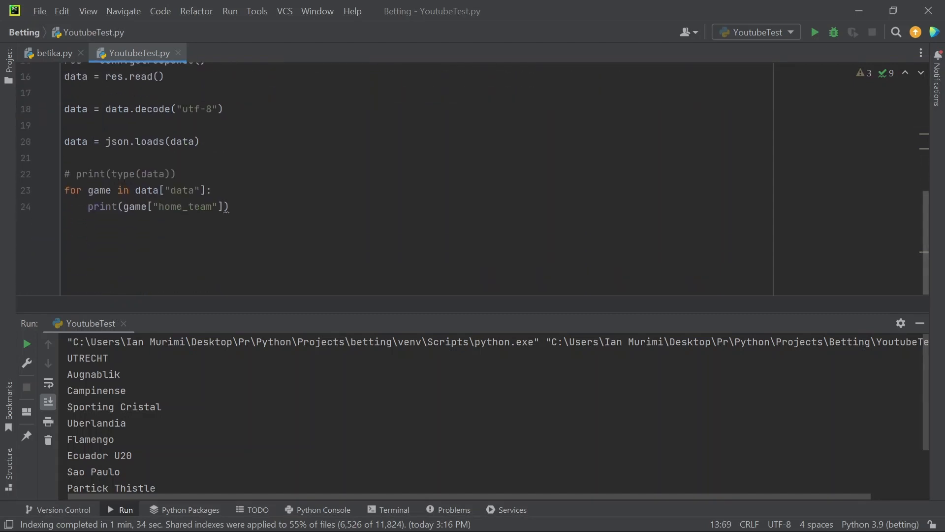
right_click(151, 175)
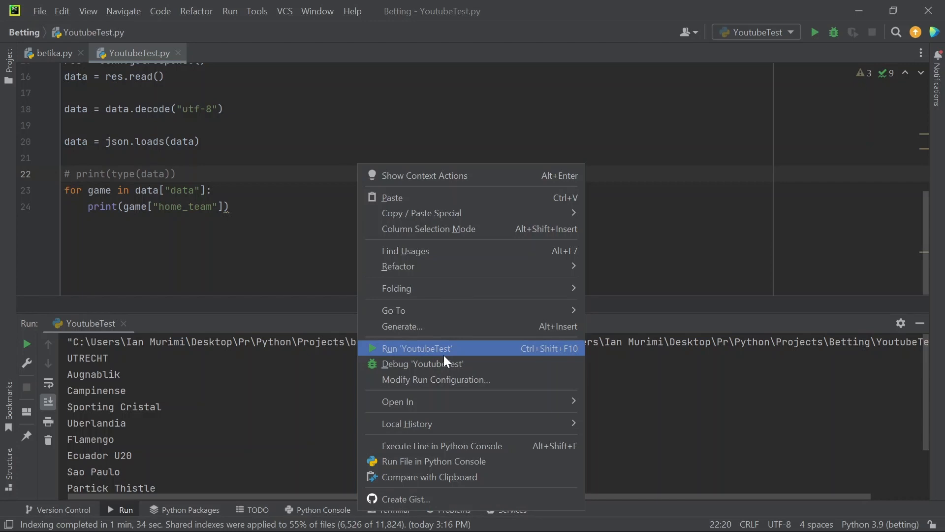
left_click(418, 347)
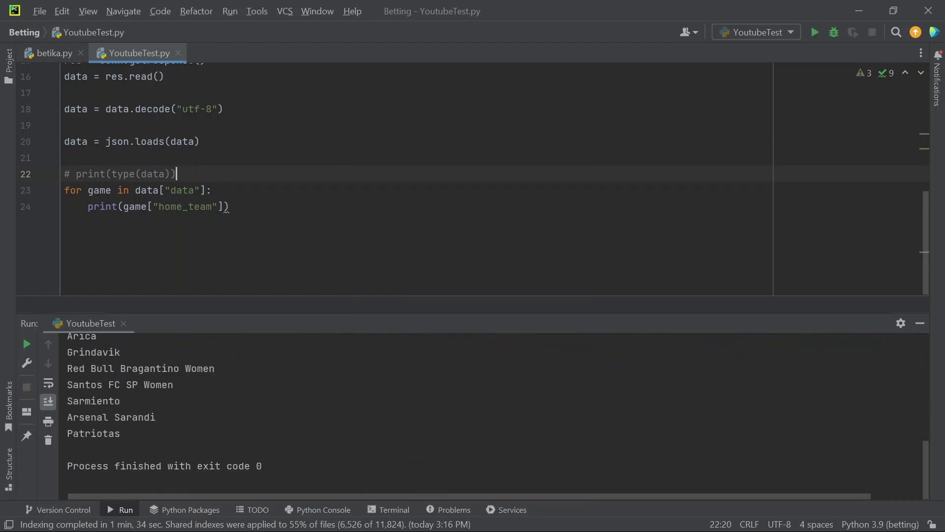
scroll("up", 3)
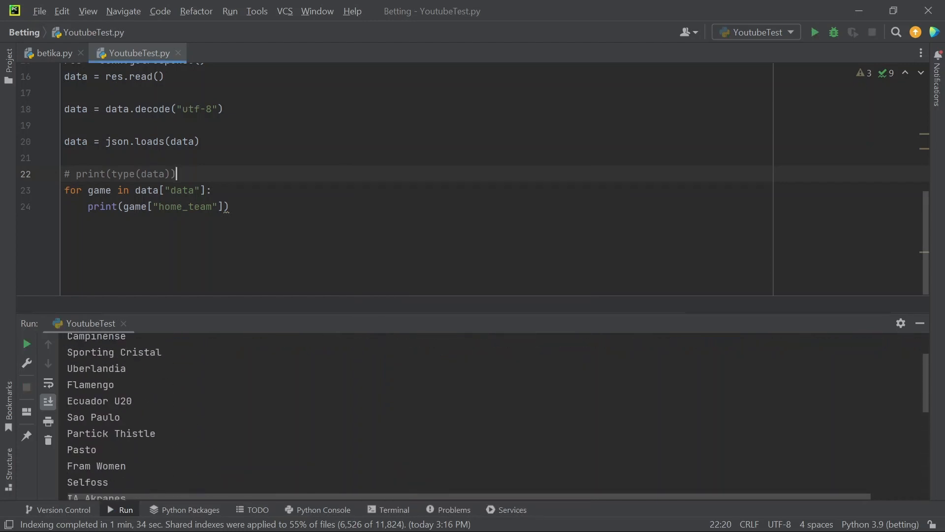
scroll("down", 3)
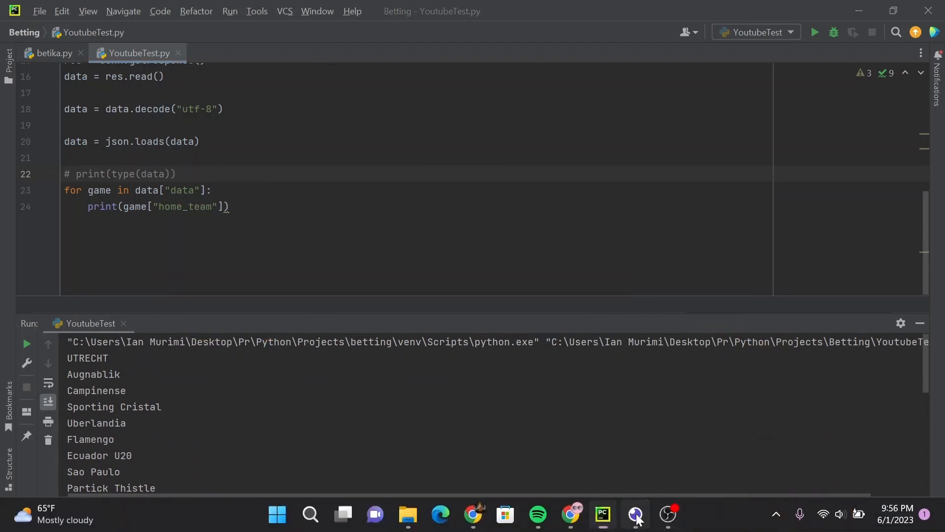
Add print(game["away_odd"]) inside the loop so each away team is followed by its away odd.
left_click(635, 514)
type("away")
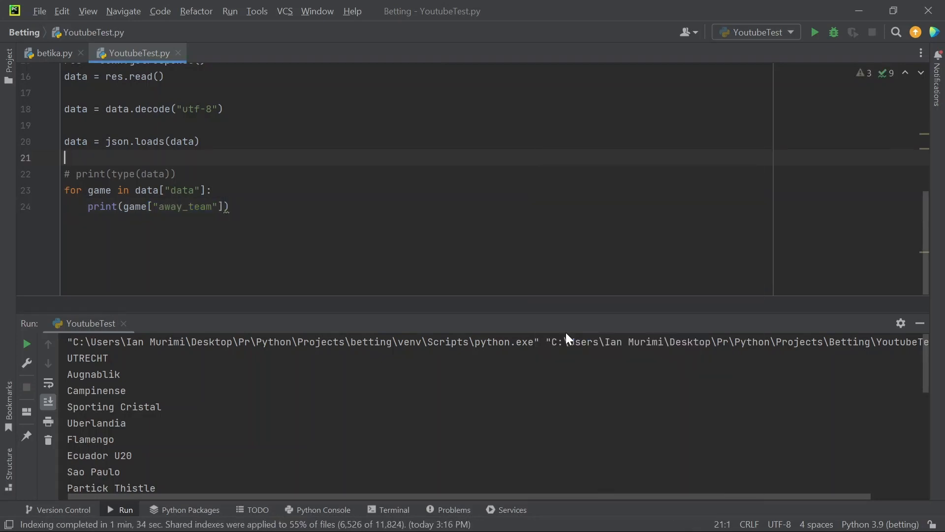
scroll("down", 3)
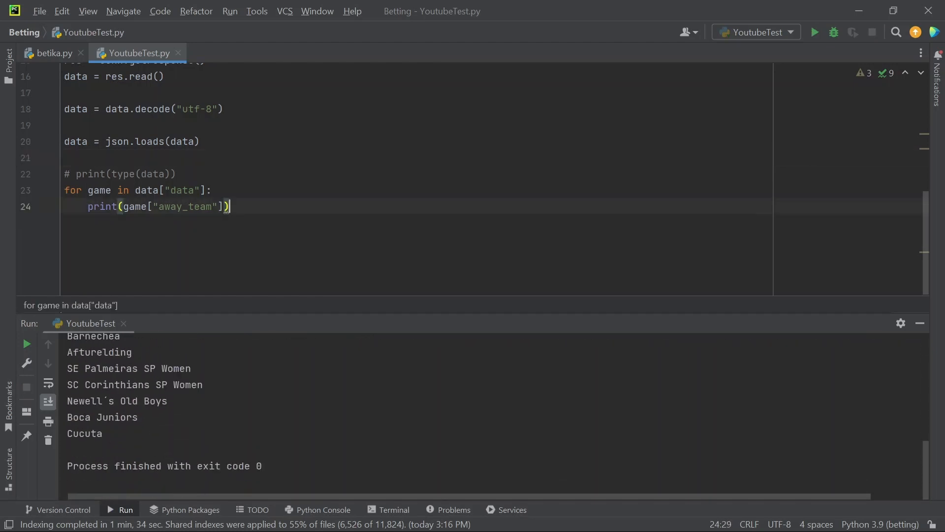
type("print(")
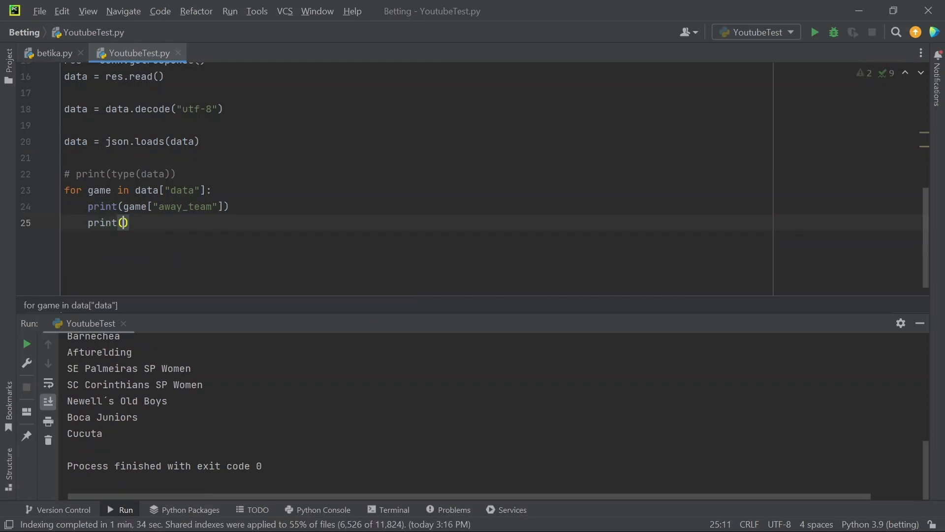
type("g")
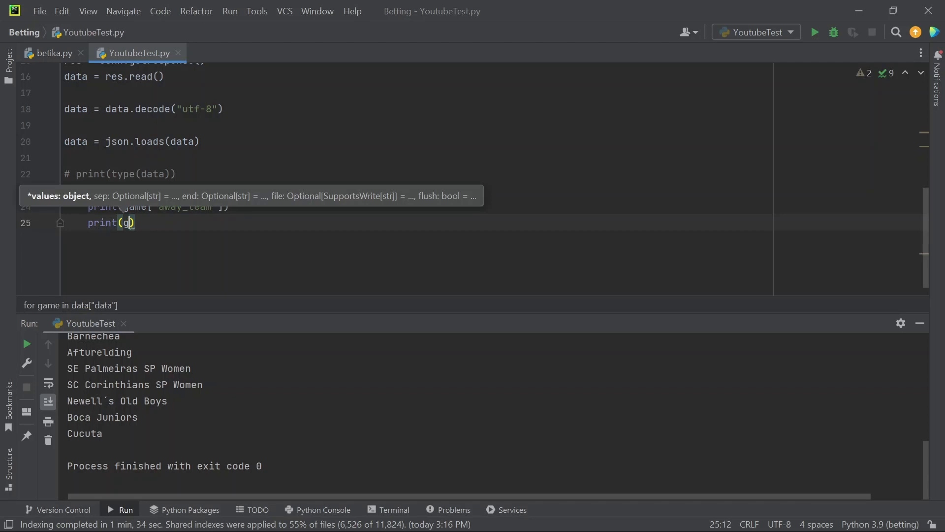
type("ame")
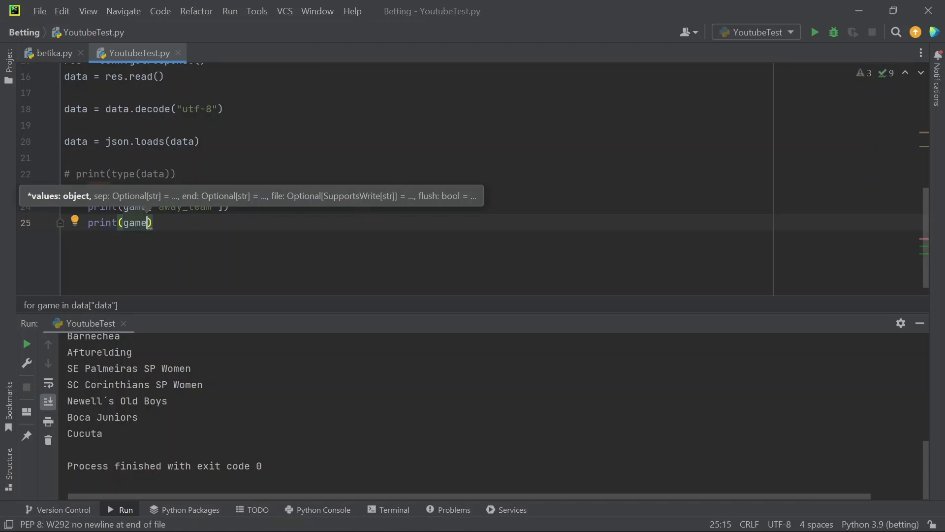
type("[")
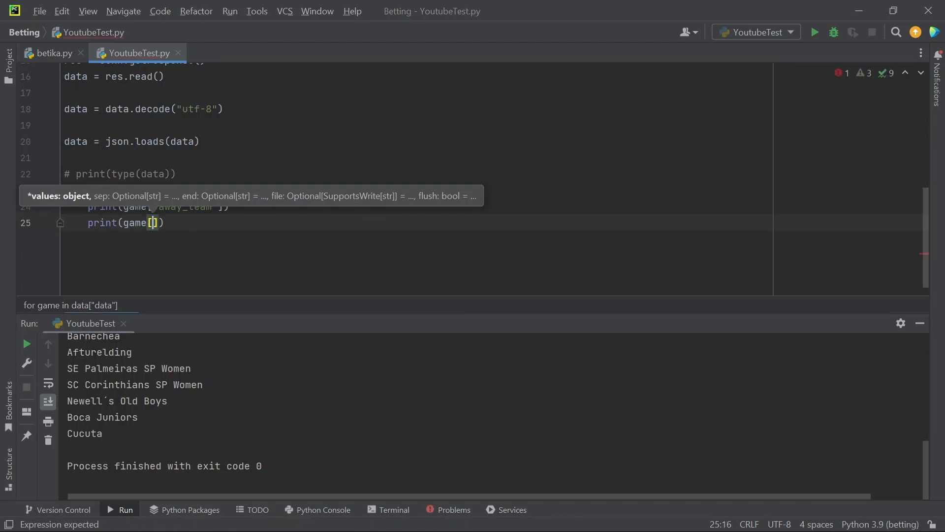
left_click(635, 514)
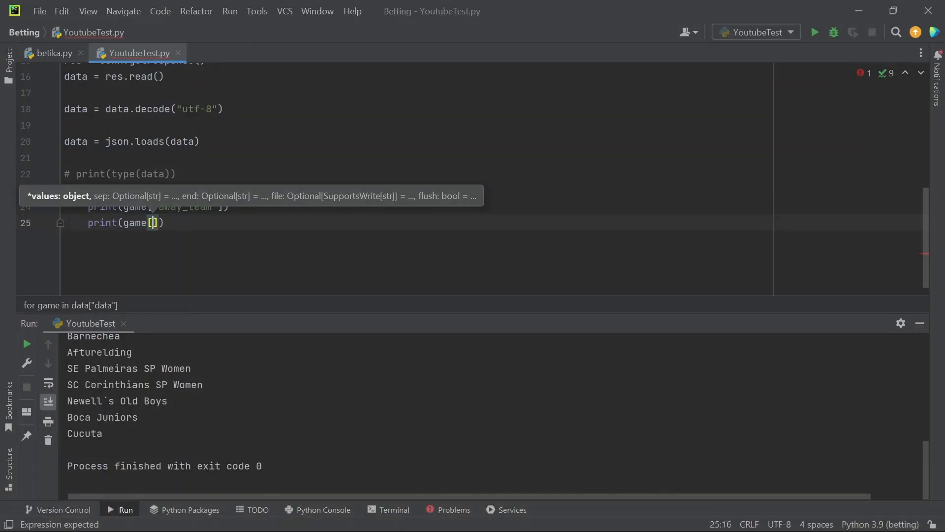
type("\"away_odd\"")
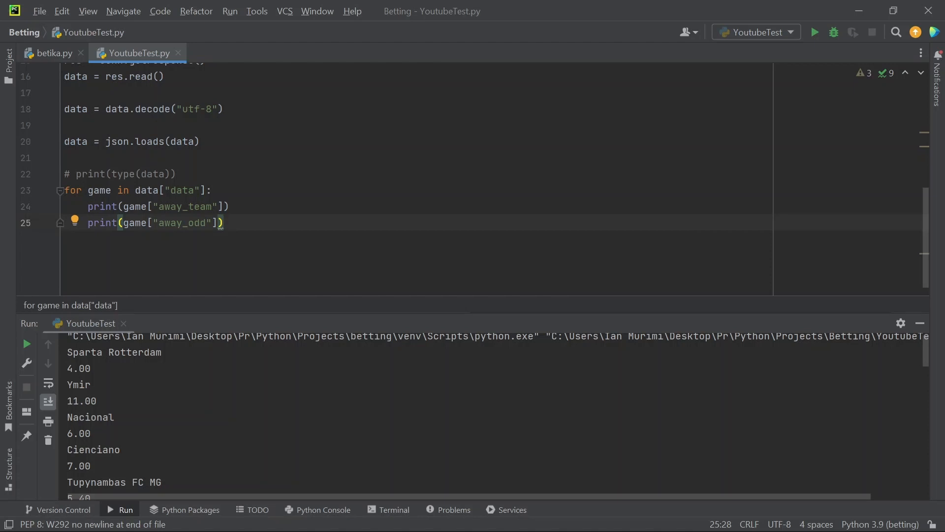
scroll("down", 3)
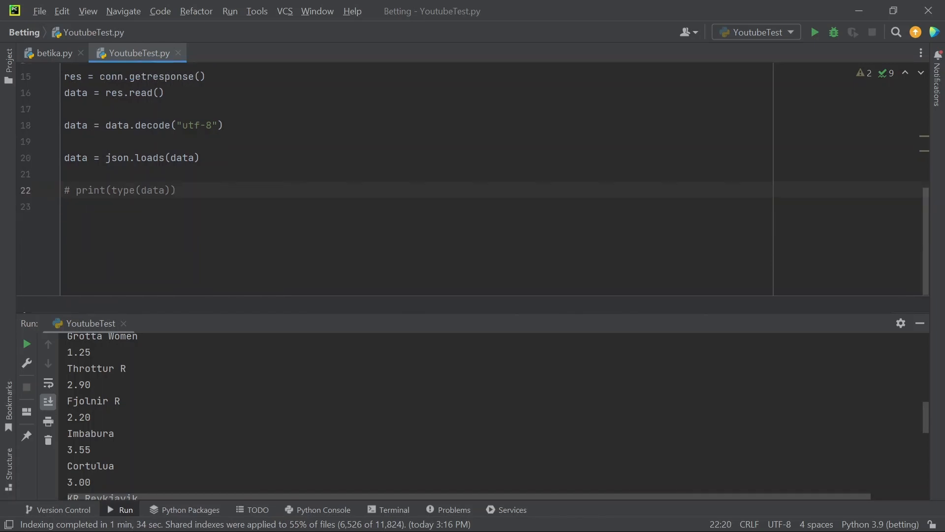
Write the imports 'import pandas as pd' and 'import numpy as np' at the top of the script.
scroll("down", 3)
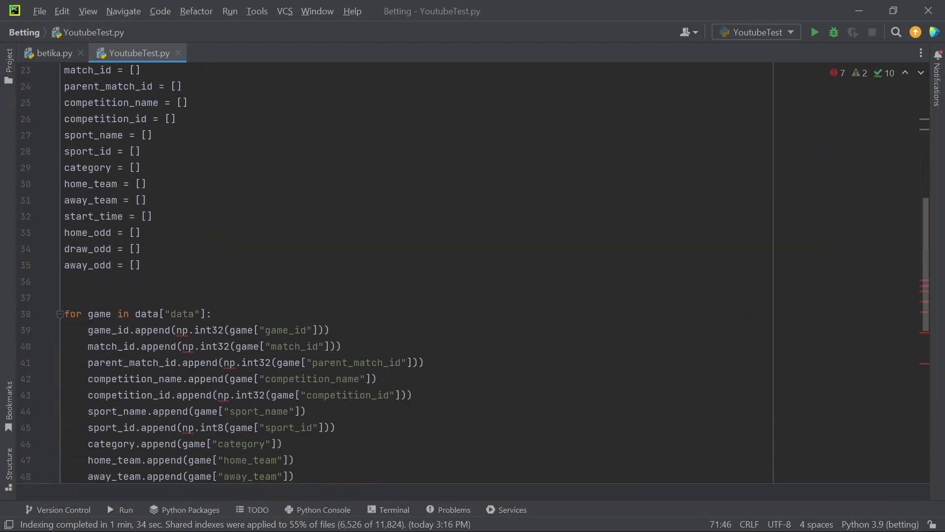
scroll("down", 3)
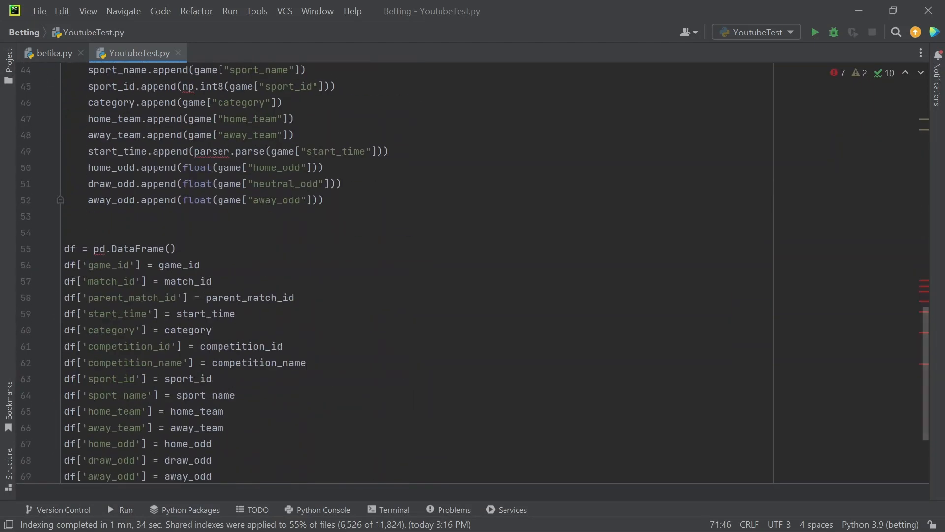
scroll("up", 3)
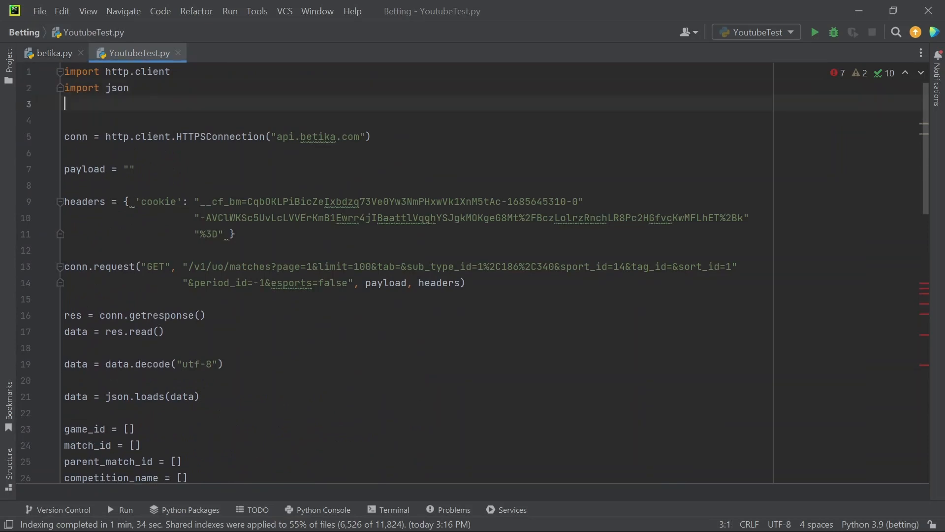
type("import")
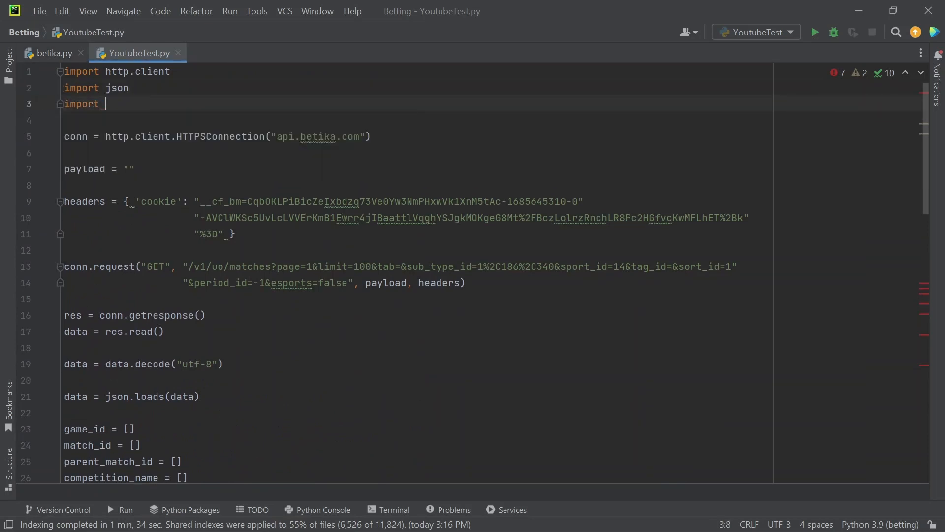
type("pan")
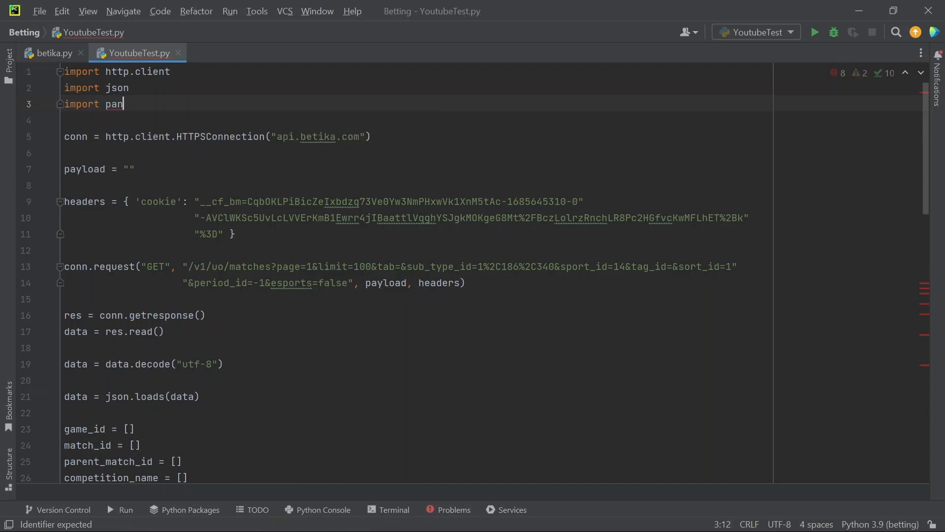
type("das a")
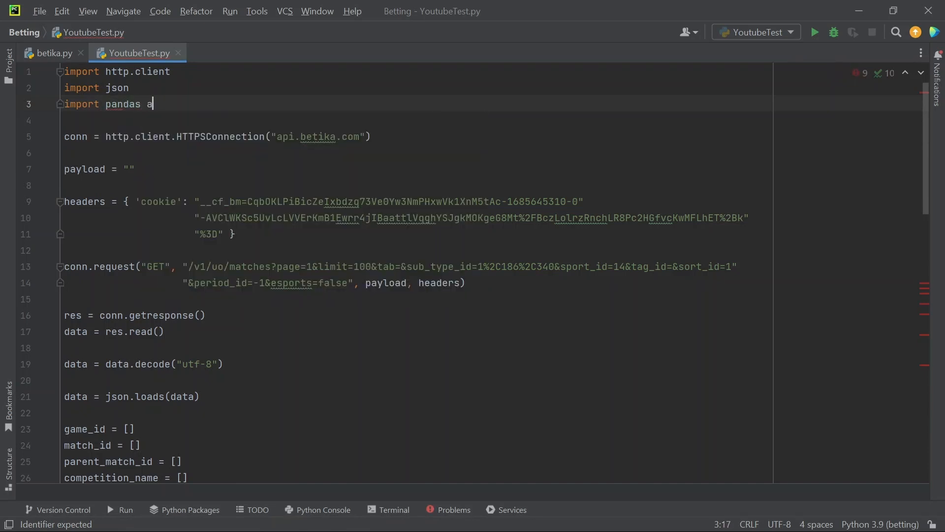
type("s pd")
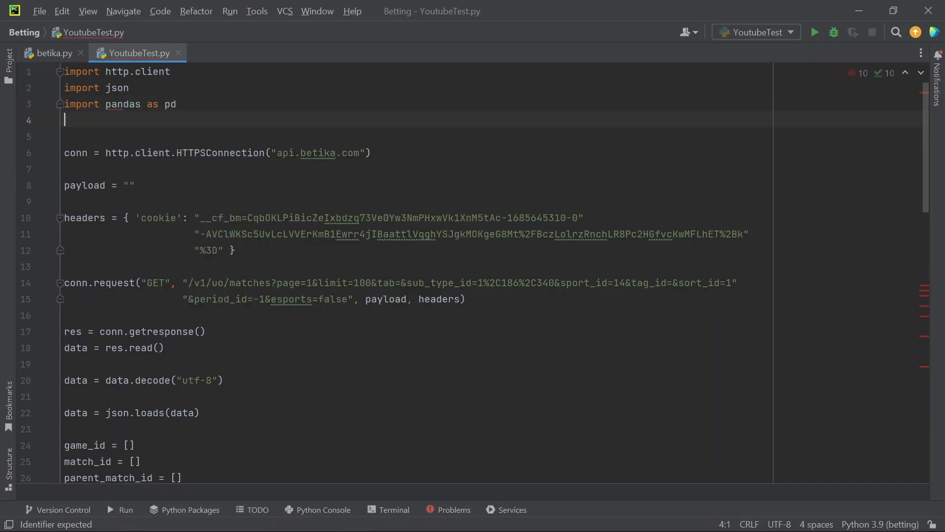
type("import")
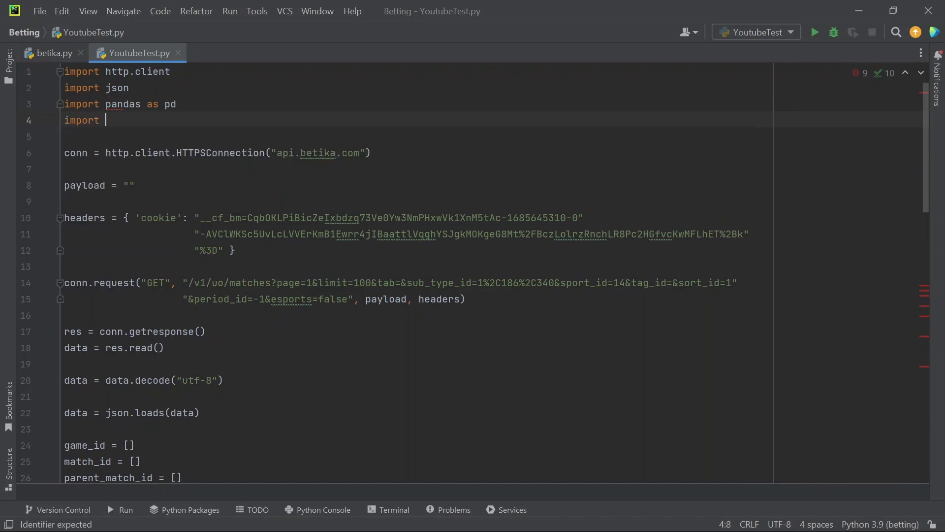
type("numpy")
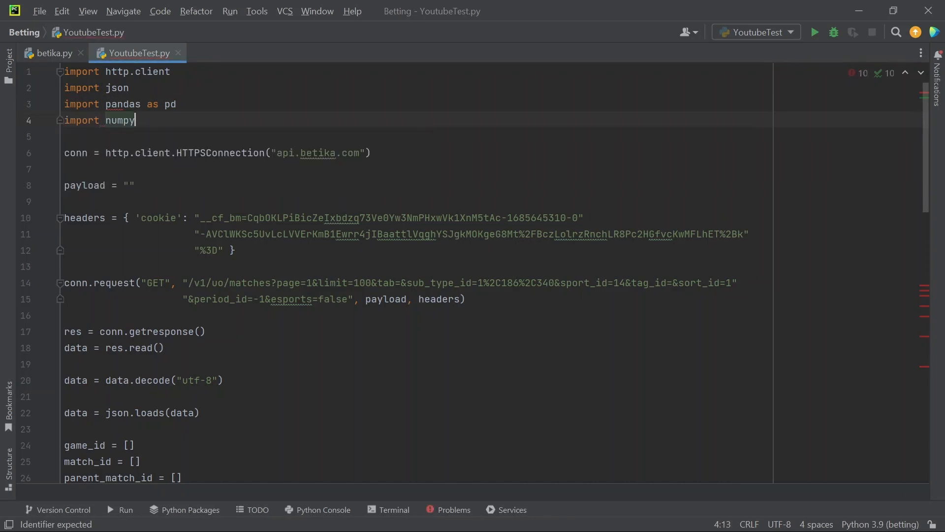
type("as n")
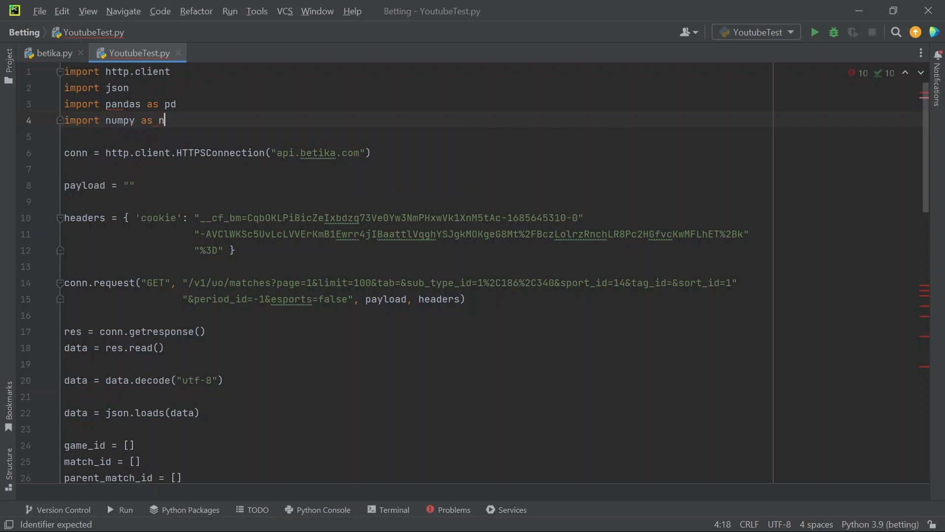
Add 'from dateutil import parser' as a new fifth import line.
key("enter")
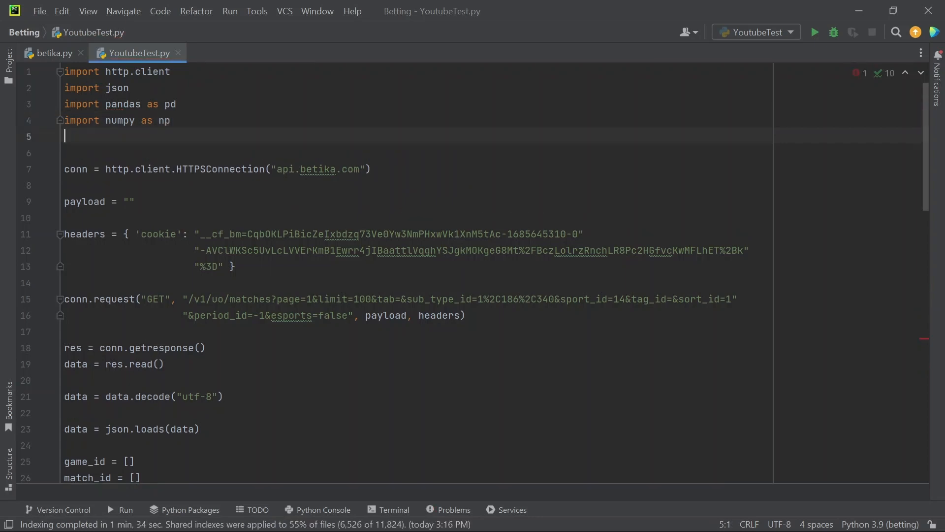
type("import")
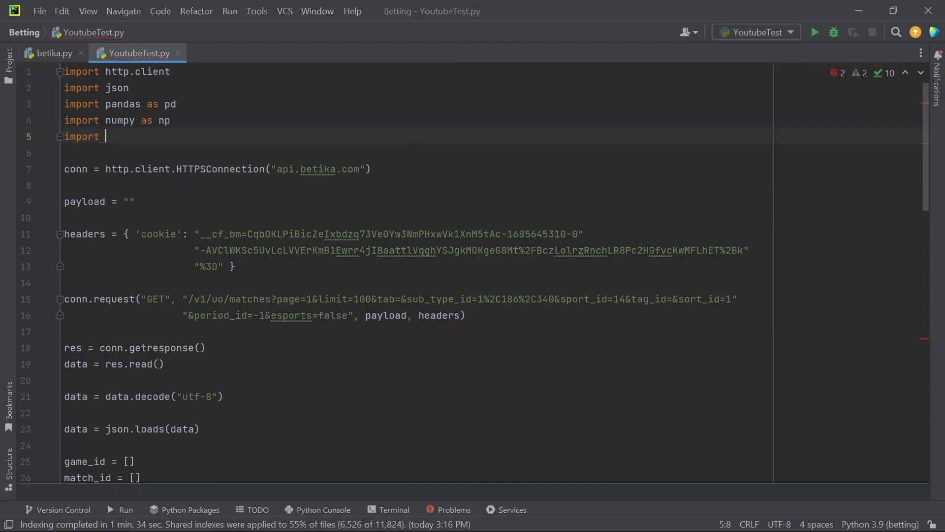
key("Backspace")
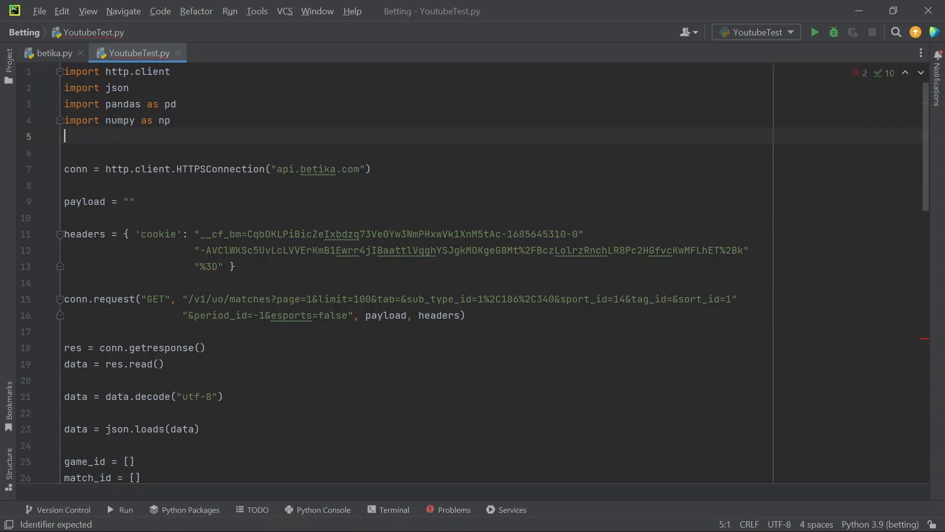
type("from dateutil import")
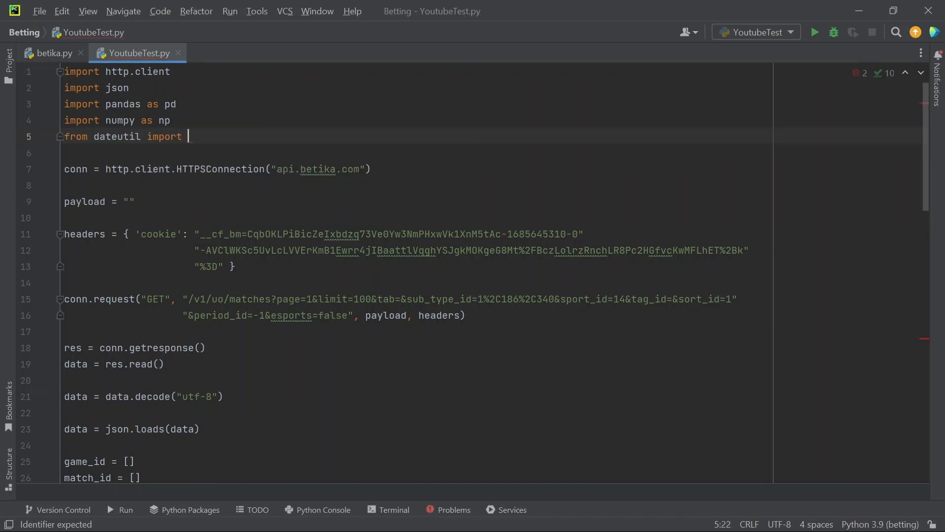
type("parser")
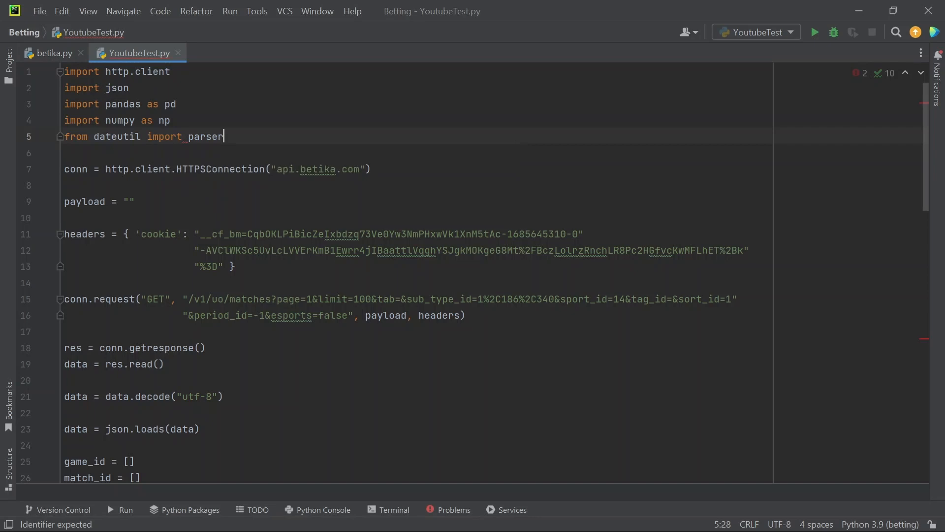
scroll("down", 3)
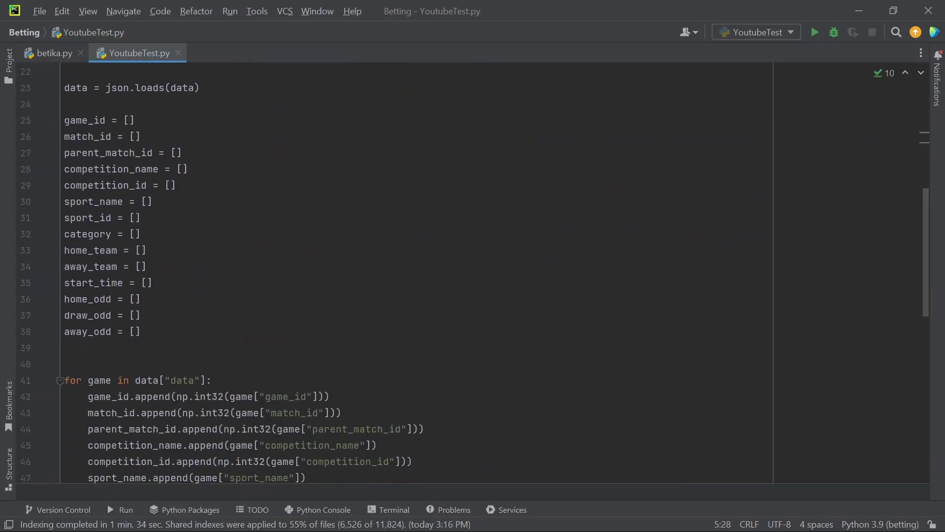
scroll("up", 3)
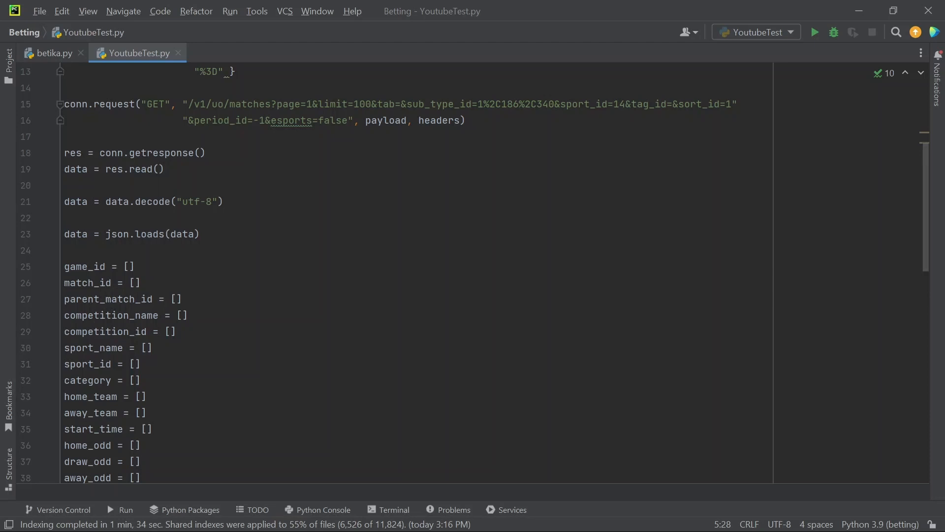
scroll("down", 3)
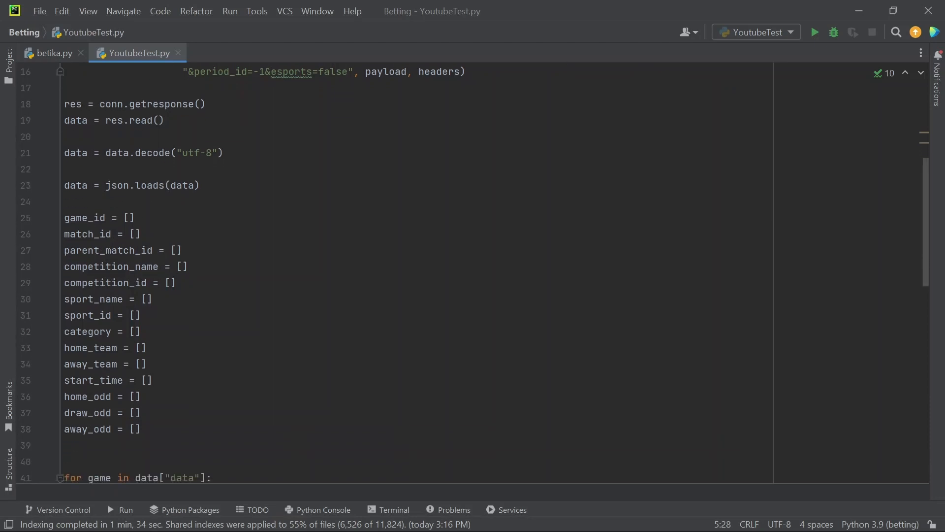
scroll("down", 3)
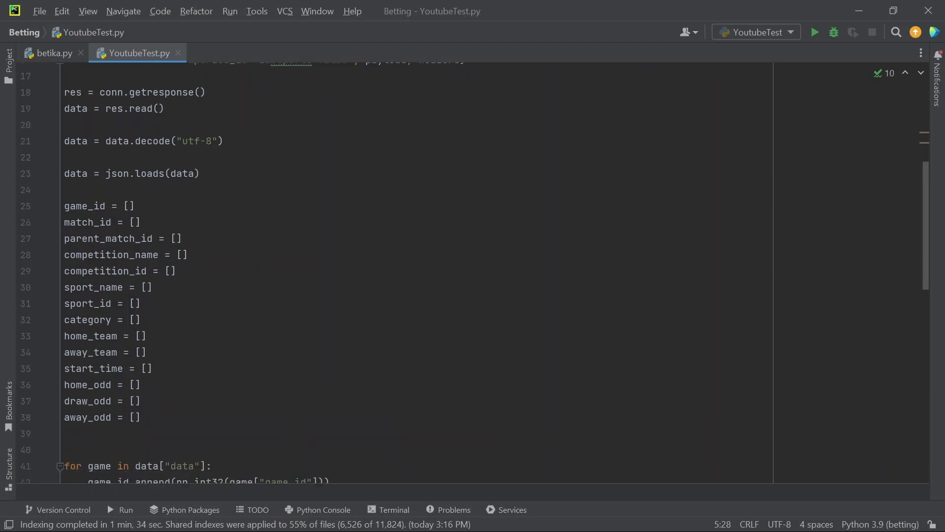
scroll("down", 3)
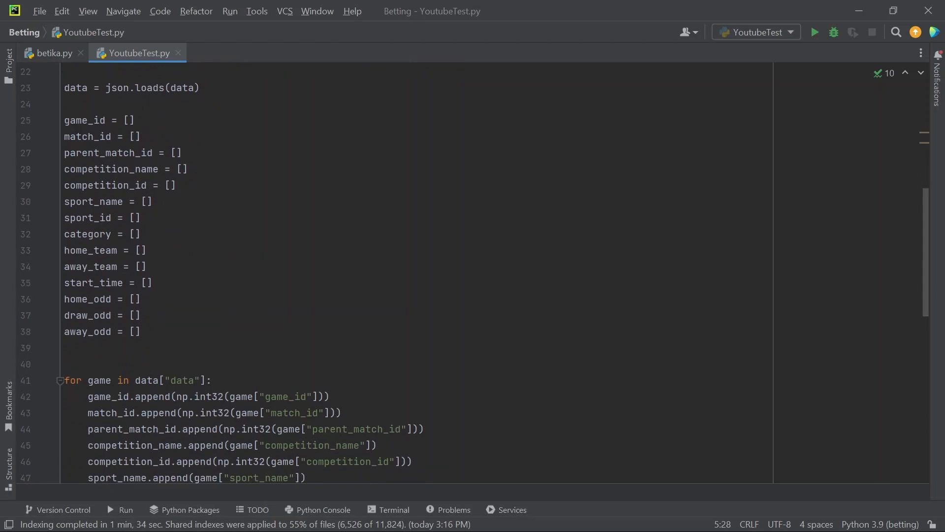
scroll("down", 3)
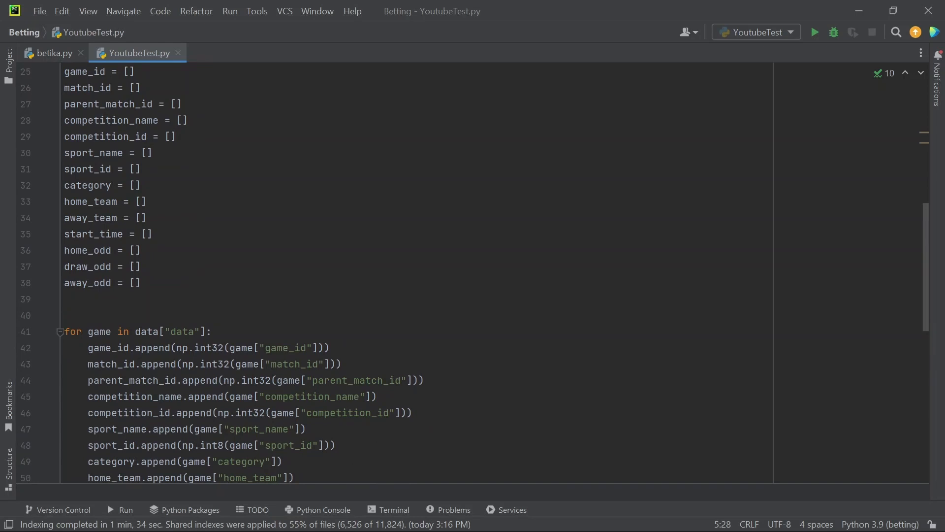
scroll("down", 3)
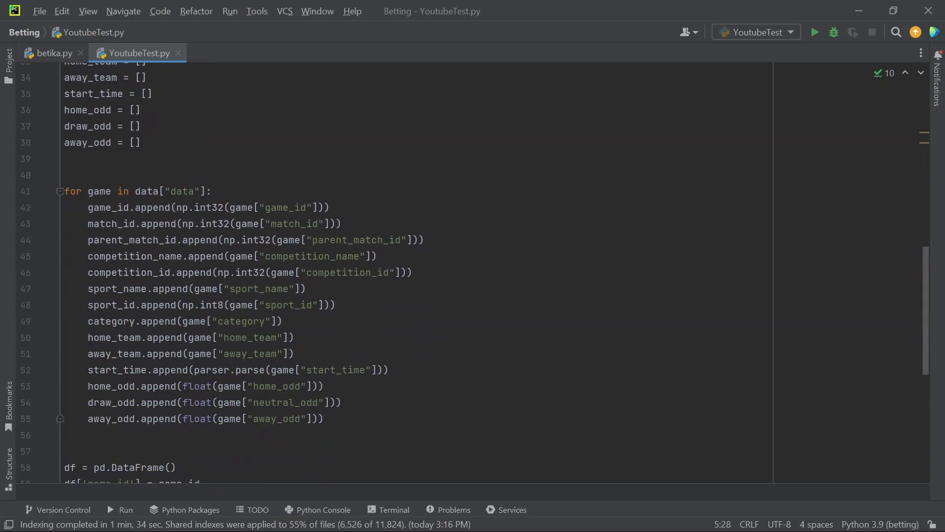
scroll("down", 3)
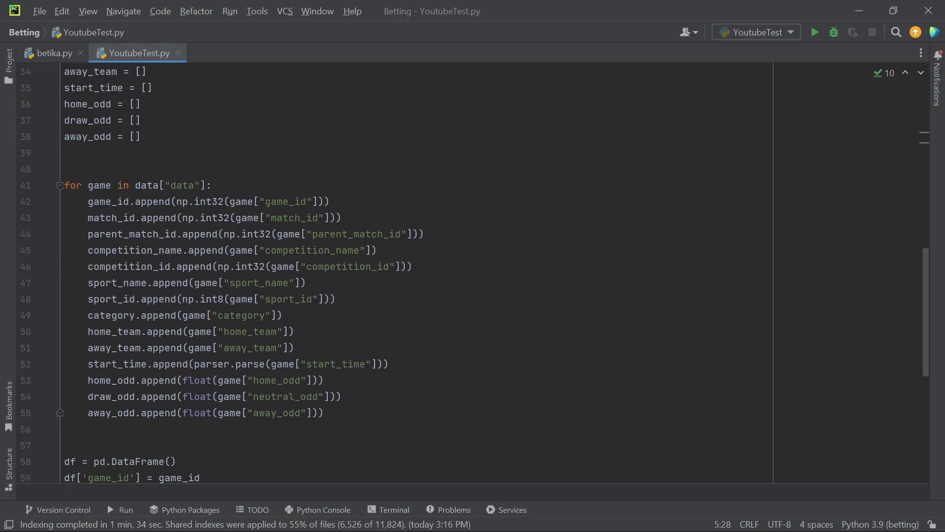
left_click(213, 185)
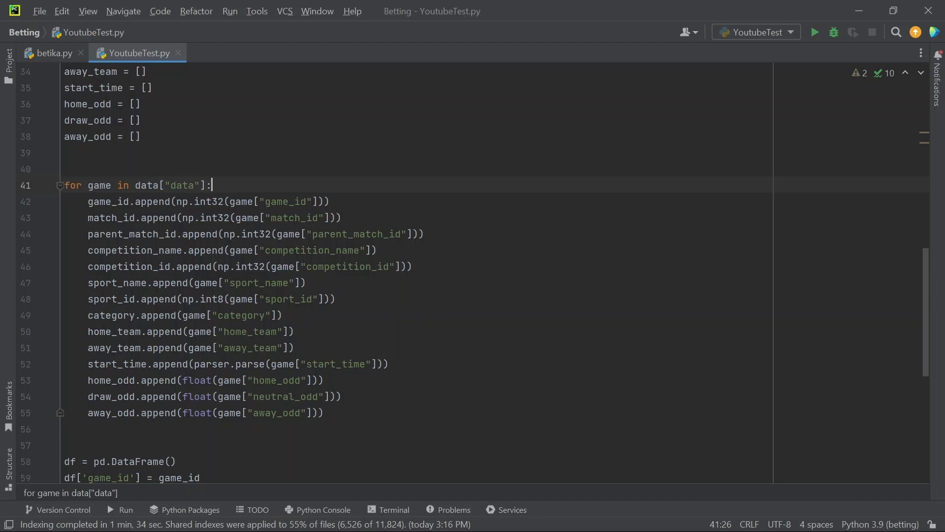
left_click(324, 201)
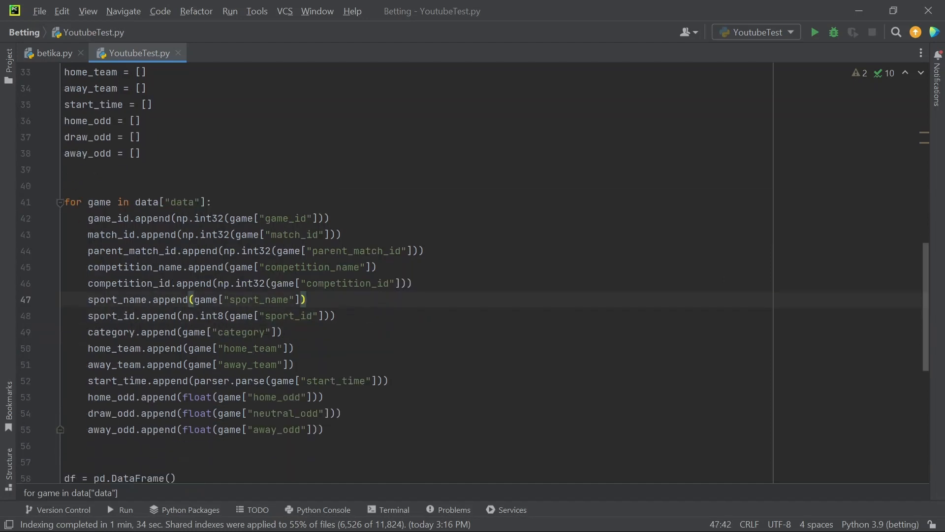
scroll("down", 3)
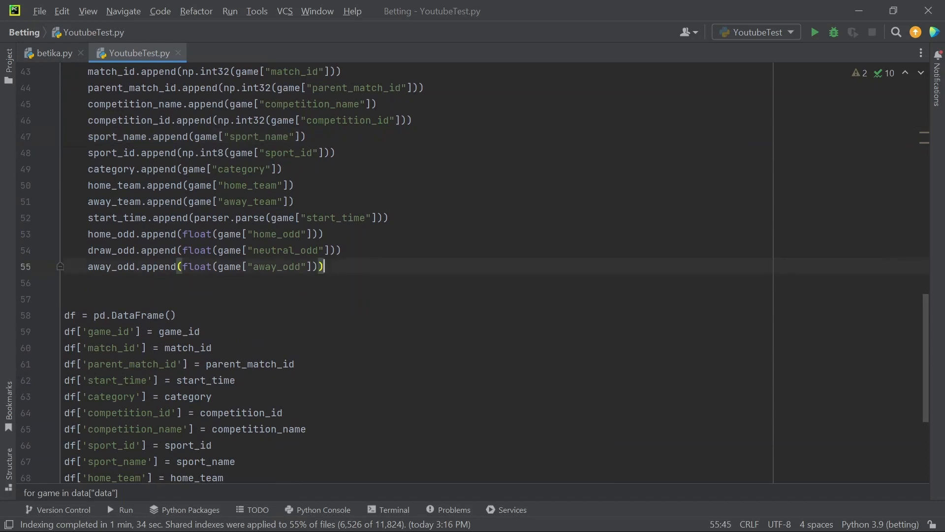
scroll("down", 3)
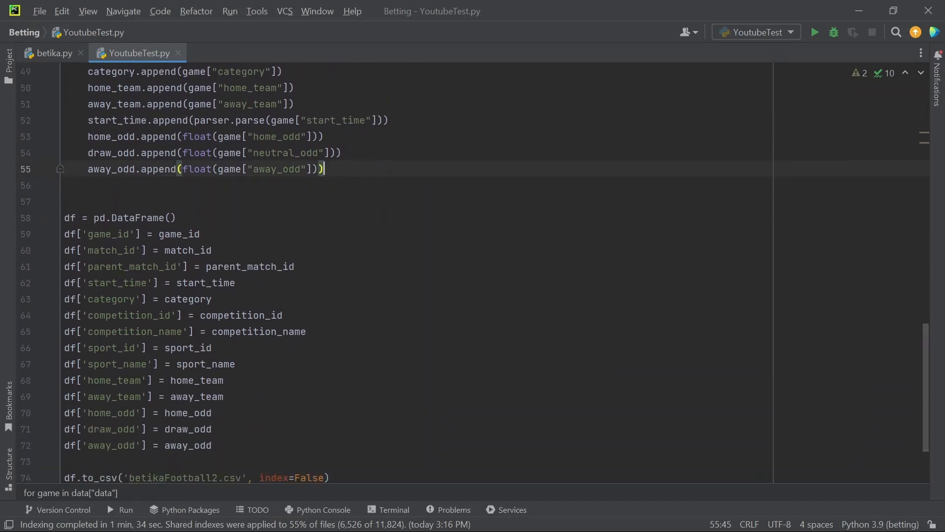
left_click(171, 217)
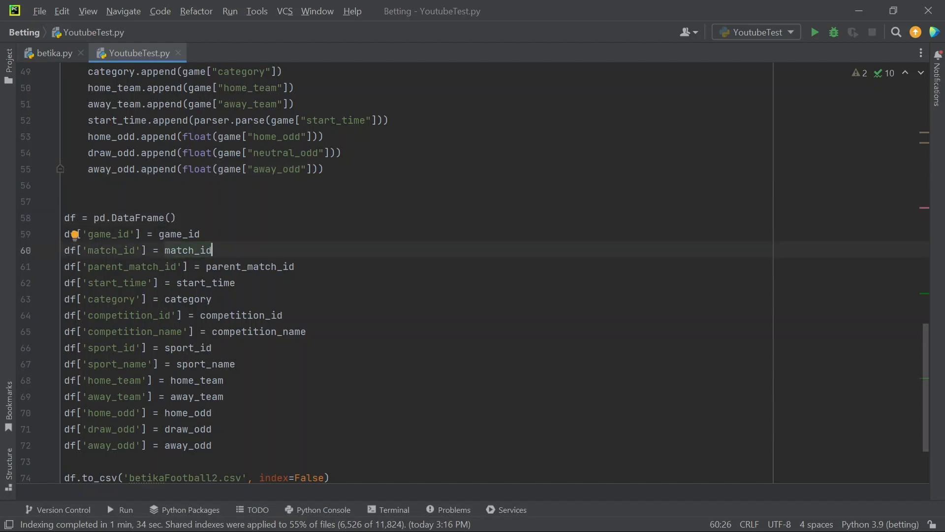
scroll("up", 3)
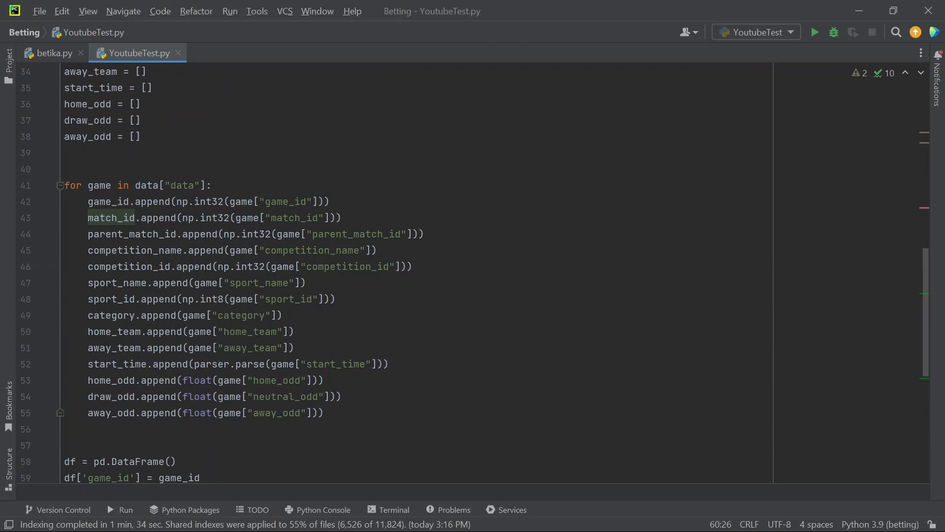
scroll("up", 3)
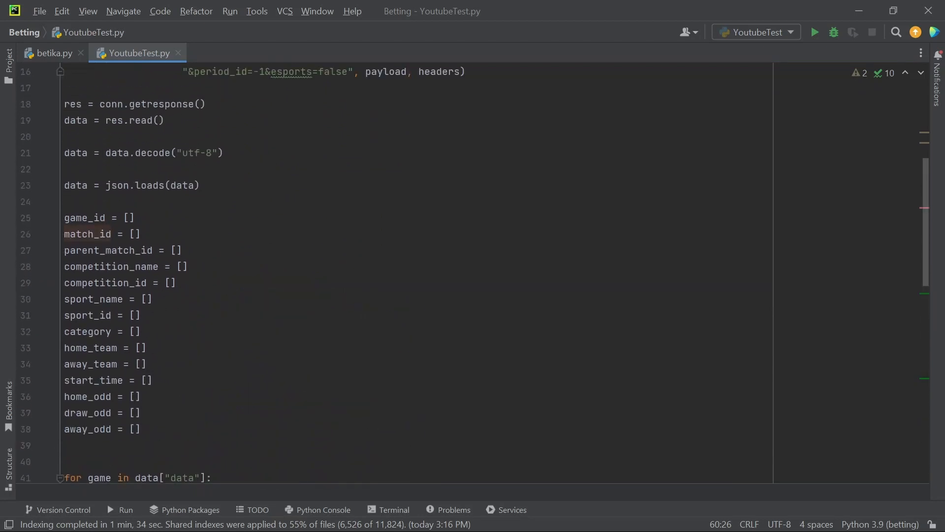
scroll("down", 3)
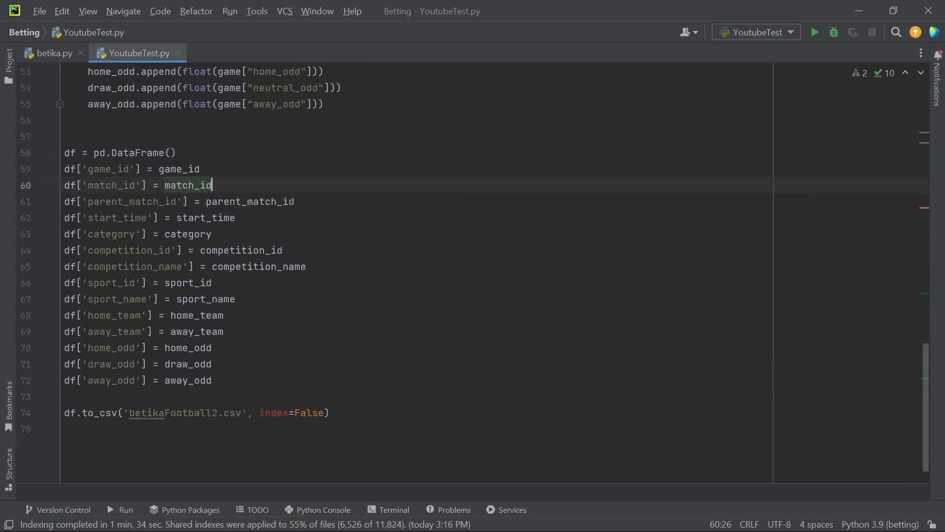
scroll("up", 3)
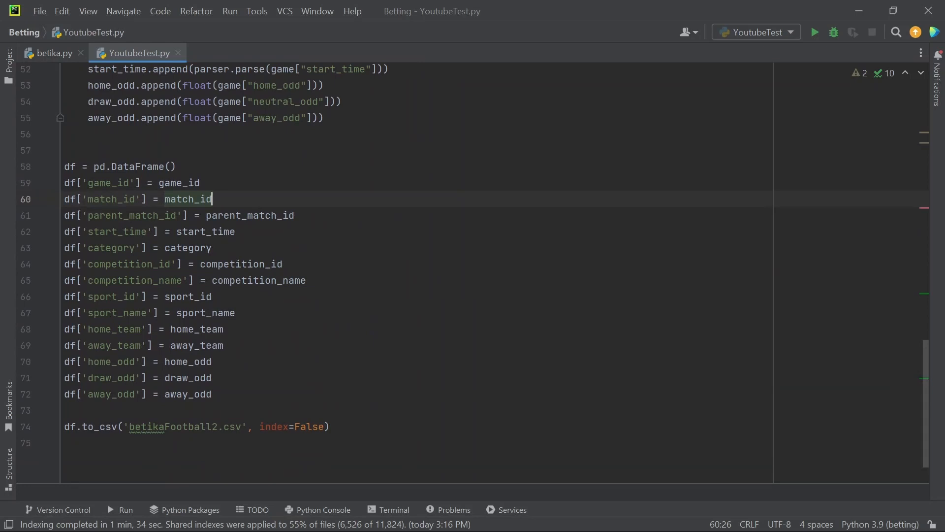
scroll("up", 3)
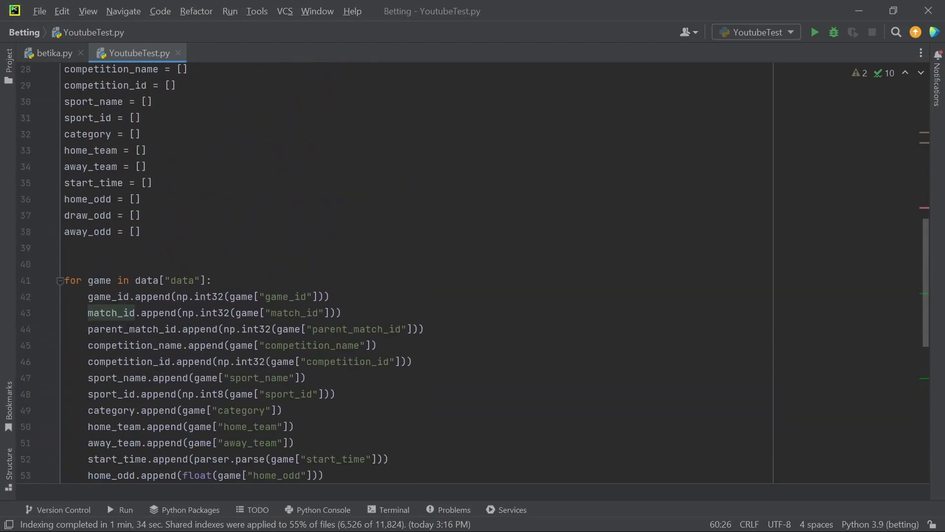
scroll("down", 3)
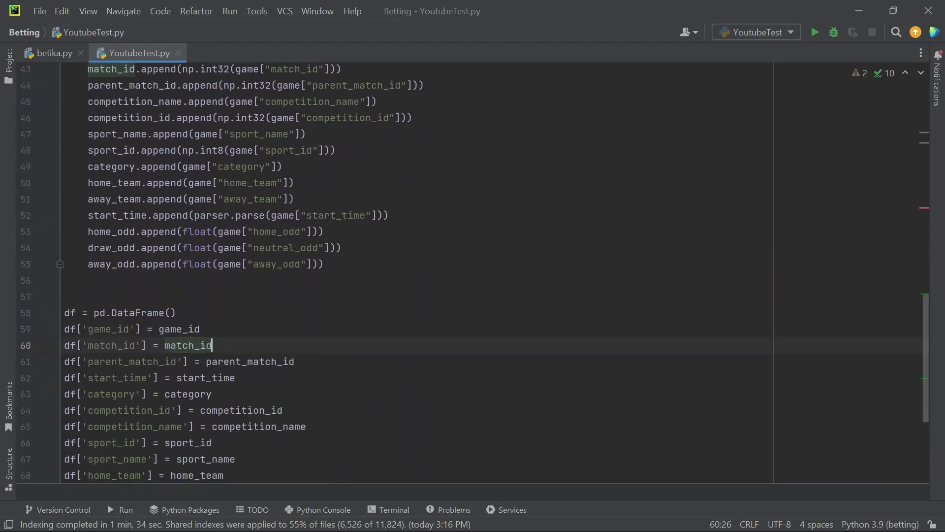
scroll("down", 3)
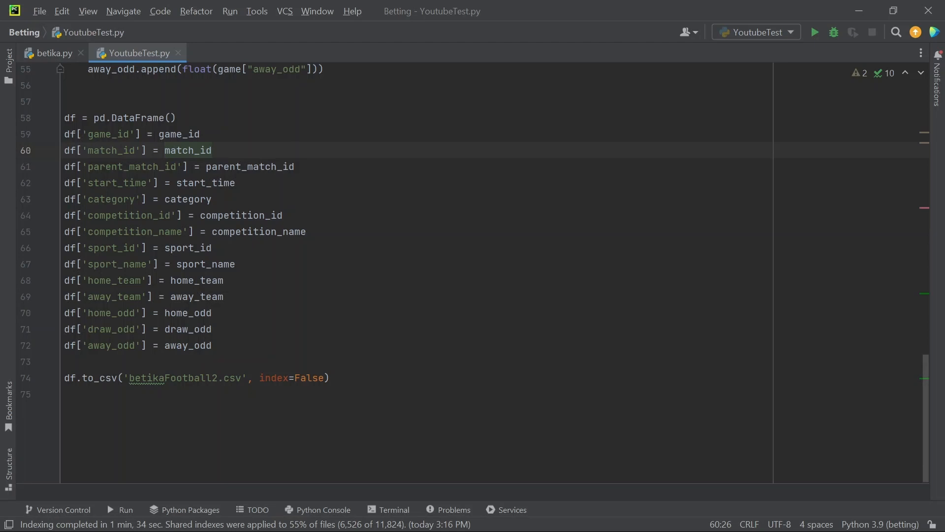
Rename the to_csv output file from betikaFootball2 to youtubeTutorial.
double_click(174, 378)
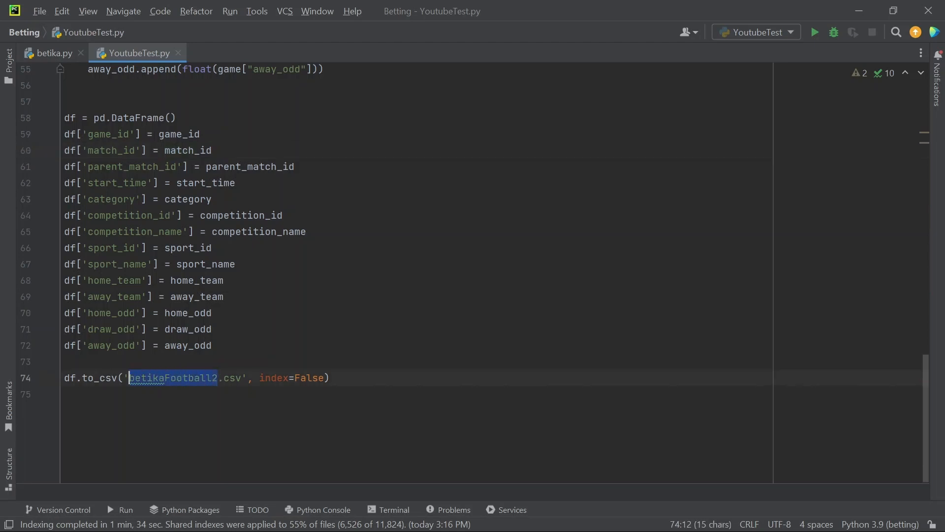
type("youtub")
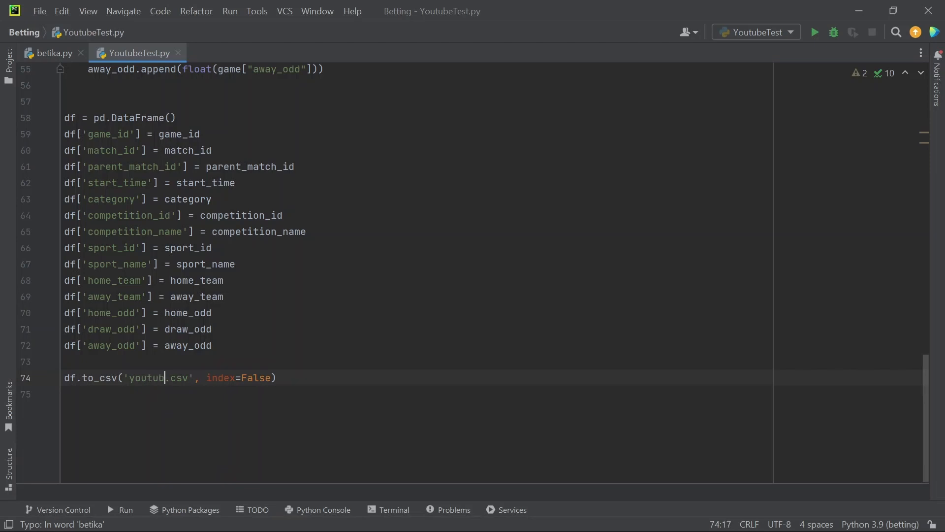
type("eTu")
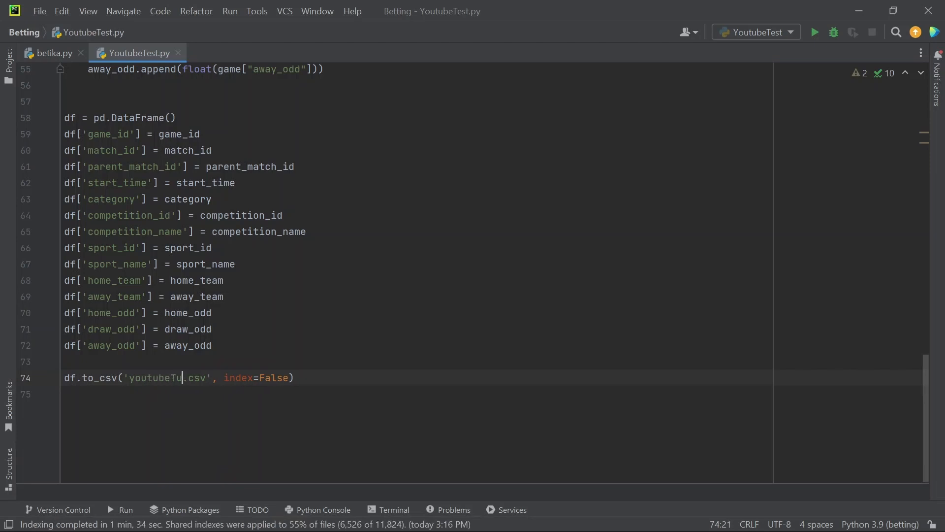
type("torial")
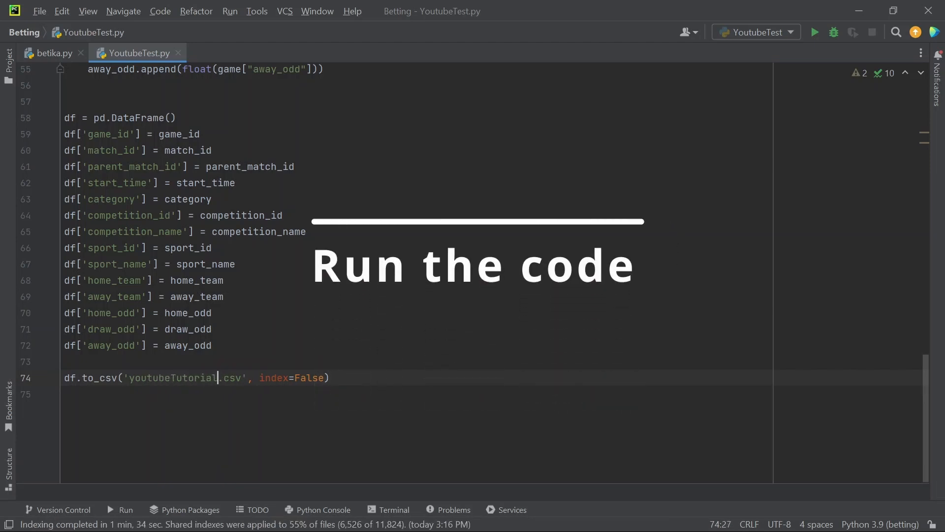
left_click(814, 32)
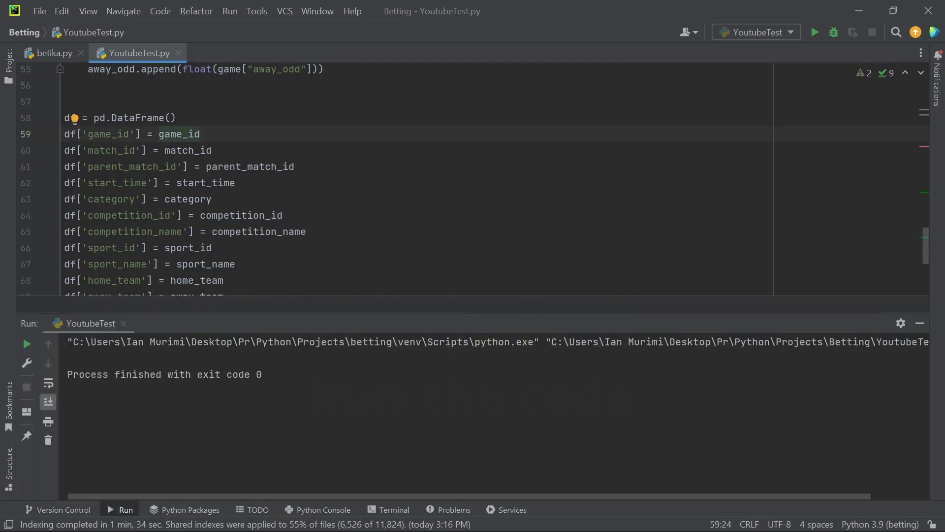
scroll("down", 3)
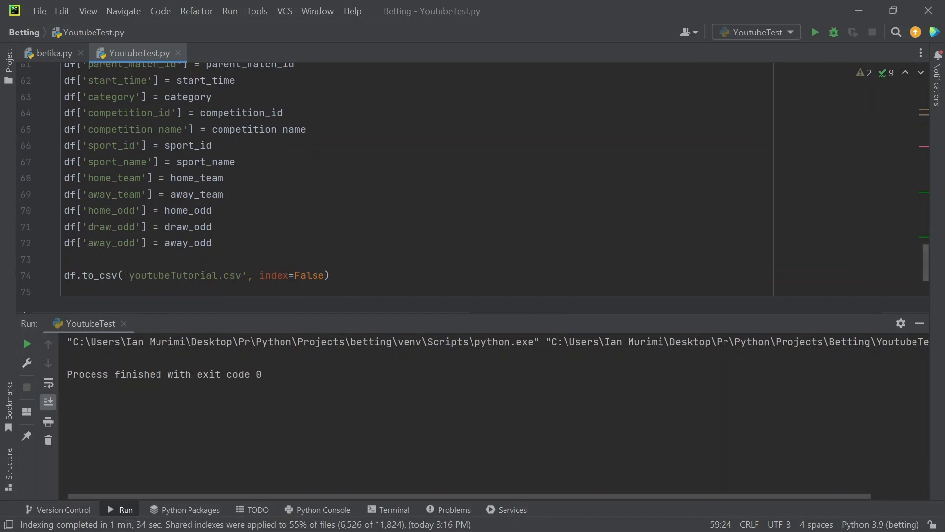
scroll("down", 3)
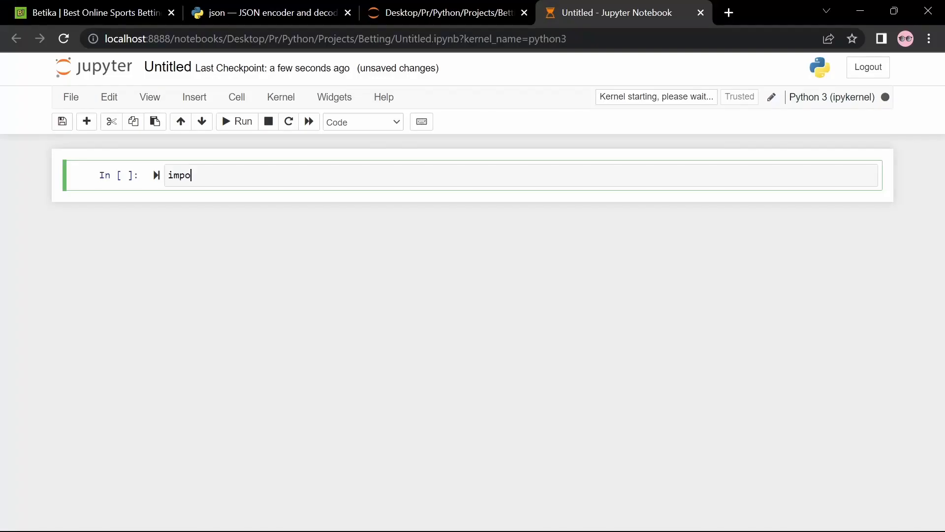
Write 'import pandas as pd' in the first notebook cell.
type("rt")
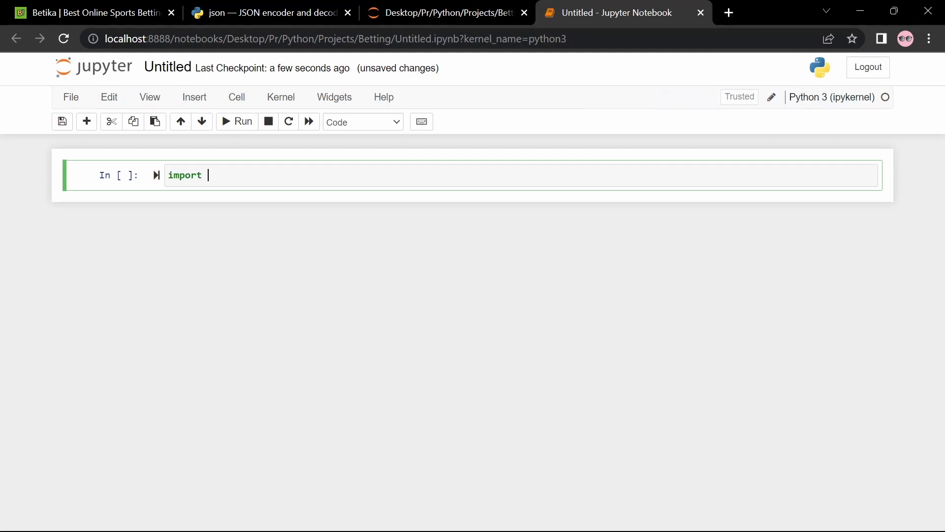
type("pandas")
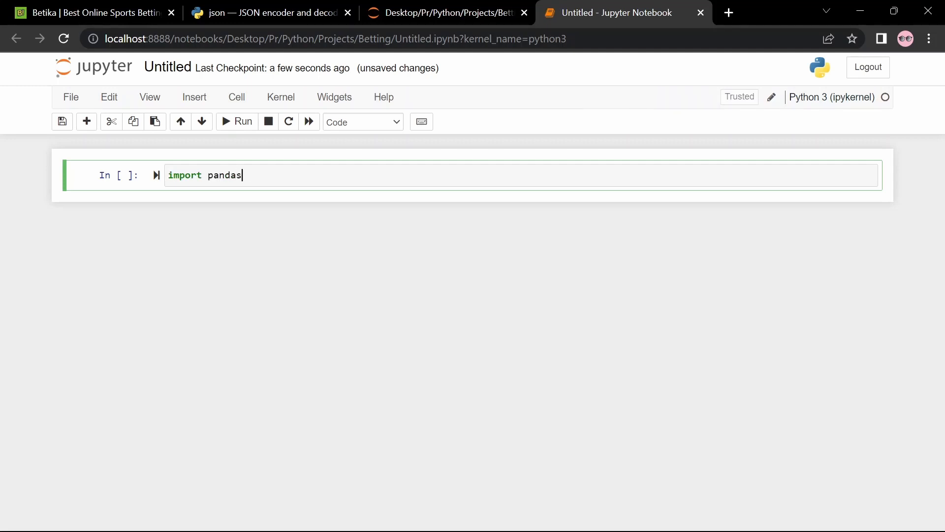
type("as pd")
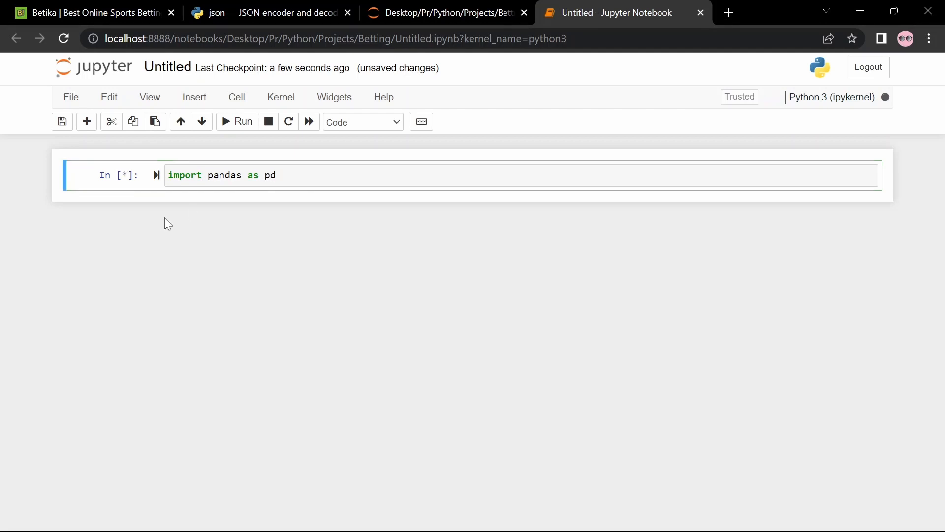
mouse_move(229, 216)
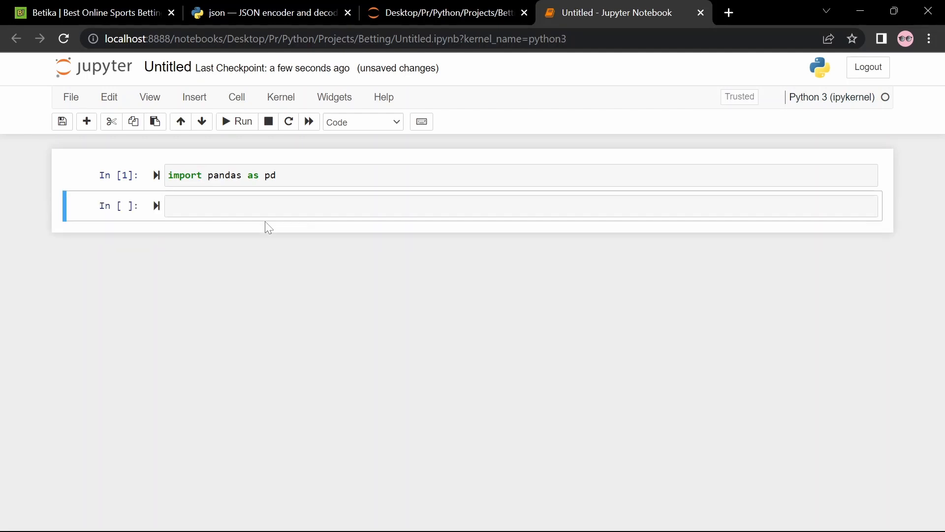
Load the data with df = pd.read_csv('./youtubeTutorial.csv') and run the cell.
type("d")
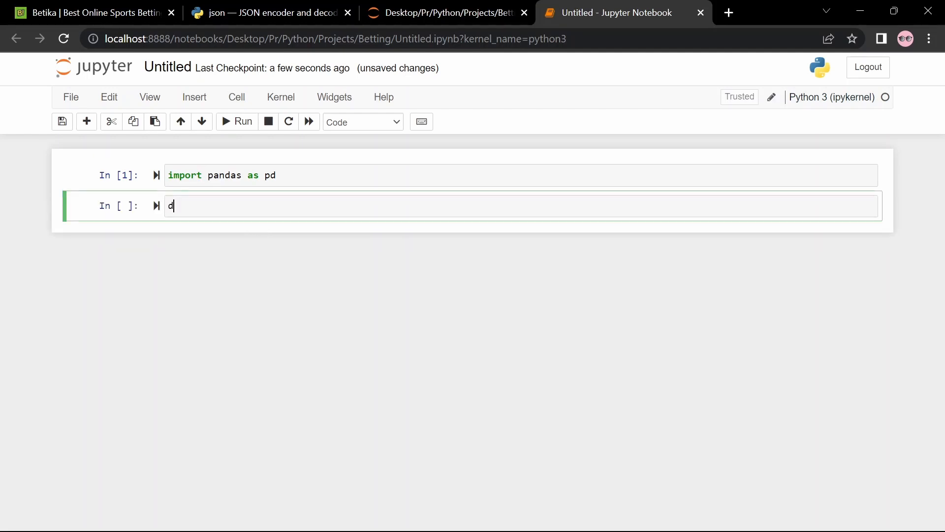
type("f =")
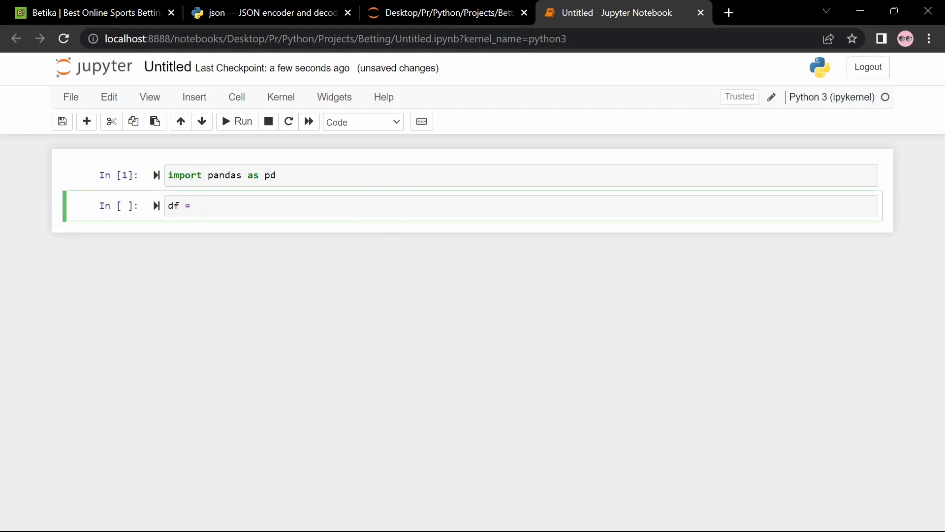
type("pd.")
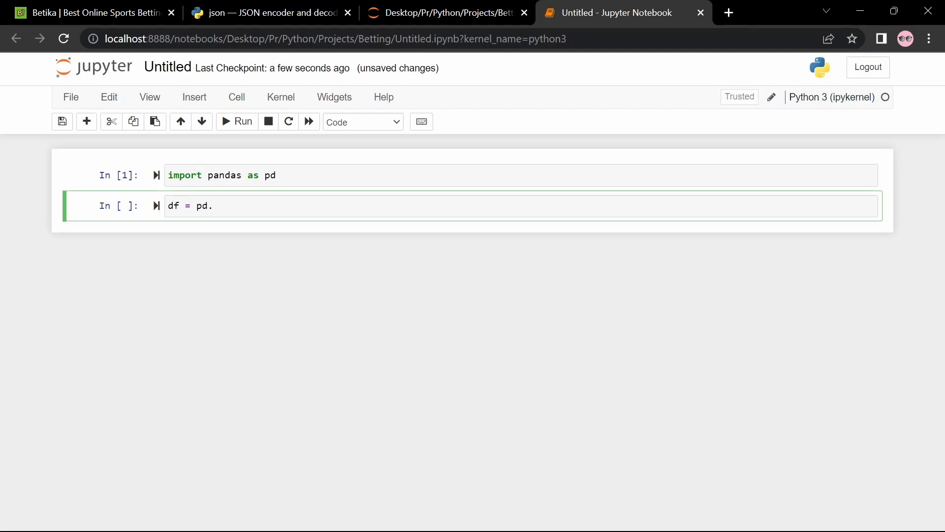
type("read")
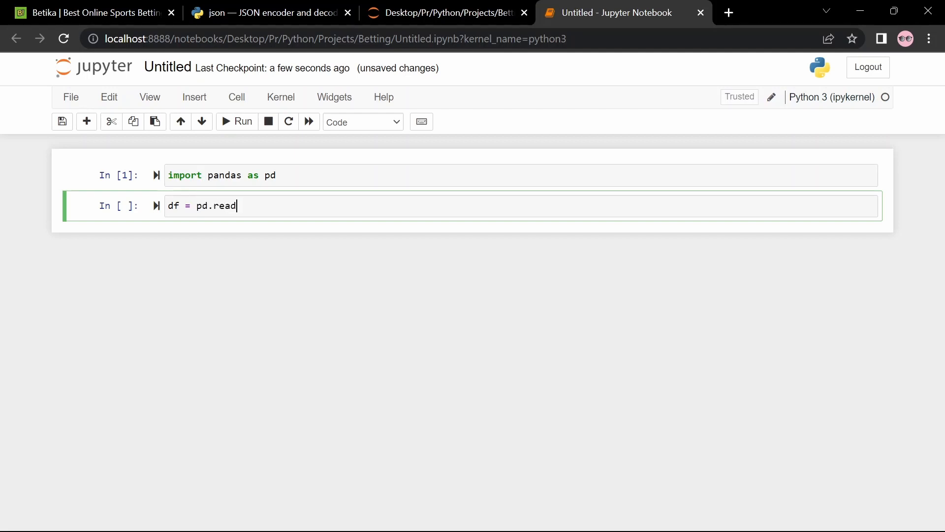
key("tab")
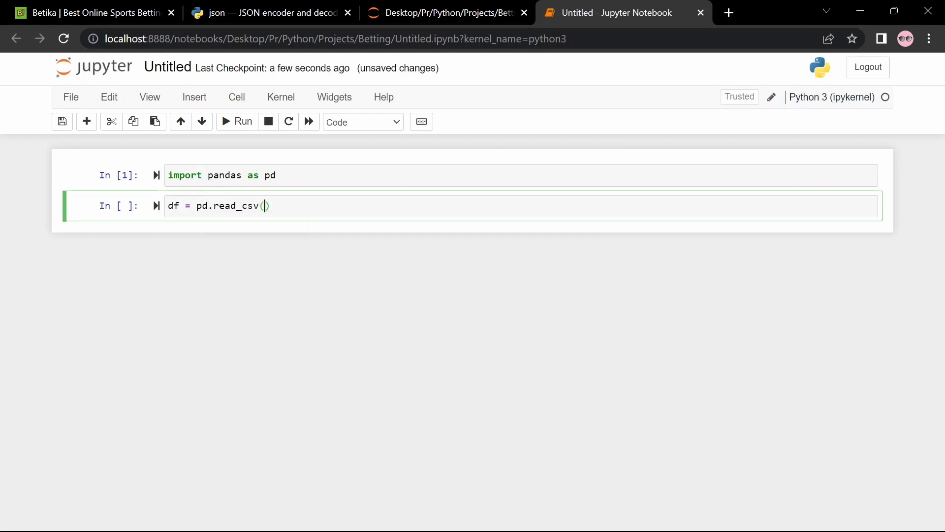
type("''")
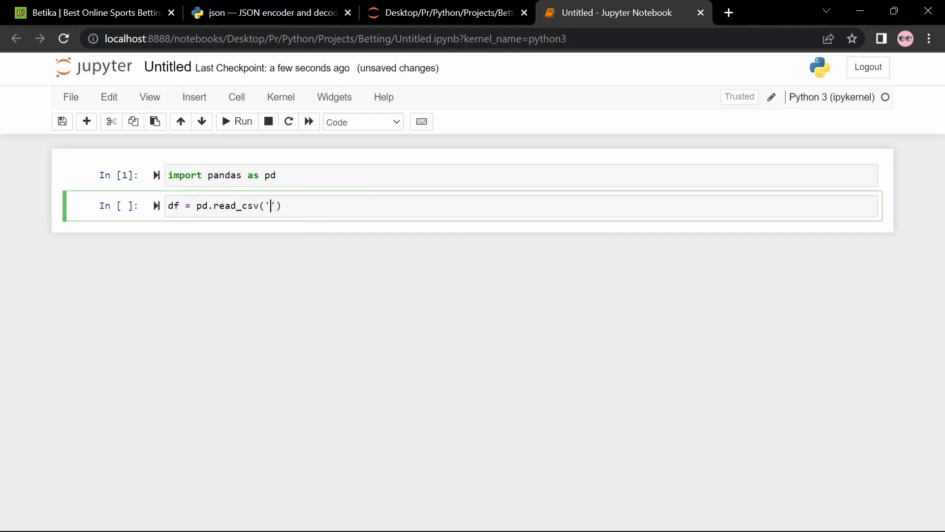
type("./")
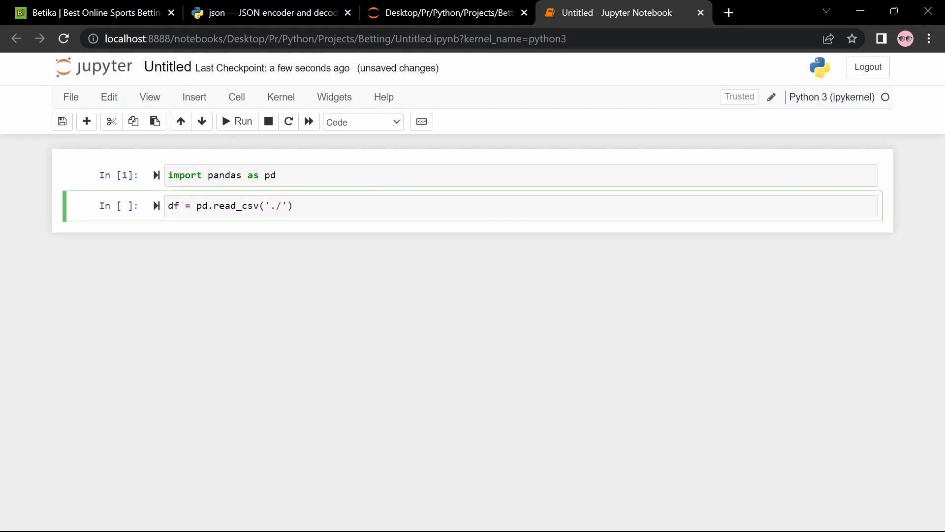
type("you")
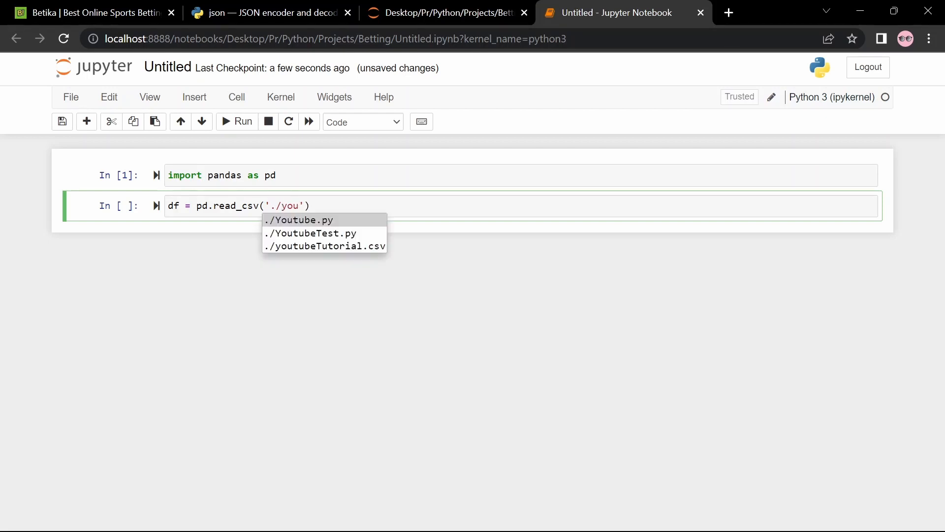
left_click(324, 246)
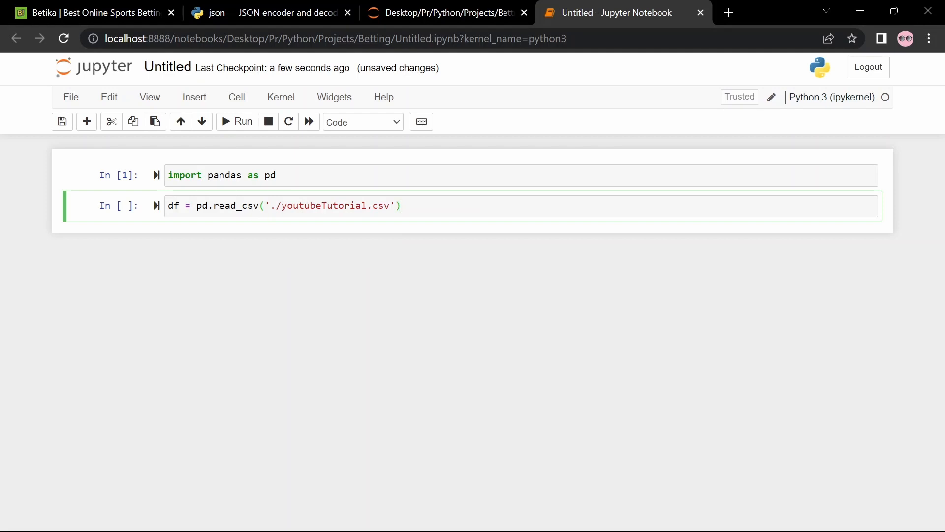
left_click(244, 121)
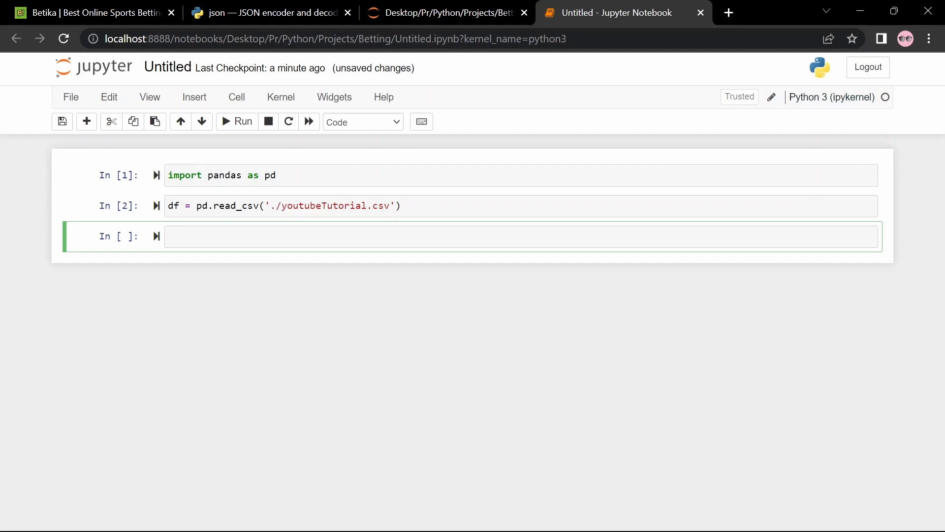
Start a third cell with df.head.
type("df.")
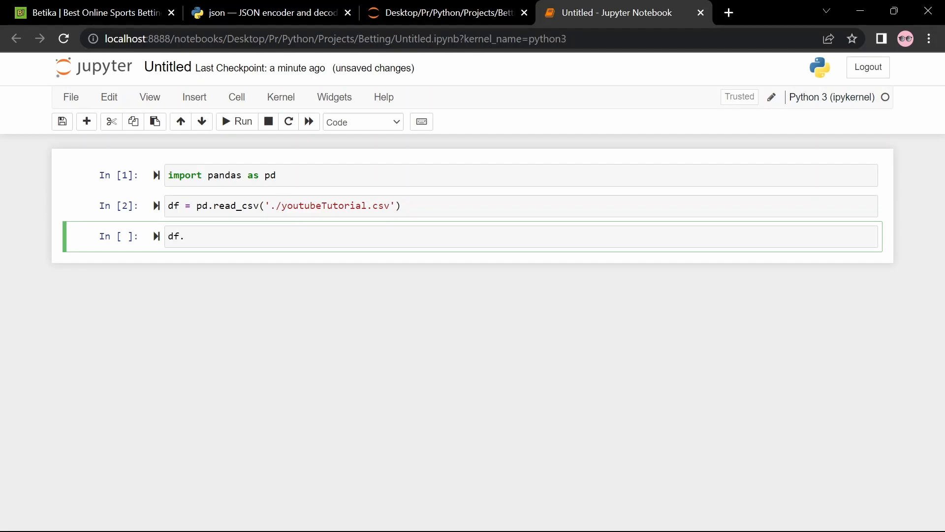
type("head")
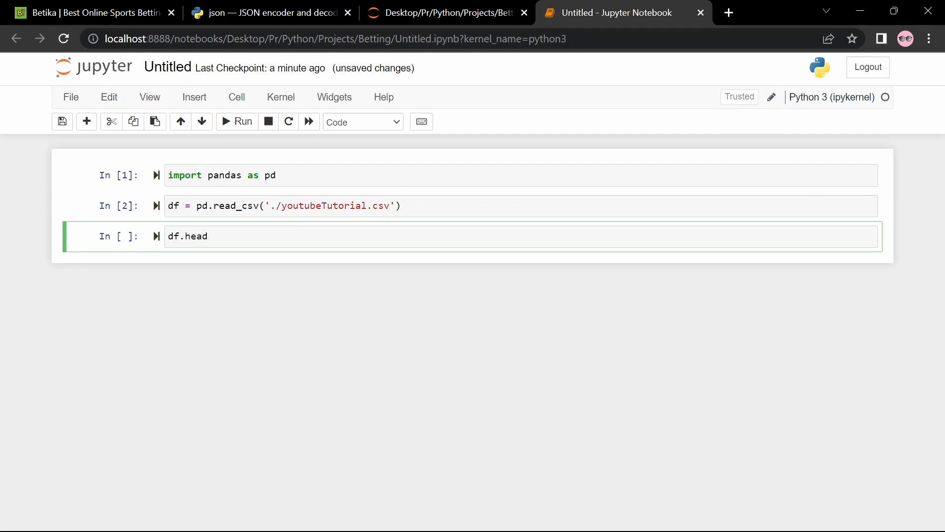
Run df.head() and view the first five matches with their teams and odds columns.
left_click(243, 121)
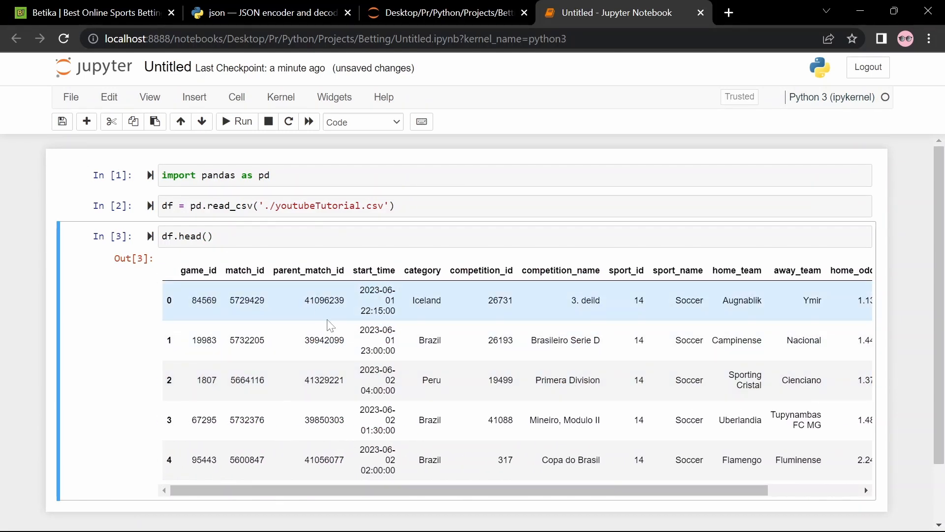
mouse_move(485, 341)
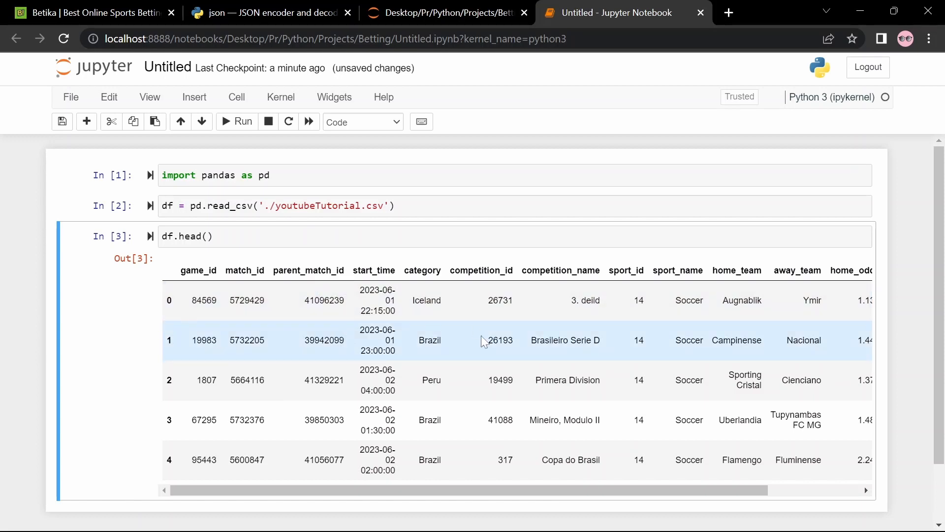
scroll("right", 3)
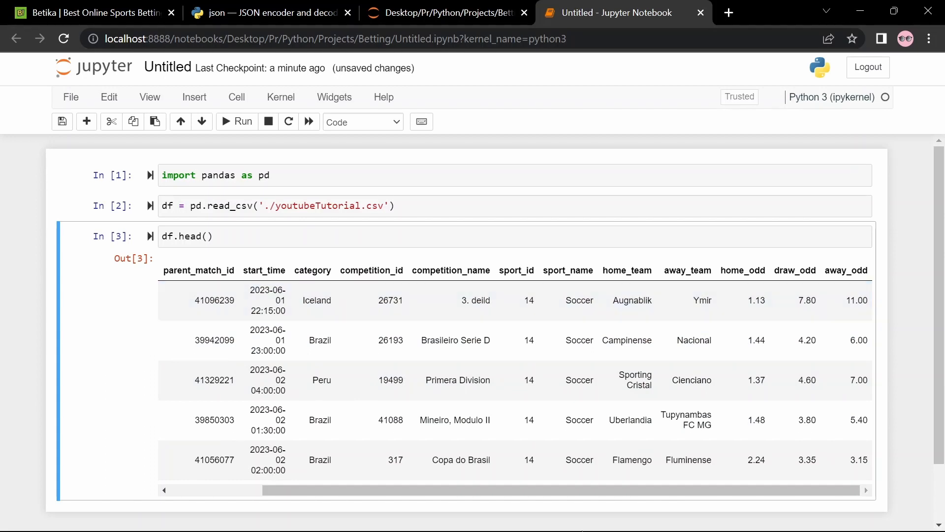
Switch to the Betika site and browse the match list showing Augnablik vs Ymir with 1.13, 7.80 and 11.00 odds.
left_click(90, 12)
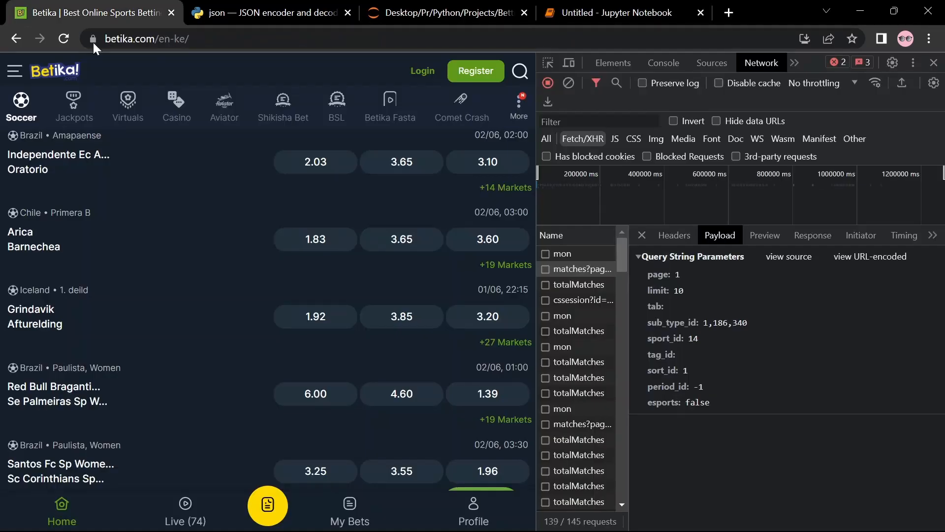
scroll("down", 3)
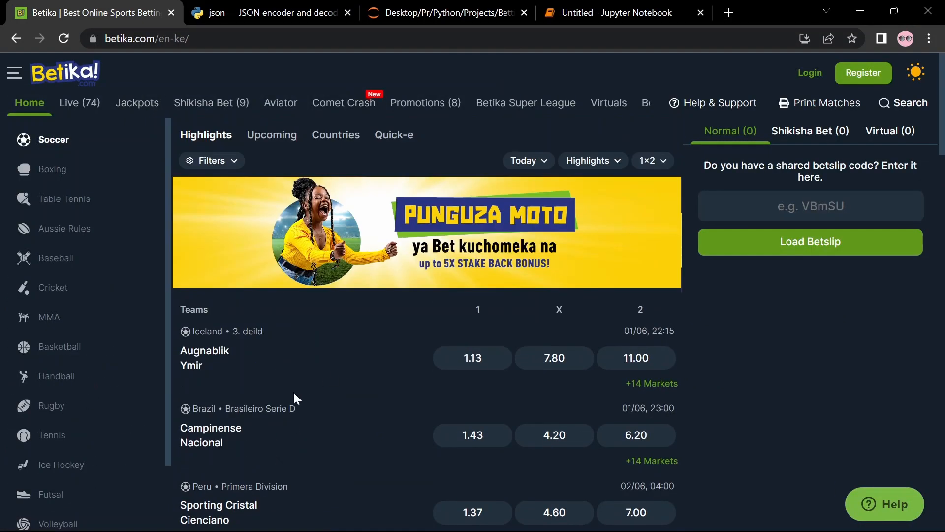
scroll("down", 3)
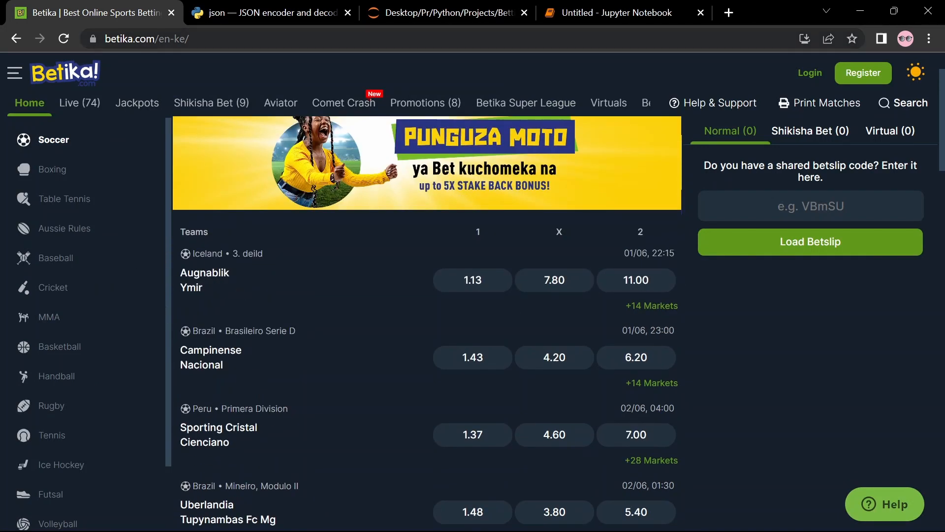
Return to the notebook and look over the df.head() rows to compare them with the site's odds.
left_click(608, 12)
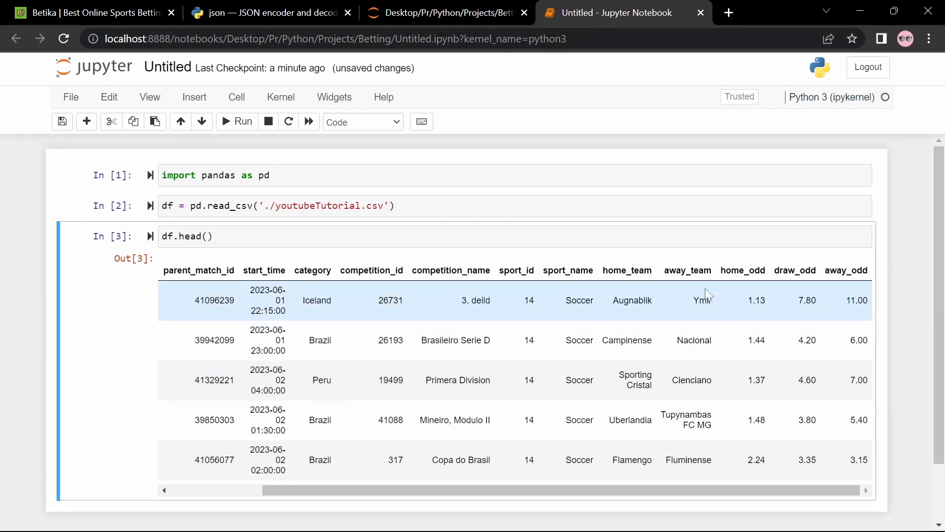
mouse_move(693, 318)
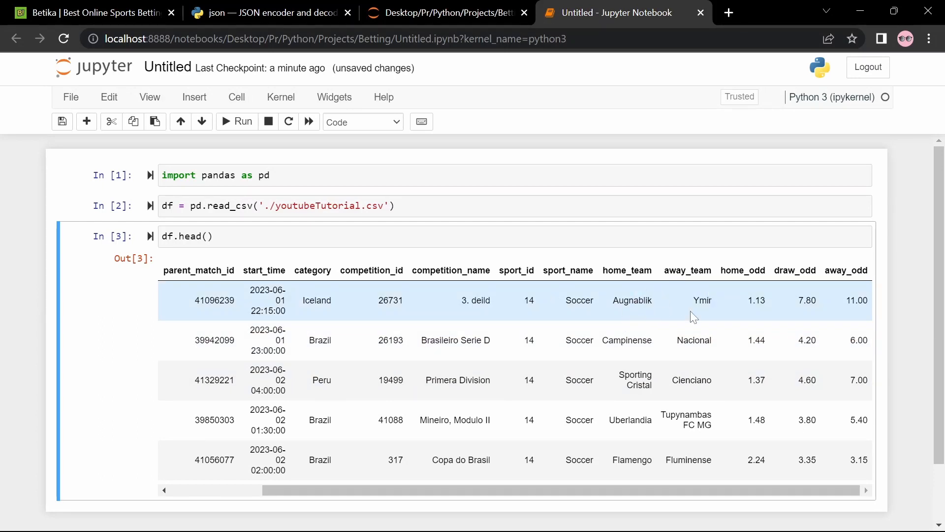
scroll("down", 3)
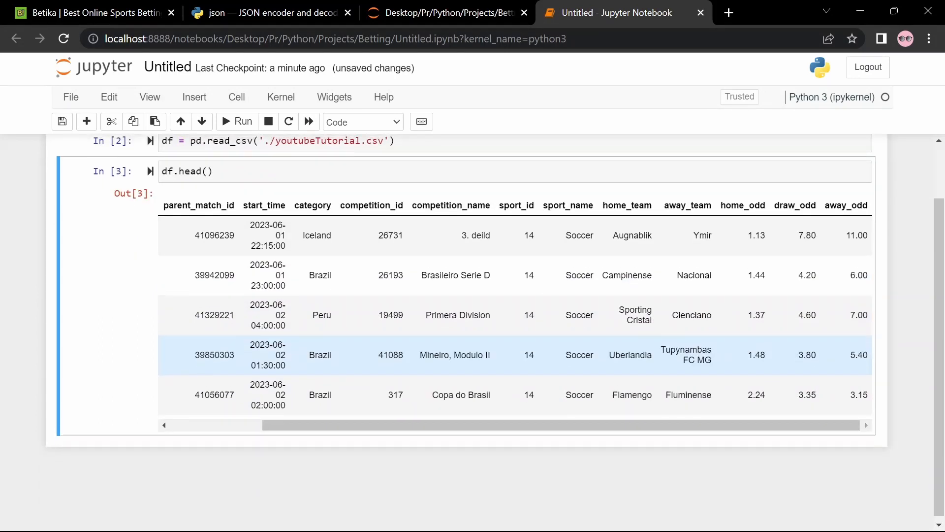
scroll("up", 3)
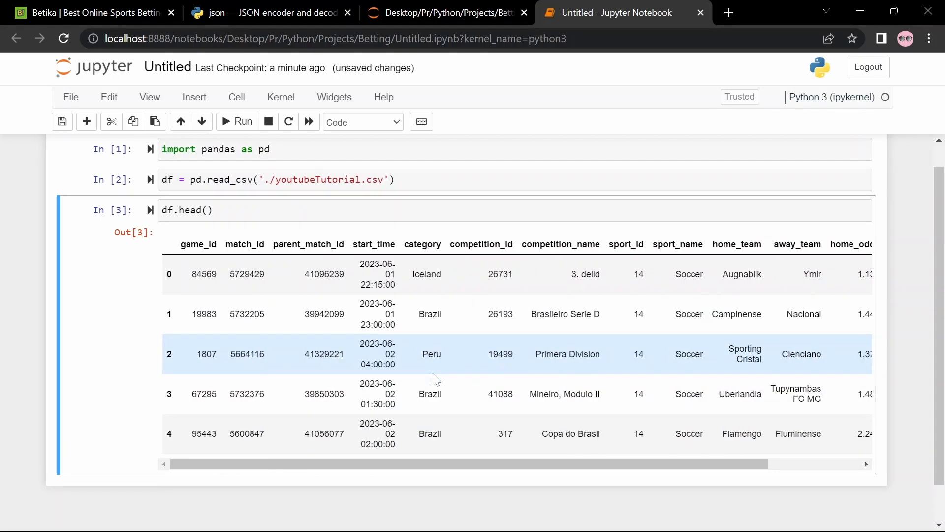
scroll("right", 3)
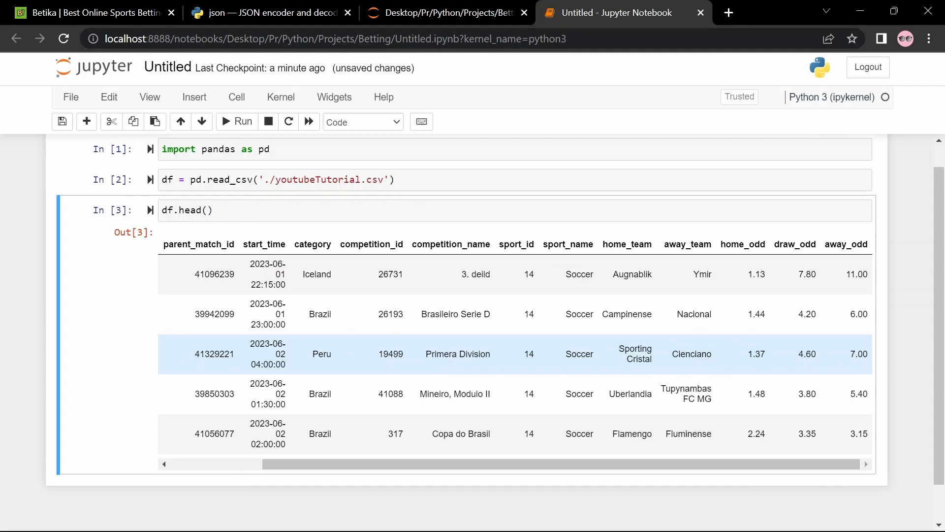
scroll("down", 3)
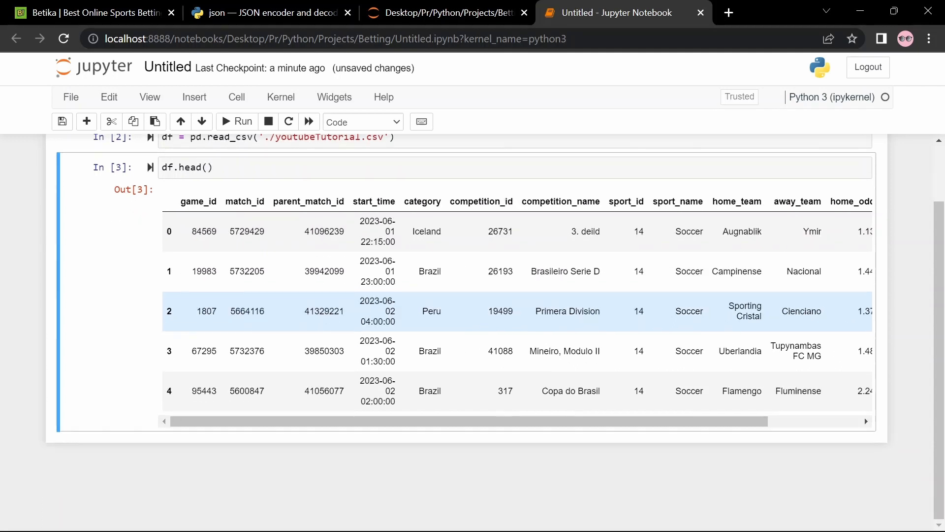